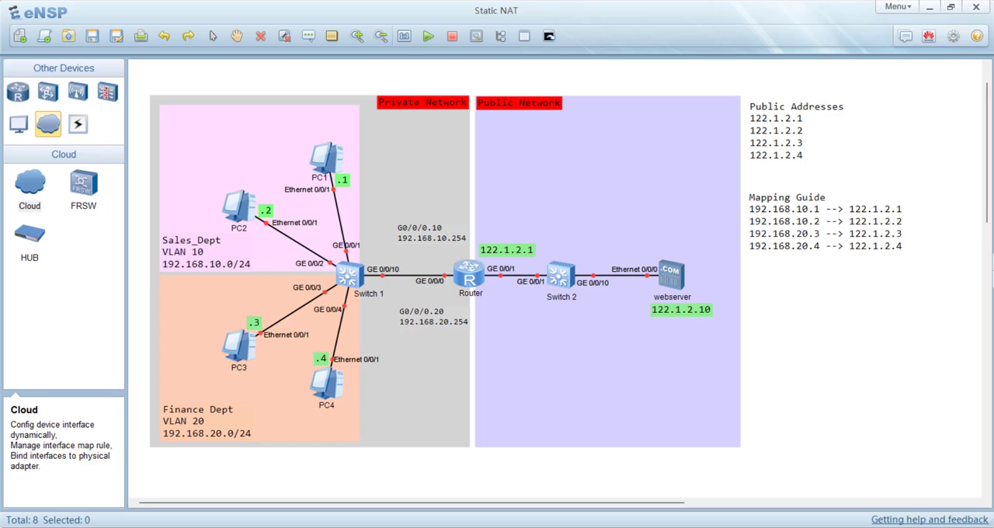
mouse_move(438, 230)
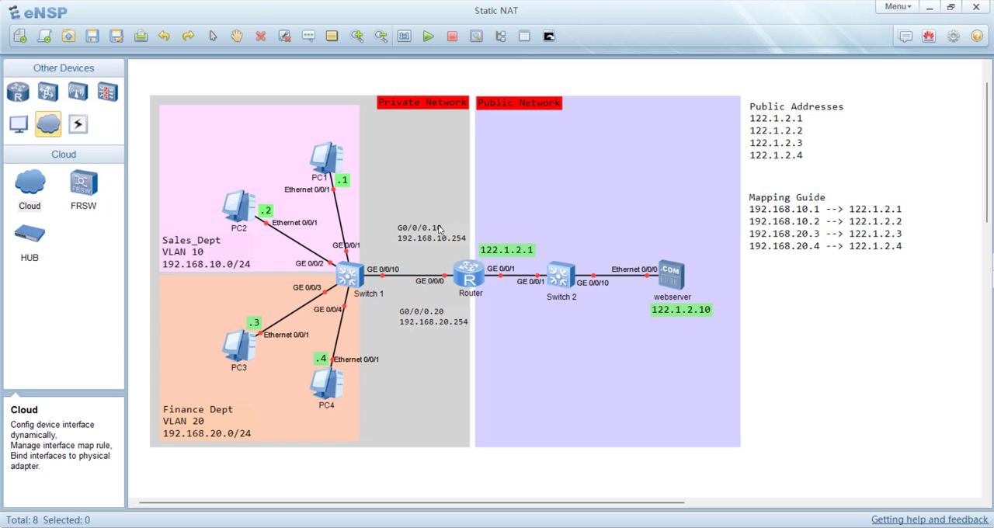
mouse_move(280, 171)
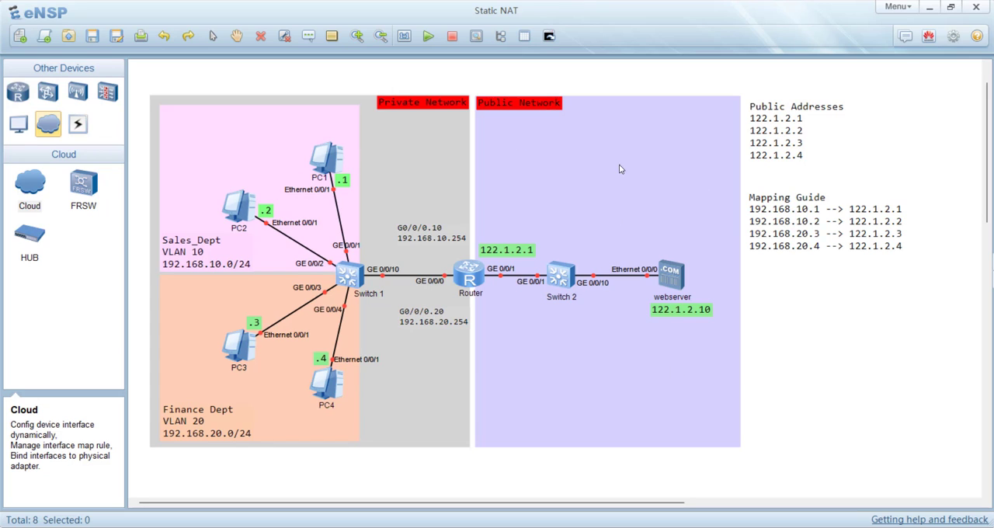
mouse_move(540, 435)
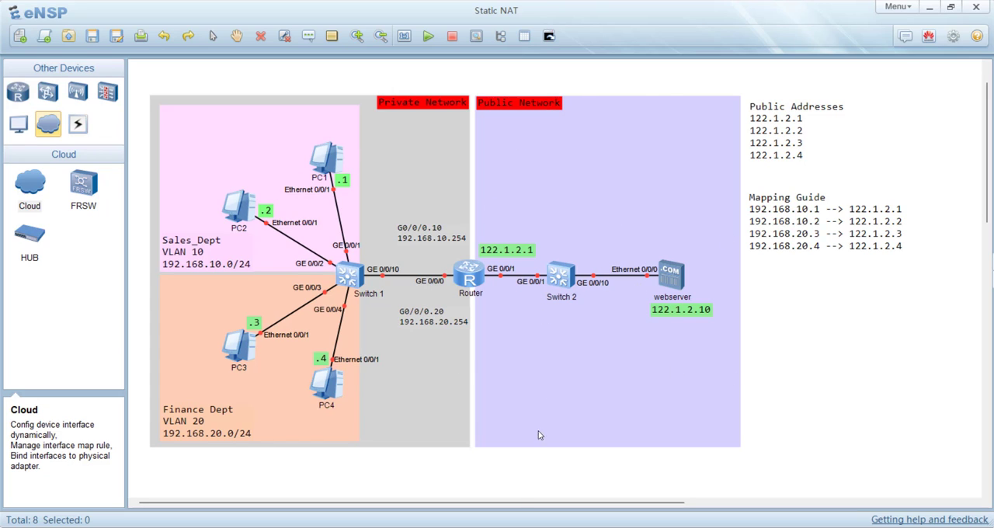
Step: Select the router and switch in the Static NAT topology, then start all devices
left_click(469, 276)
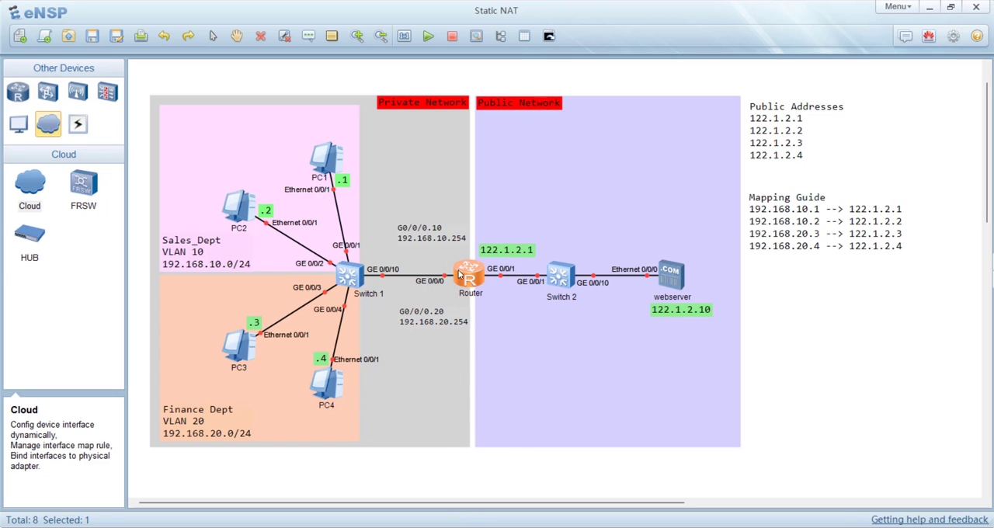
mouse_move(360, 280)
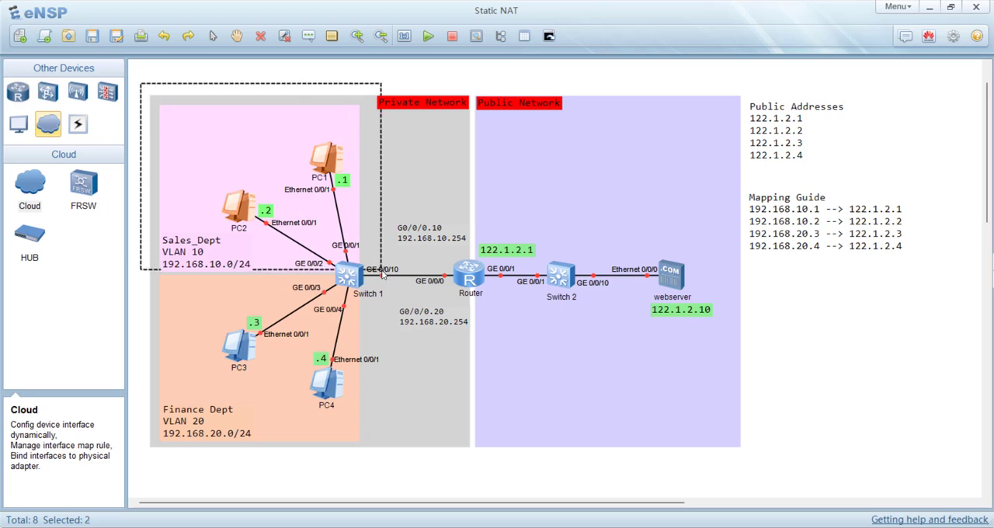
left_click(347, 276)
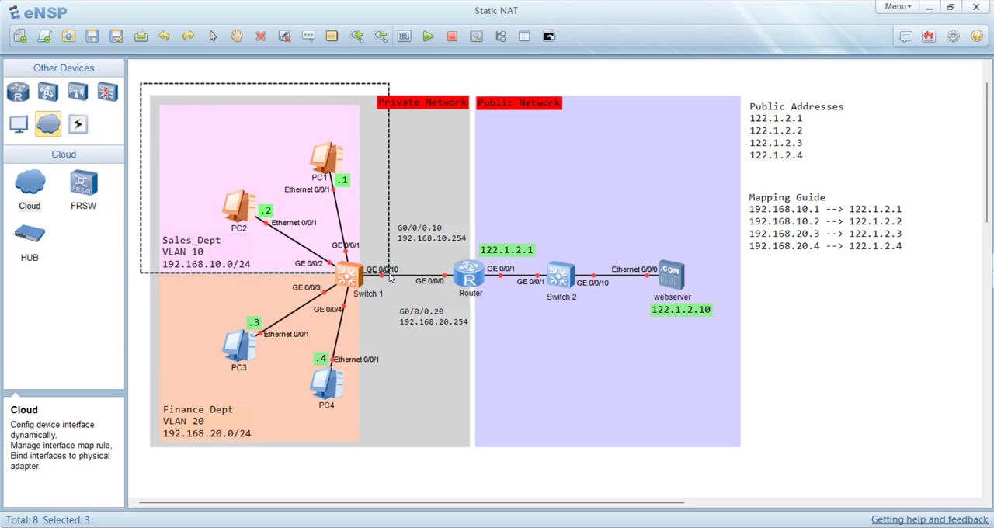
mouse_move(370, 371)
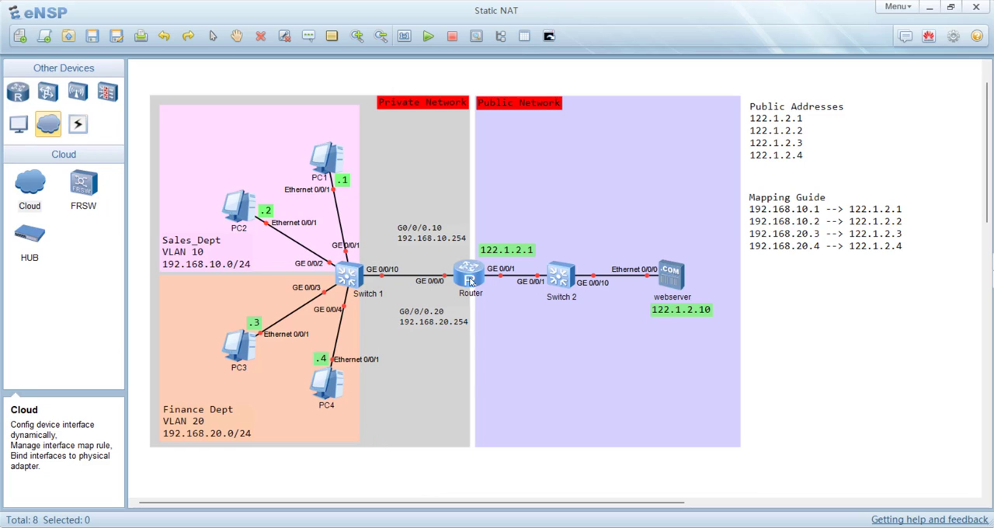
left_click(469, 276)
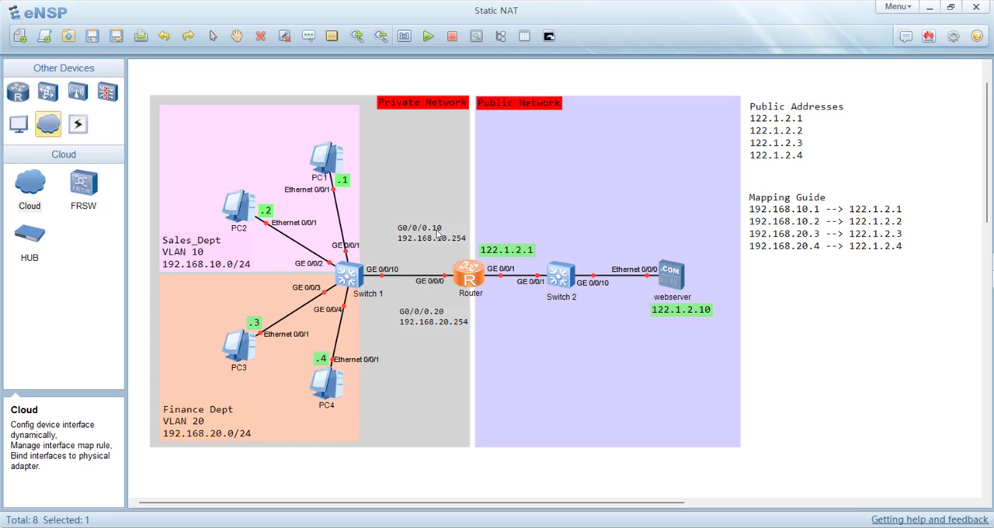
mouse_move(435, 236)
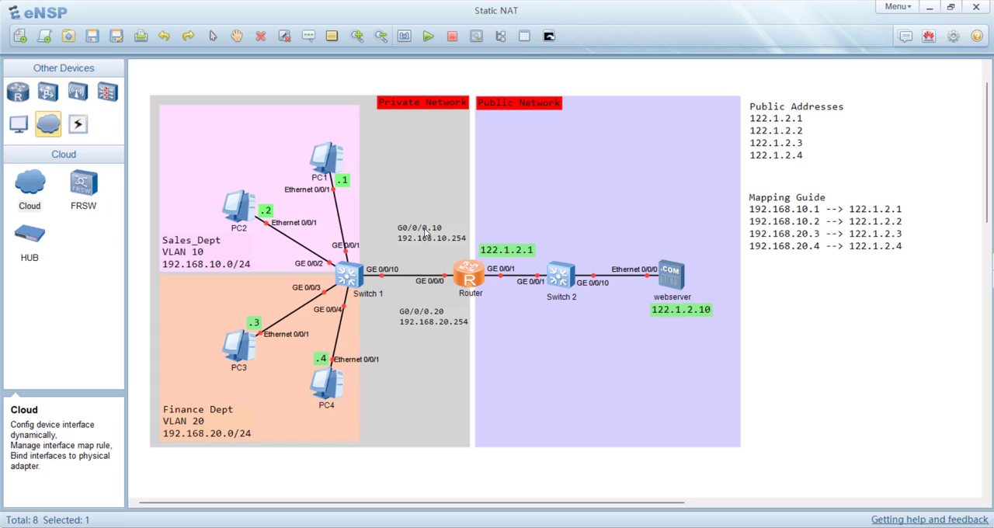
mouse_move(422, 249)
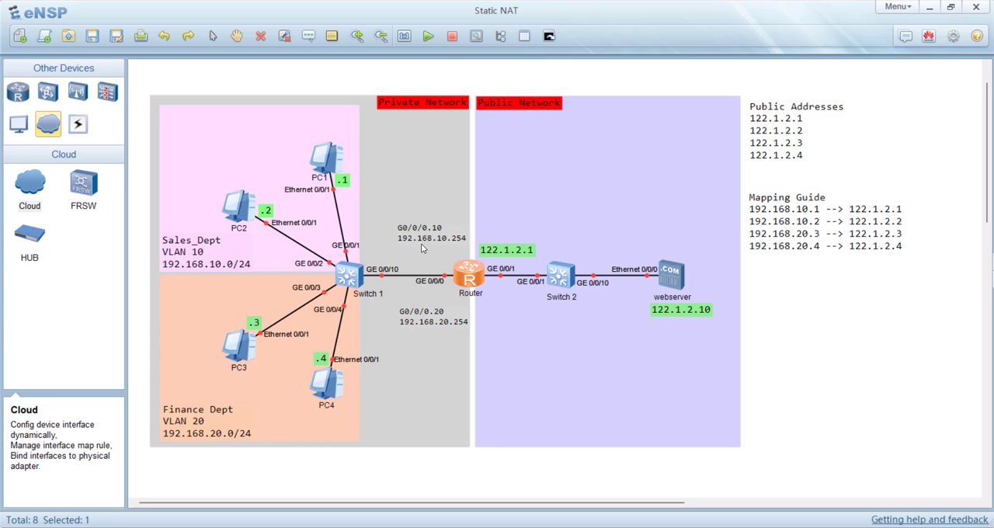
mouse_move(438, 239)
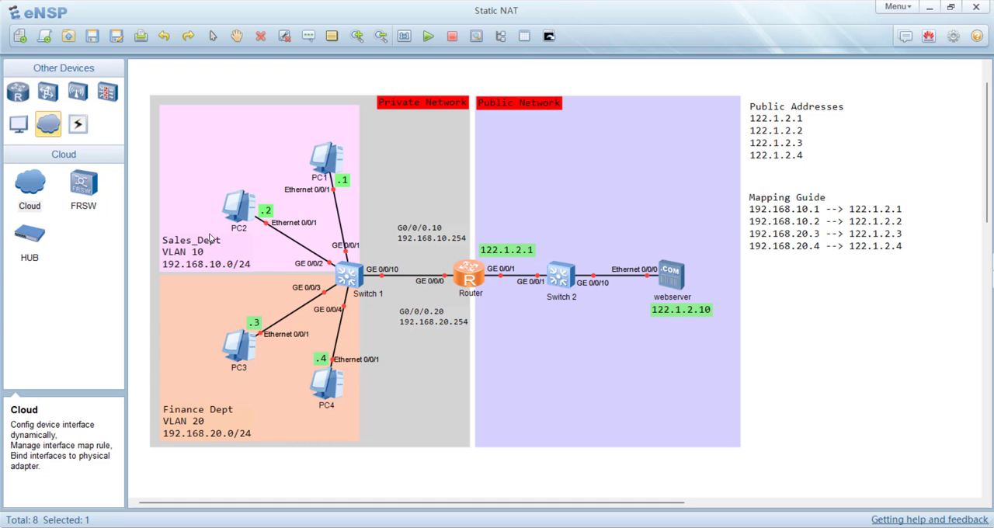
mouse_move(226, 236)
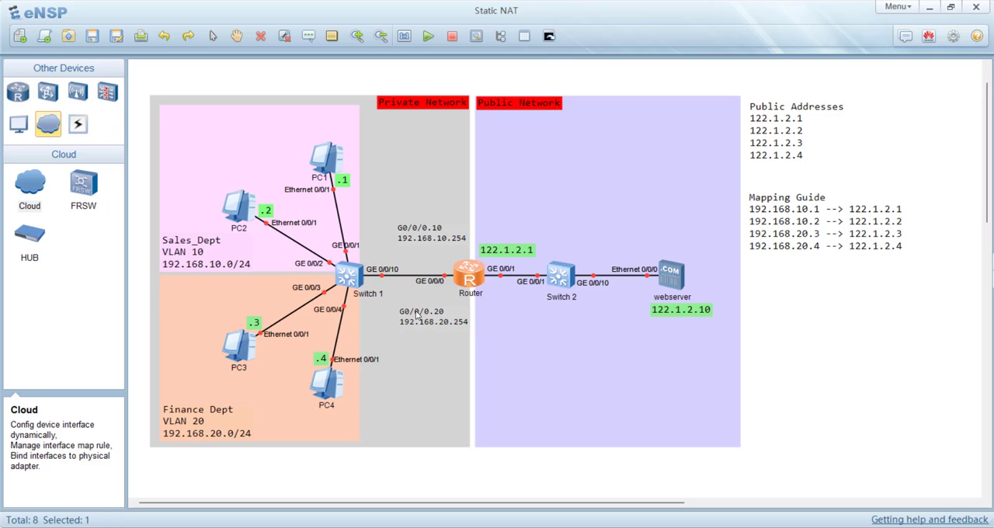
mouse_move(434, 318)
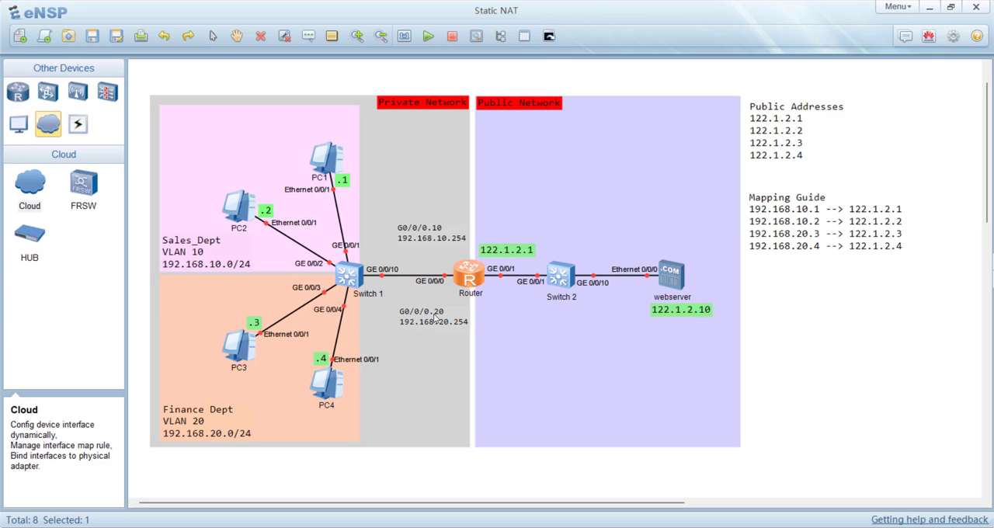
mouse_move(417, 333)
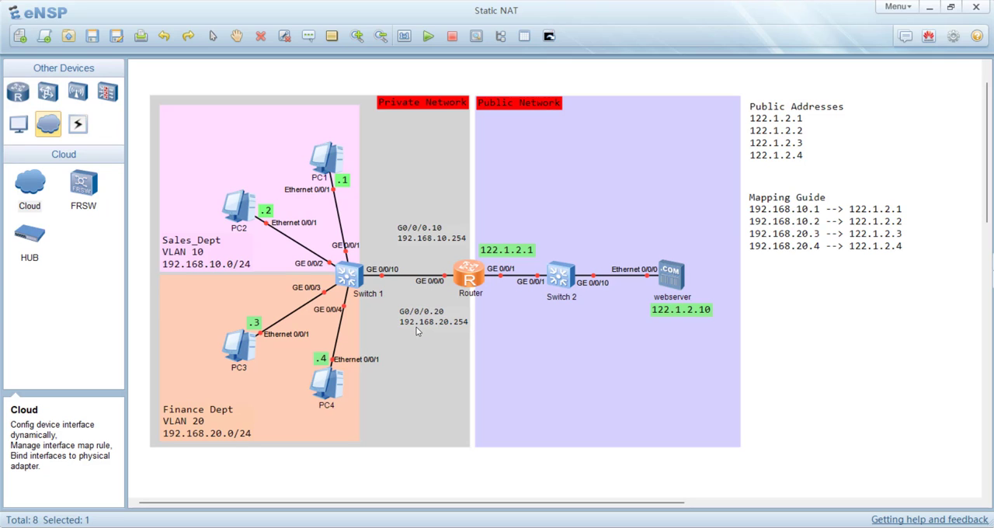
mouse_move(463, 332)
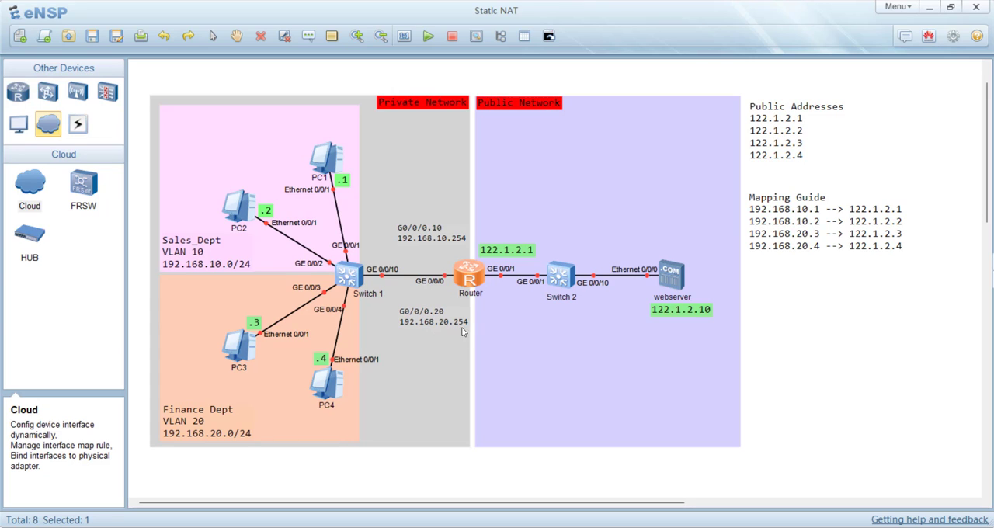
mouse_move(462, 328)
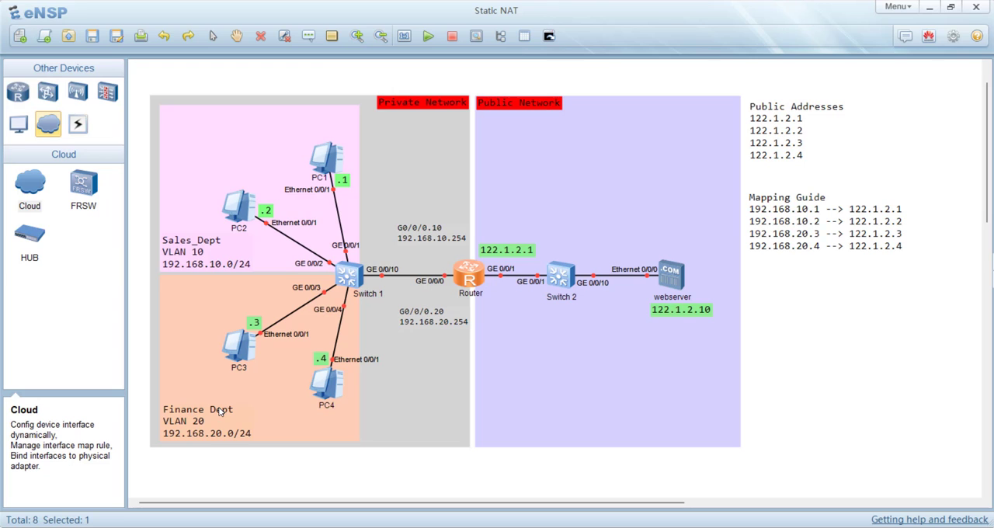
mouse_move(519, 212)
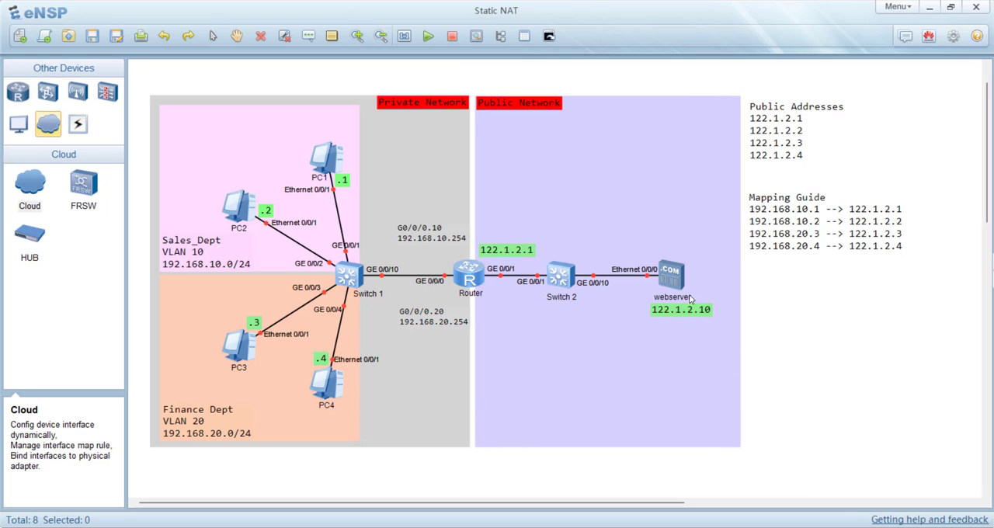
mouse_move(687, 298)
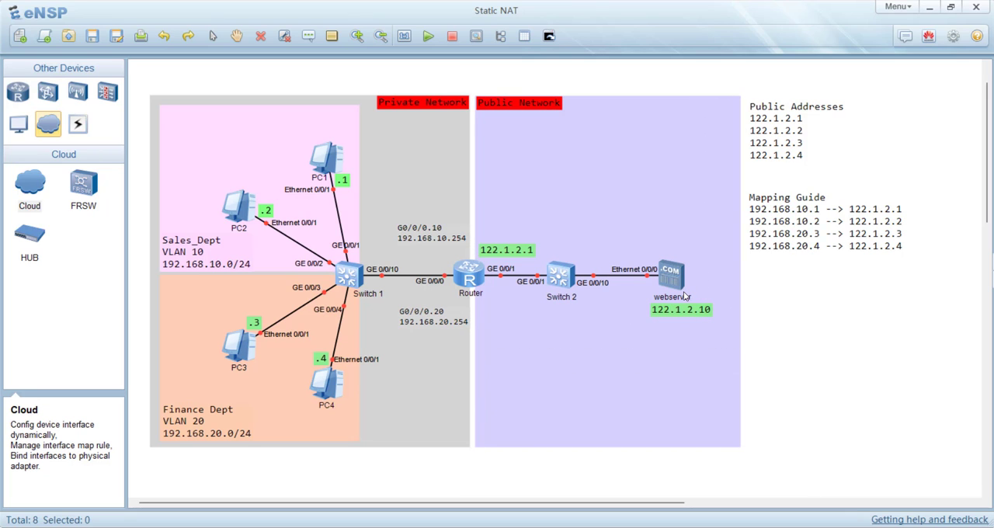
mouse_move(562, 276)
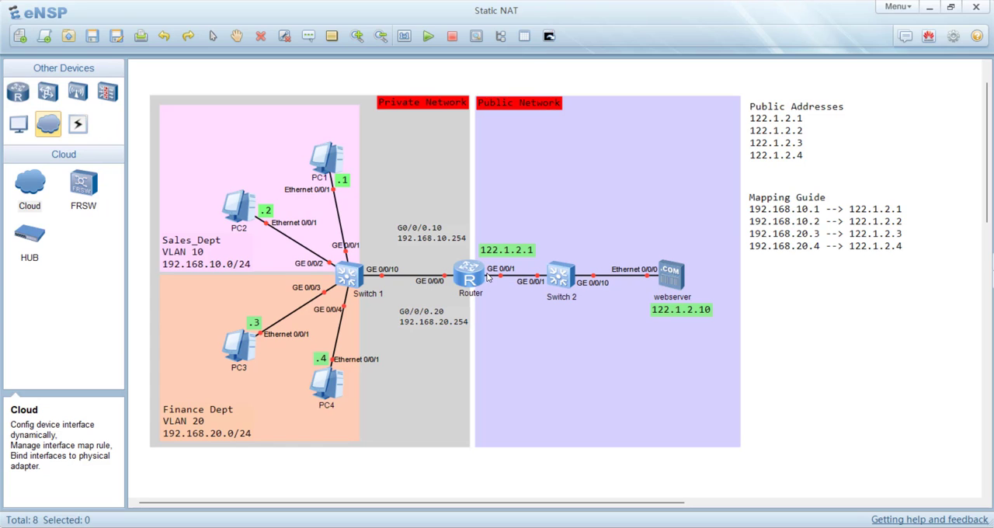
mouse_move(488, 292)
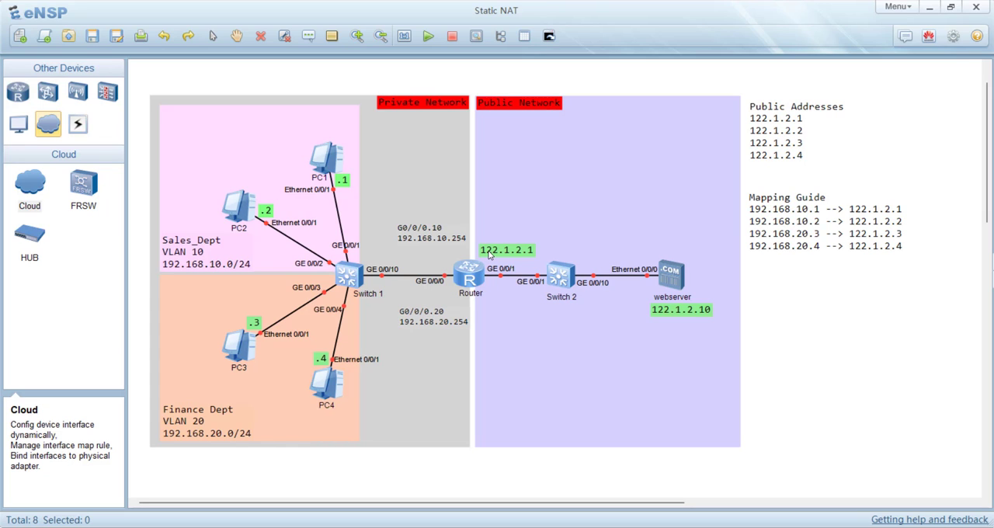
mouse_move(531, 256)
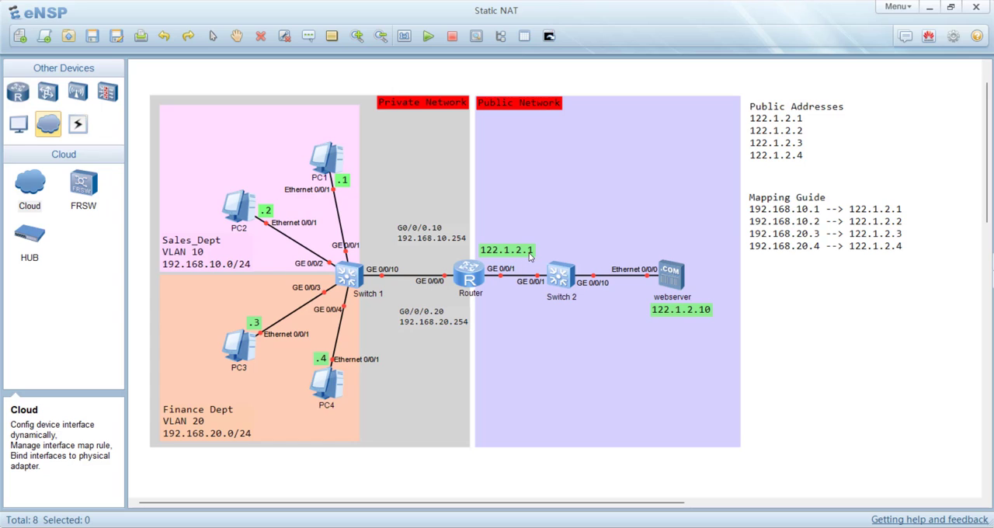
mouse_move(695, 301)
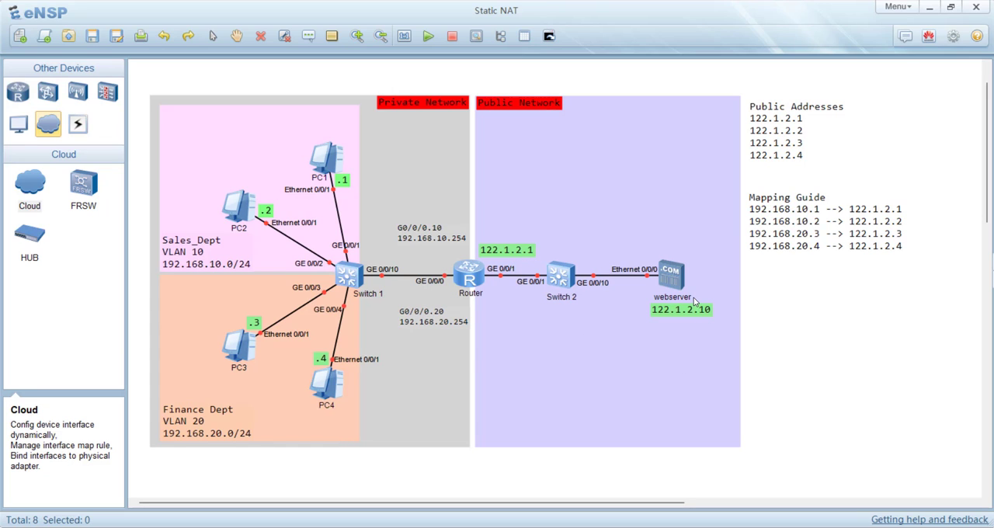
mouse_move(456, 279)
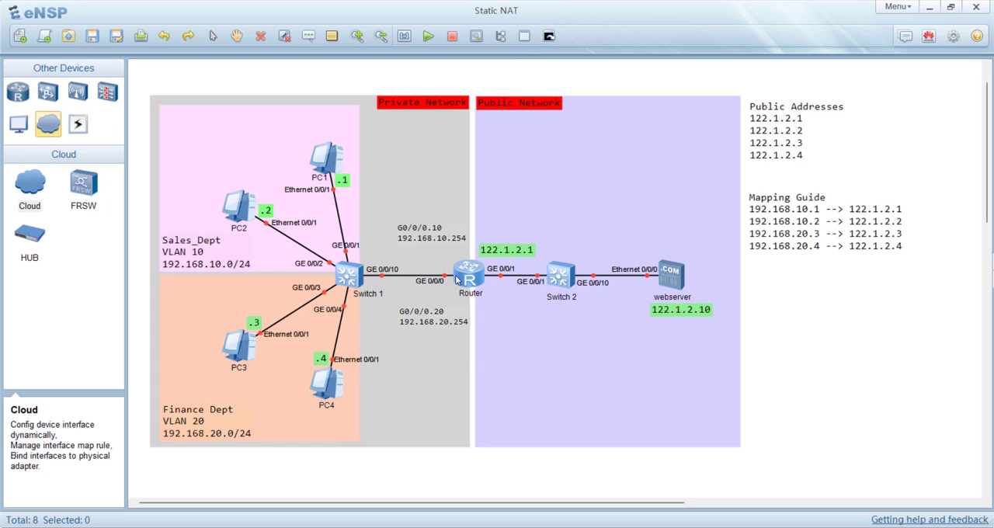
mouse_move(447, 272)
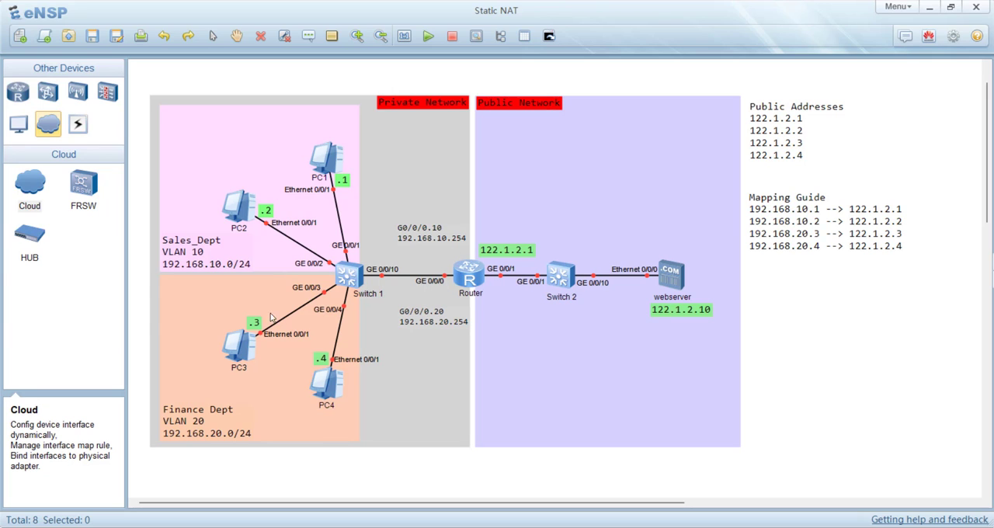
mouse_move(510, 478)
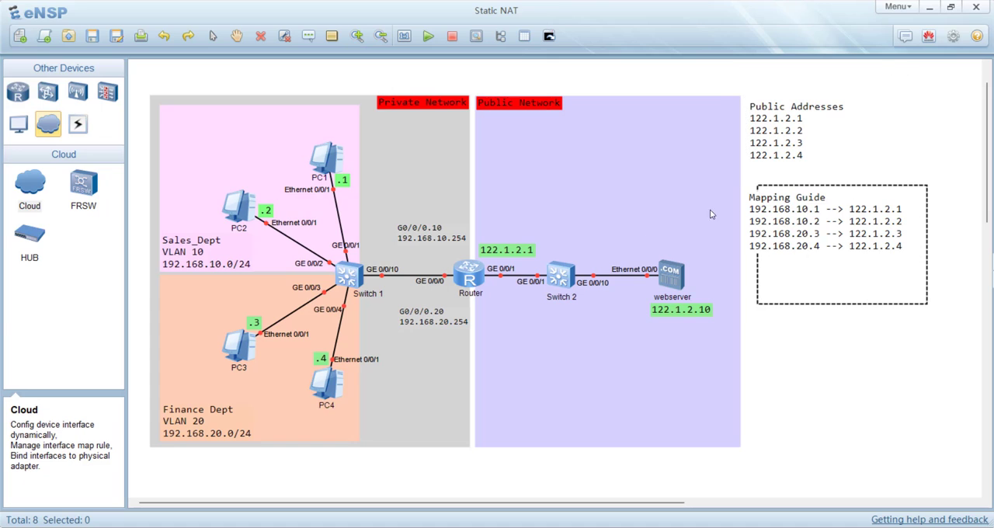
left_click(469, 275)
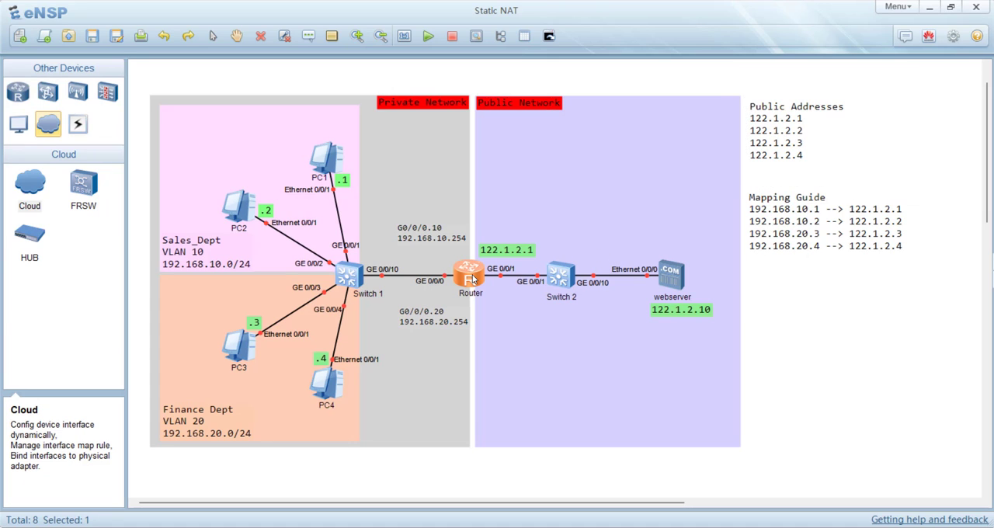
mouse_move(475, 279)
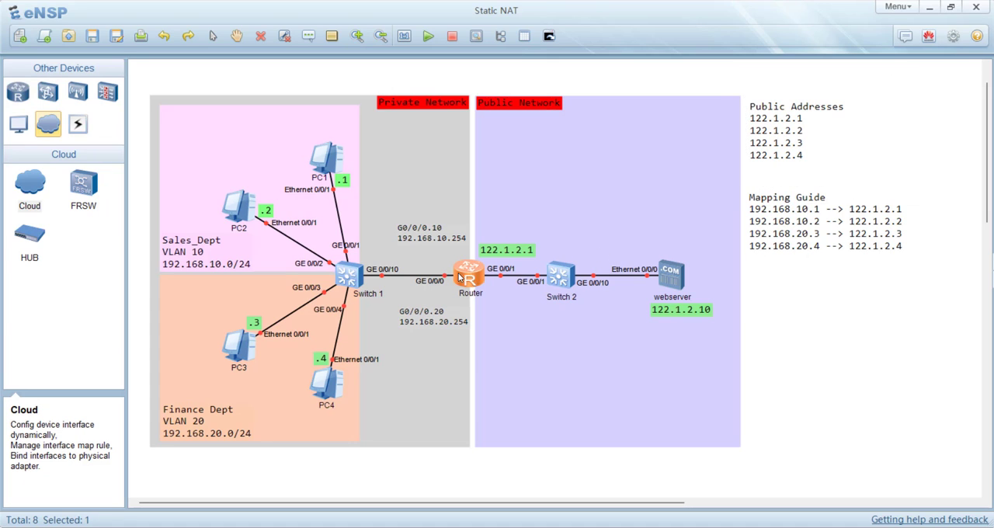
mouse_move(675, 272)
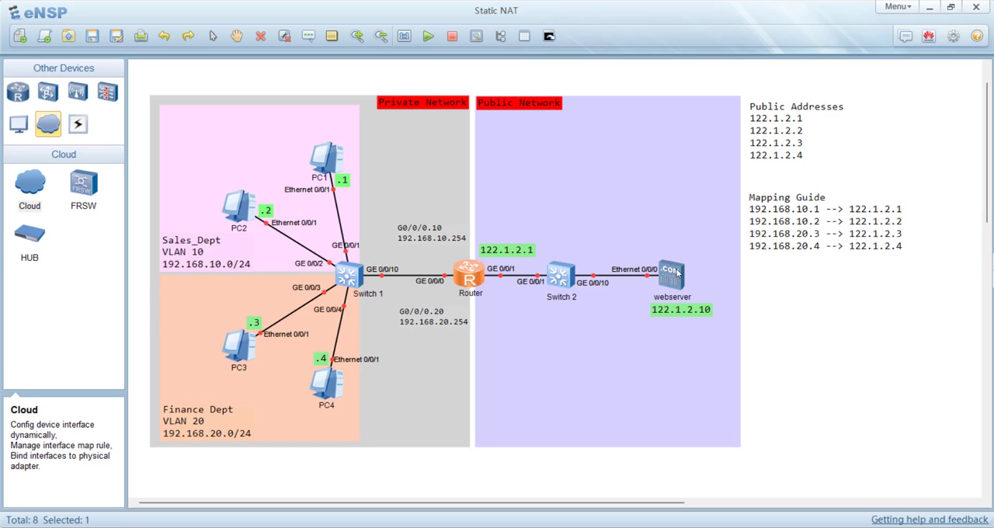
mouse_move(687, 335)
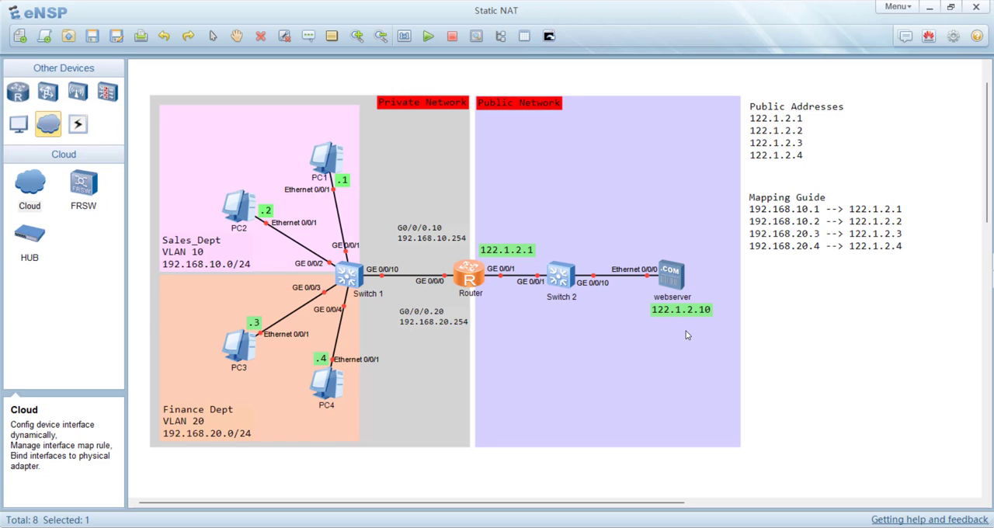
mouse_move(493, 311)
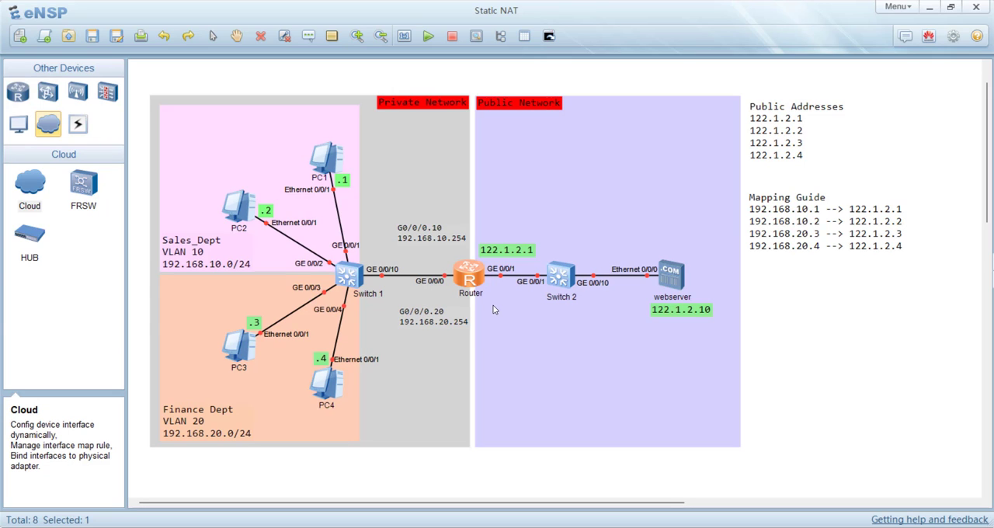
mouse_move(469, 282)
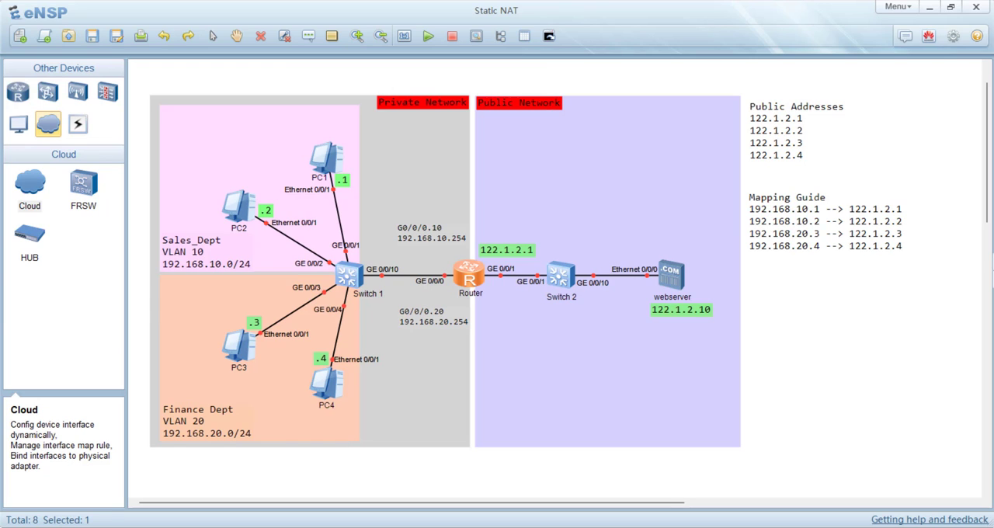
left_click(295, 84)
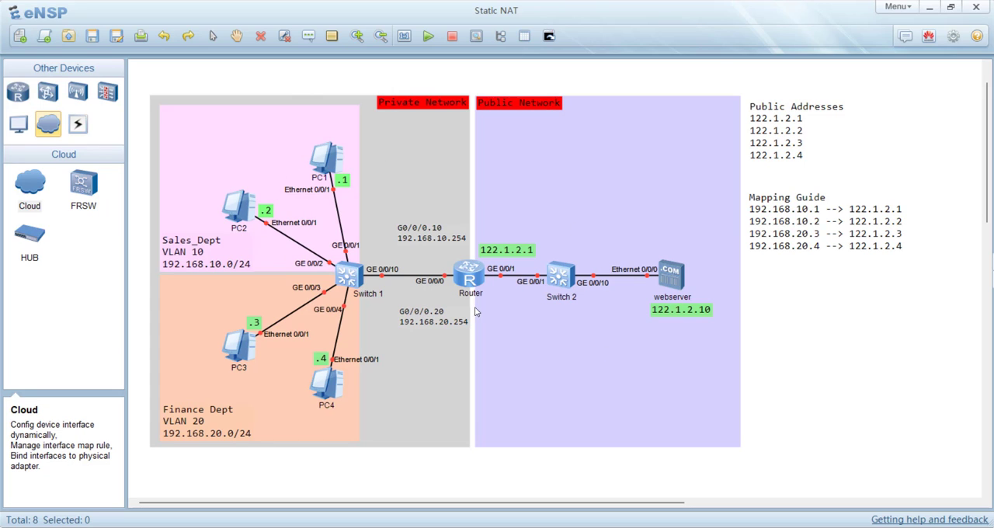
mouse_move(429, 36)
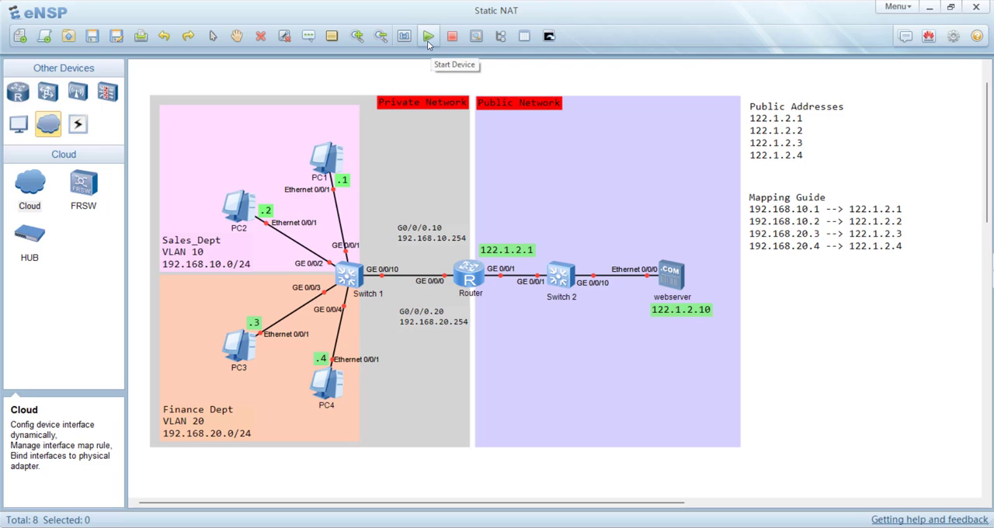
left_click(429, 36)
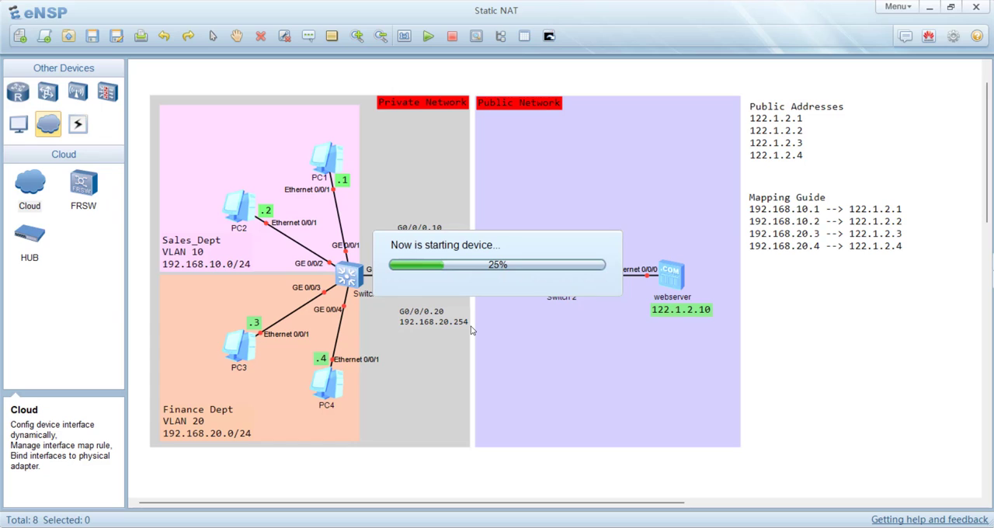
mouse_move(444, 332)
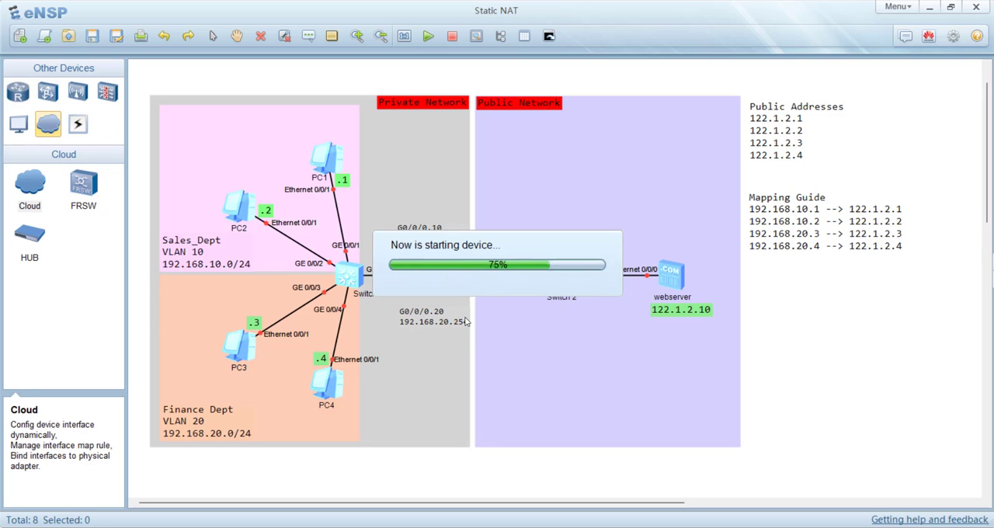
mouse_move(418, 239)
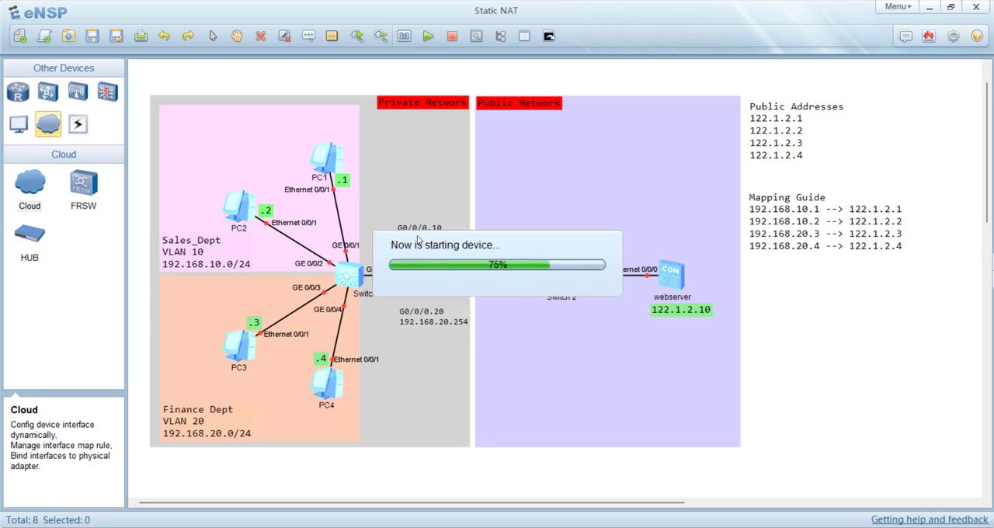
mouse_move(335, 158)
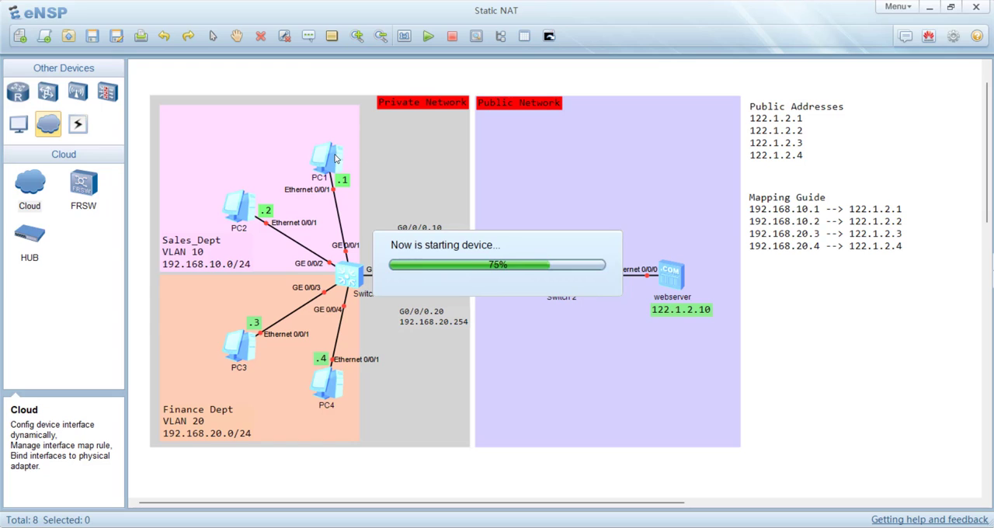
mouse_move(340, 192)
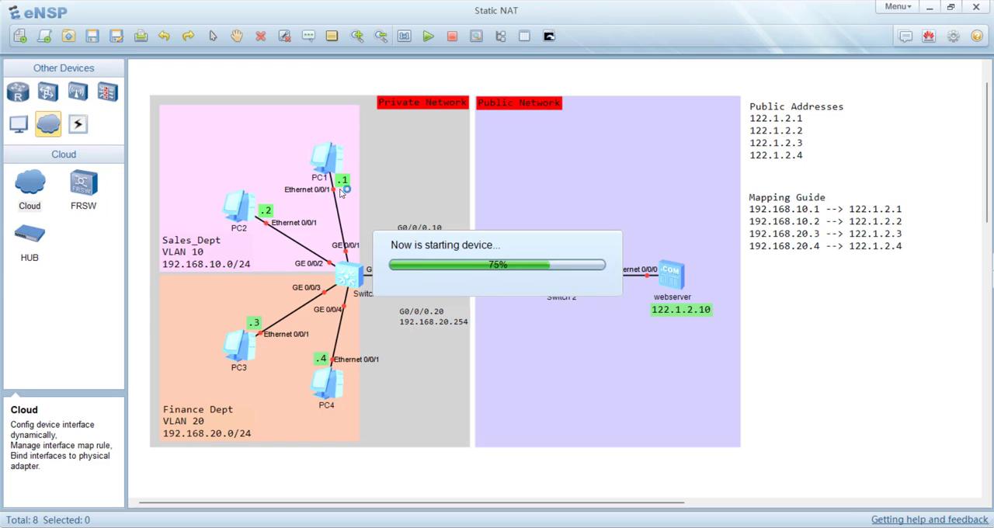
mouse_move(341, 164)
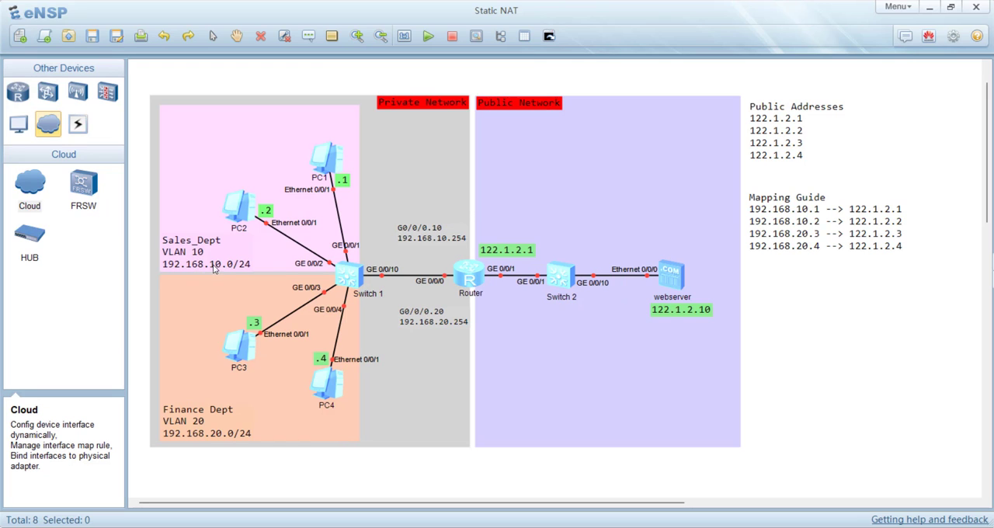
mouse_move(270, 214)
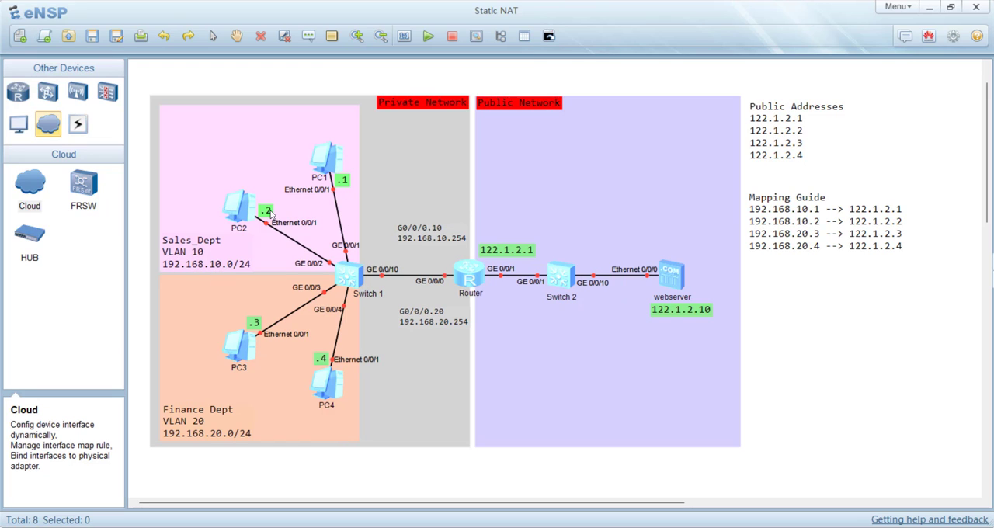
mouse_move(219, 270)
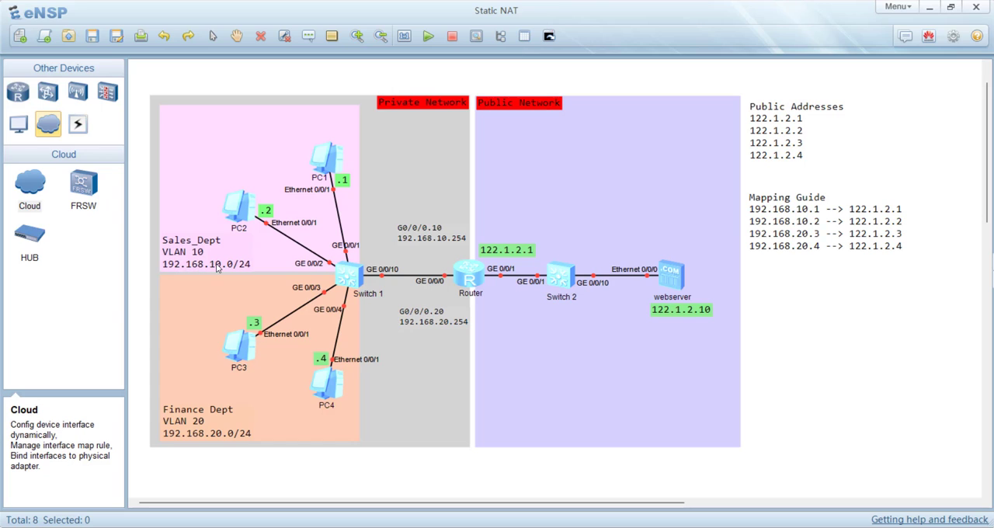
mouse_move(208, 441)
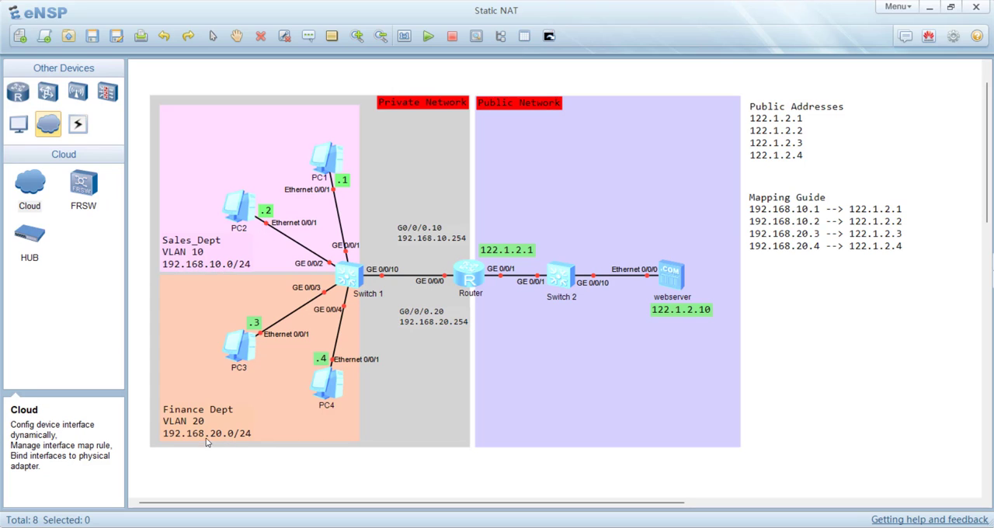
mouse_move(263, 352)
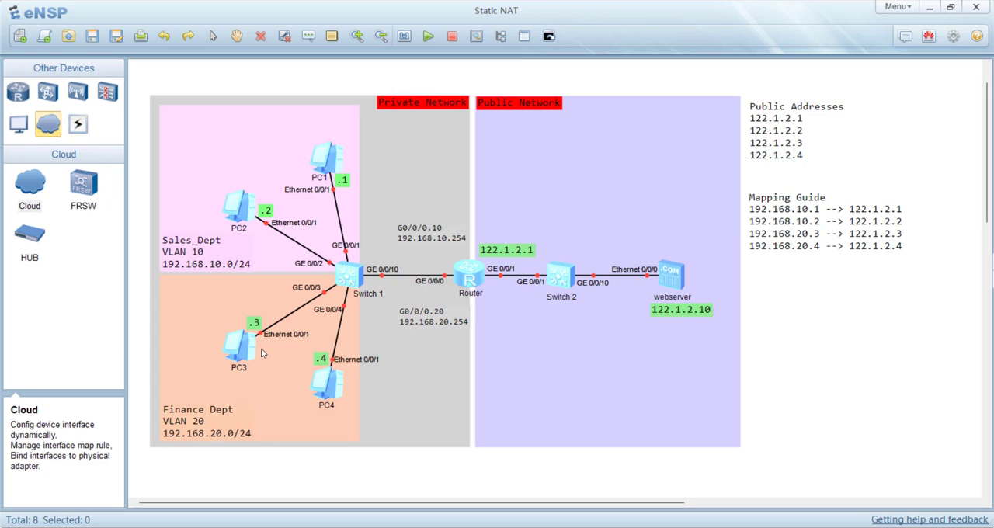
mouse_move(215, 436)
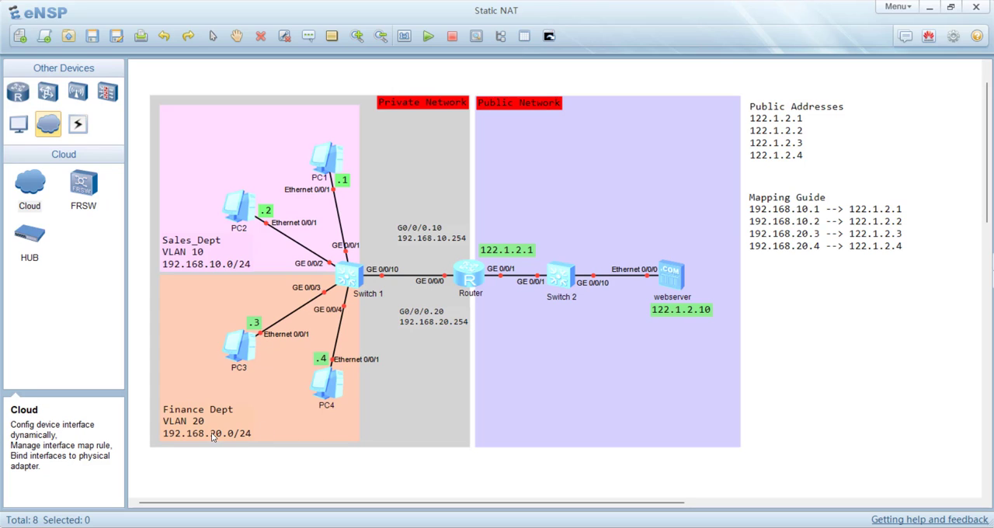
mouse_move(326, 366)
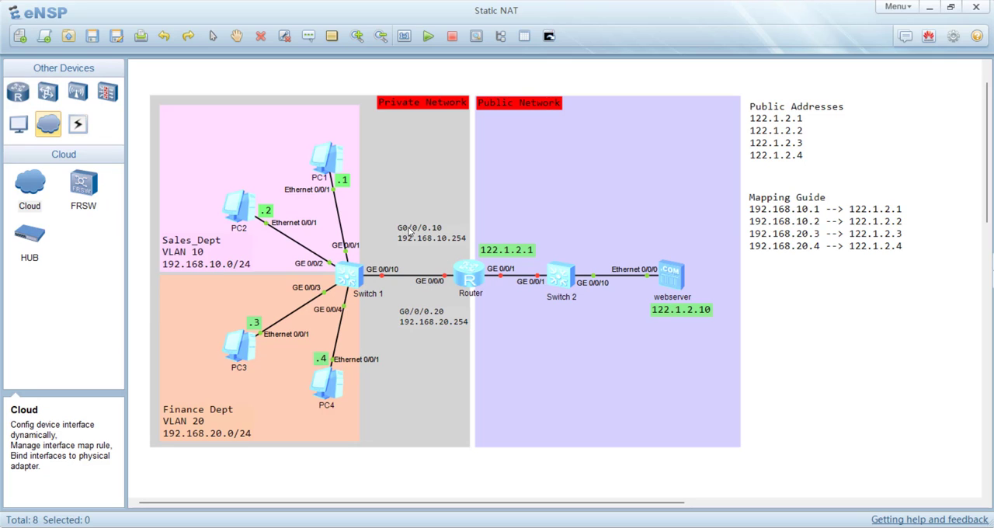
mouse_move(447, 323)
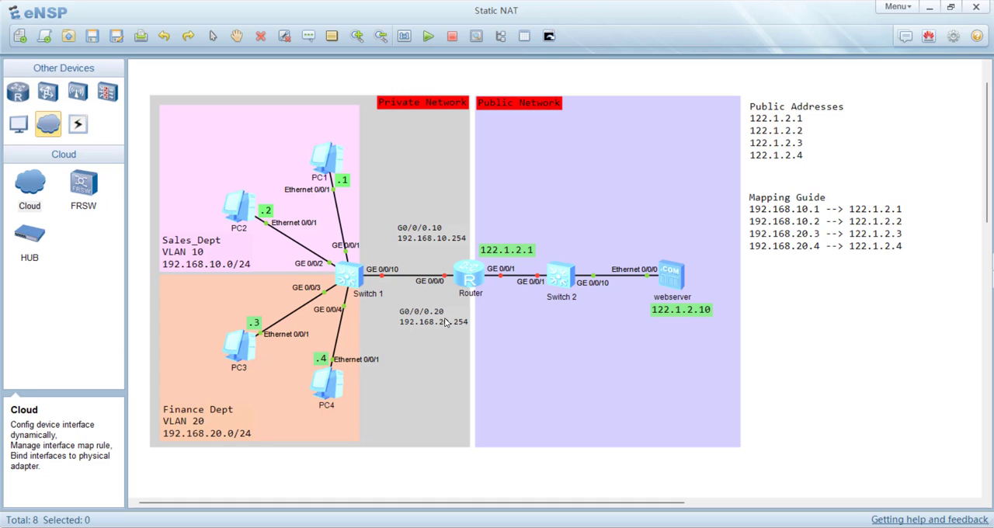
mouse_move(444, 322)
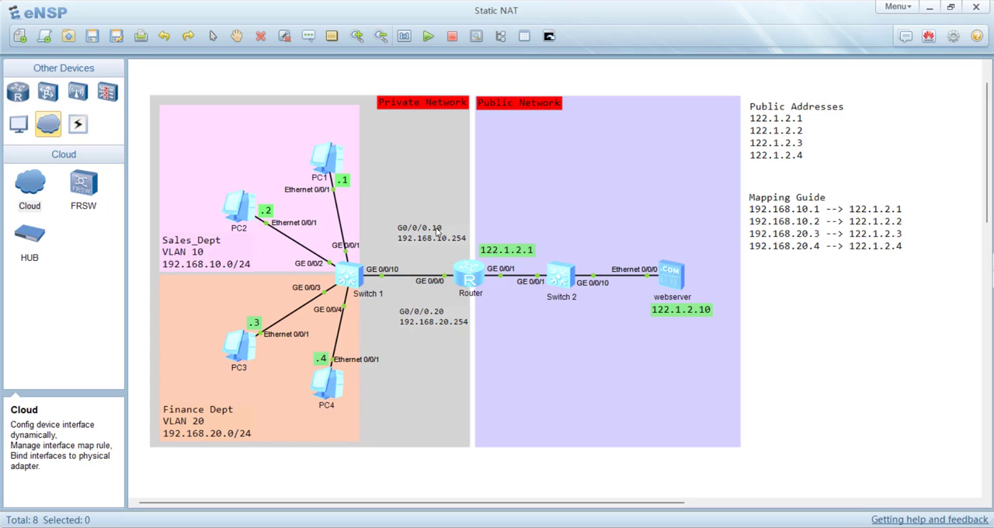
mouse_move(504, 276)
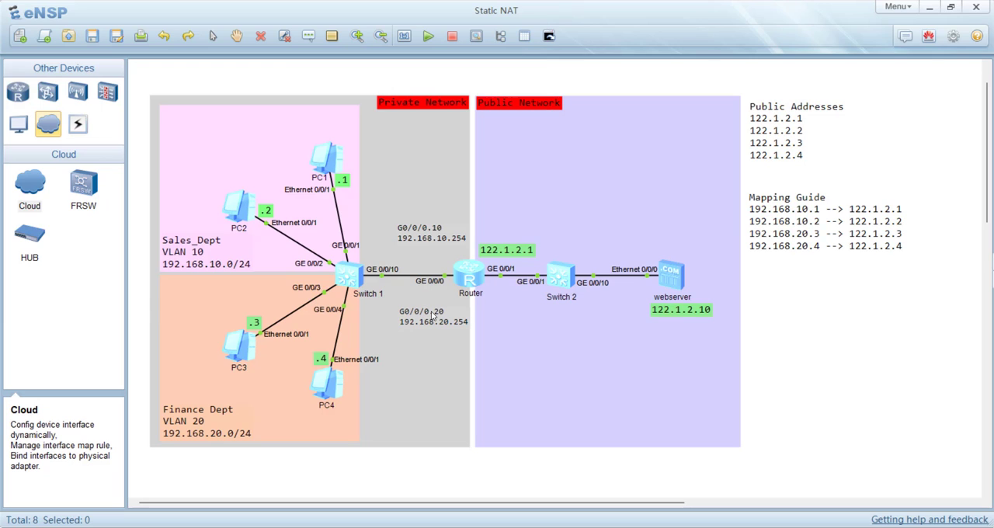
mouse_move(438, 303)
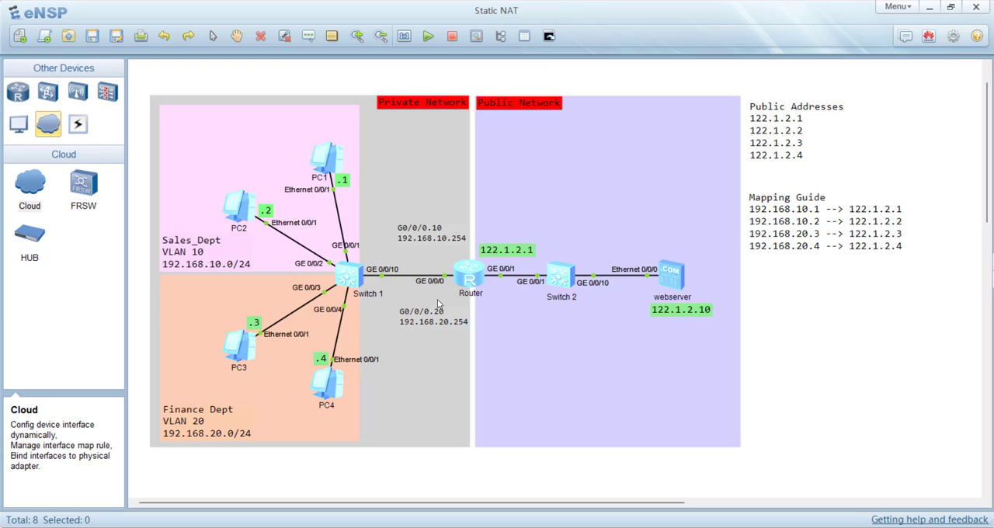
mouse_move(428, 298)
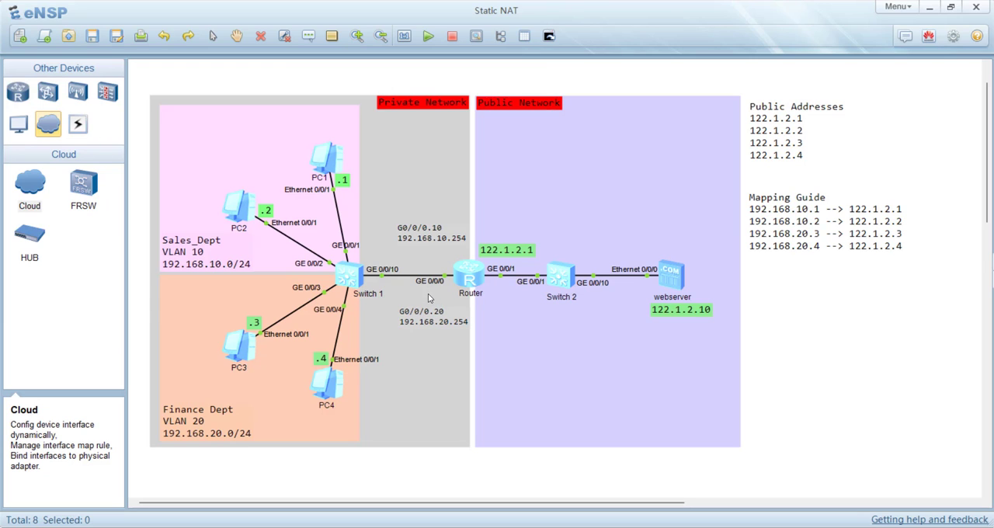
mouse_move(397, 278)
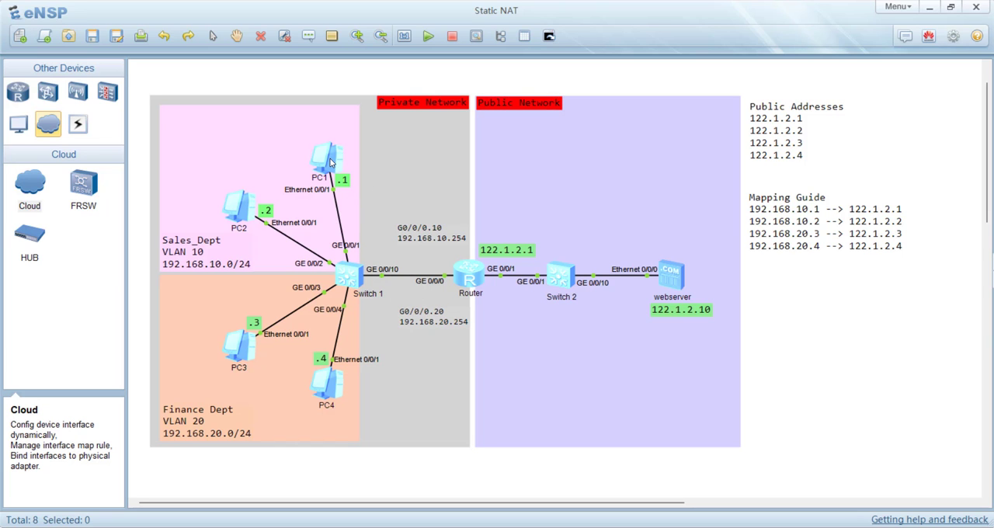
Step: Give PC1 host name PC1, IP 192.168.10.1, mask 255.255.255.0 and gateway 192.168.10.254
double_click(326, 156)
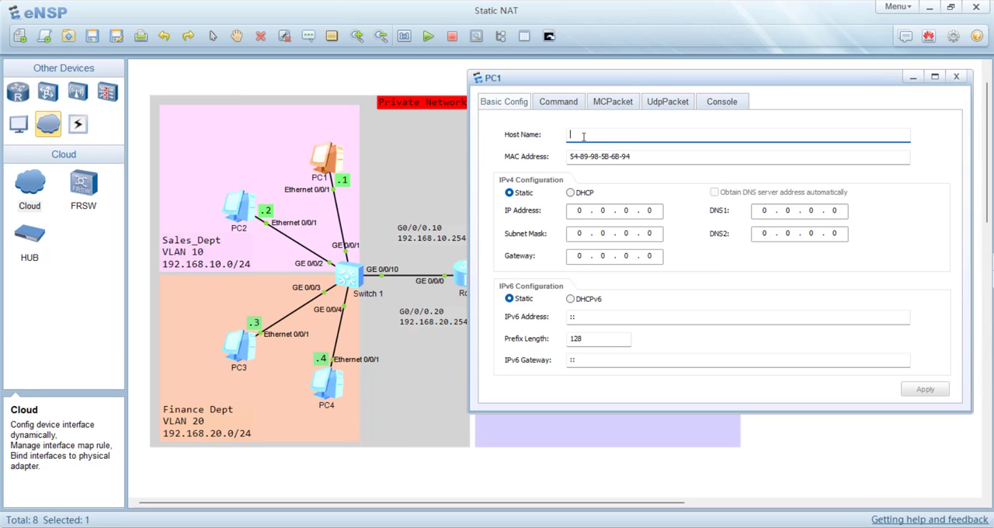
type("PC1")
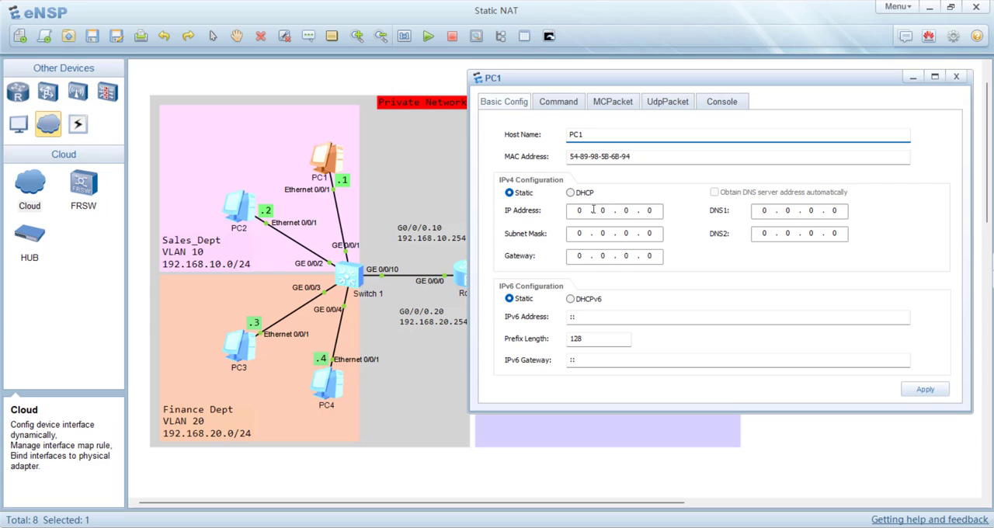
type("192 . 168 . 10 . 1")
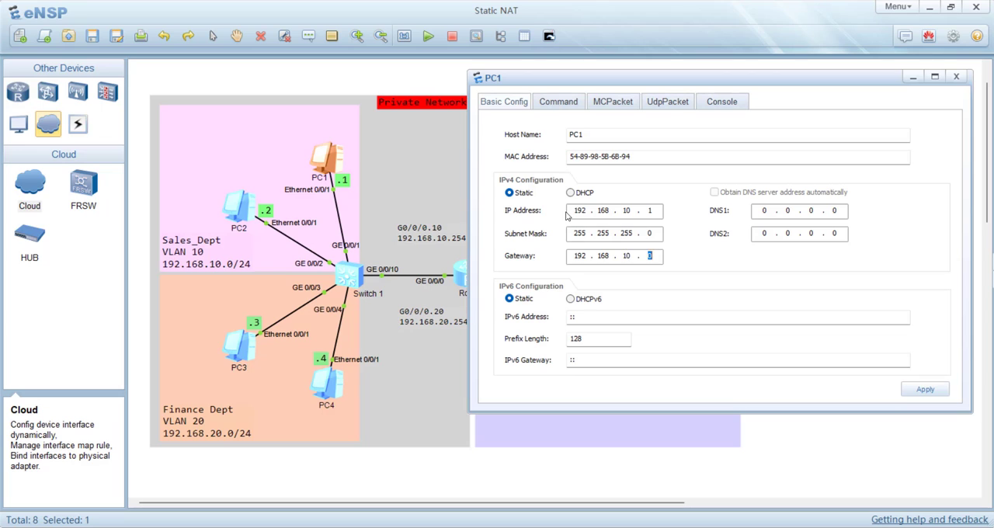
type("254")
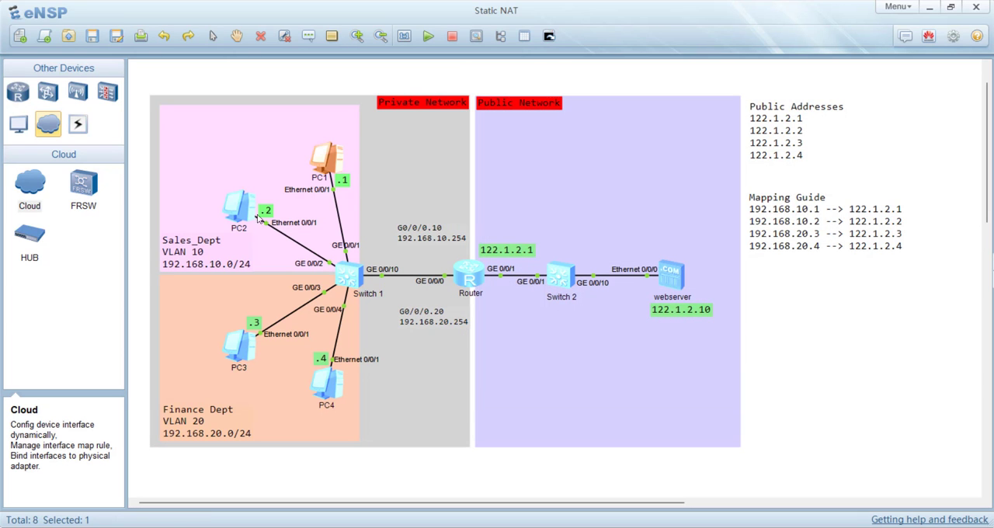
Step: Set PC4's static 192.168.20 addressing and apply it
double_click(240, 210)
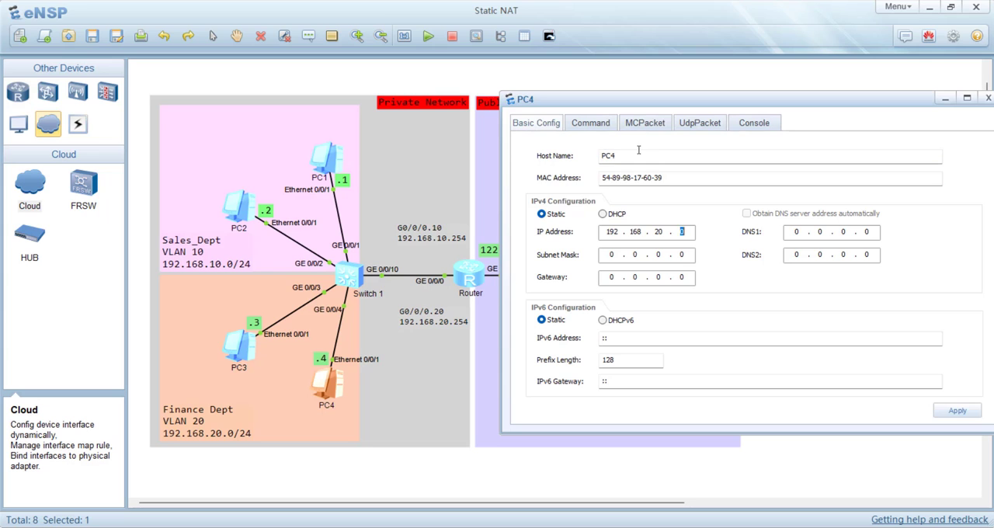
left_click(988, 99)
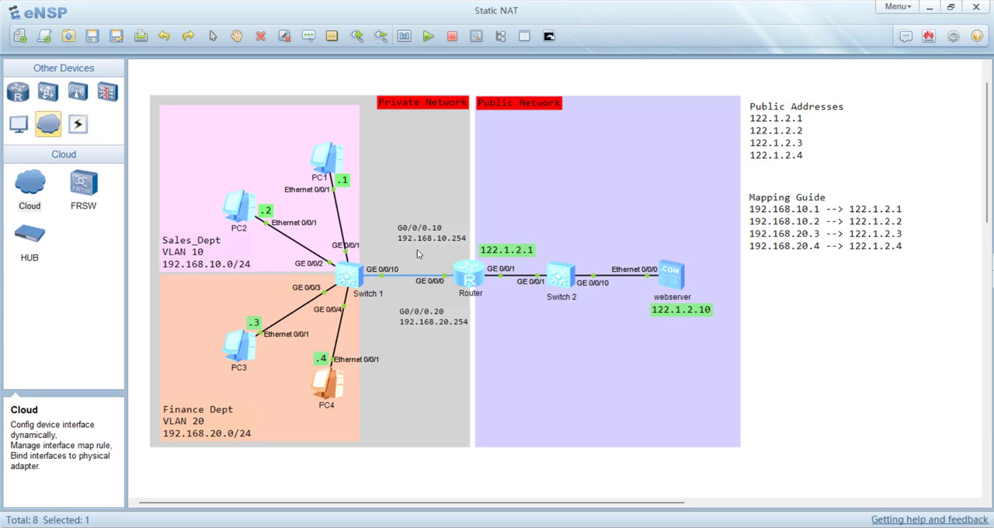
left_click(469, 274)
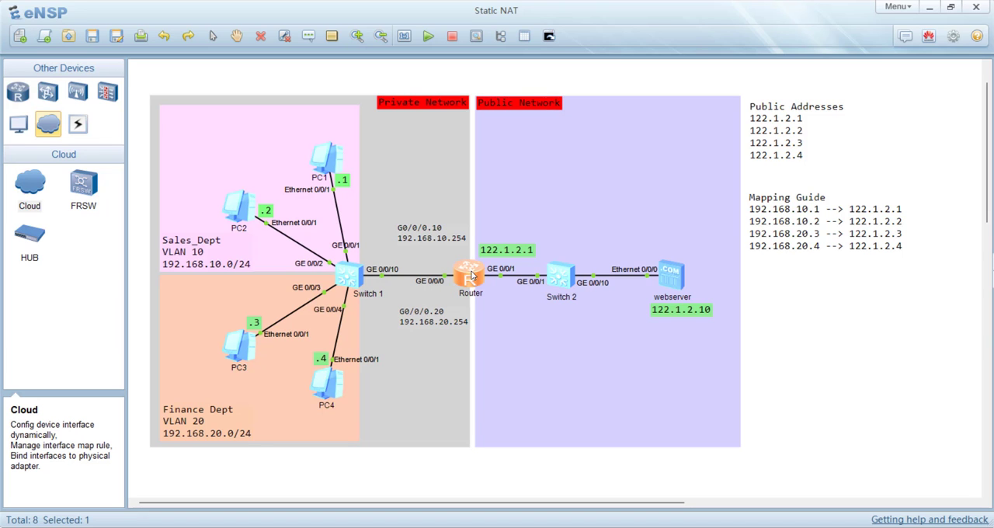
Step: Name the router Router and give subinterface g0/0/0.10 its IP address
double_click(468, 273)
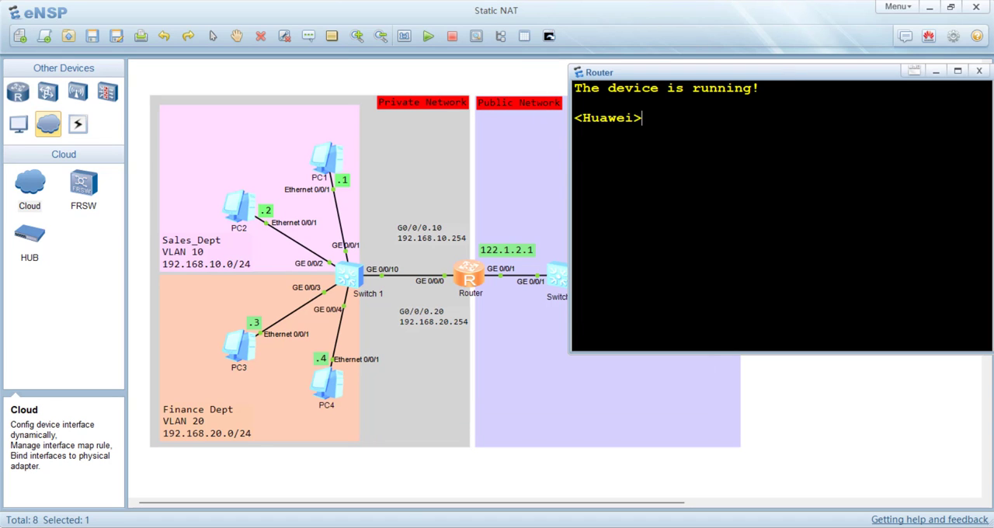
type("sysname Router")
type("ip address 192")
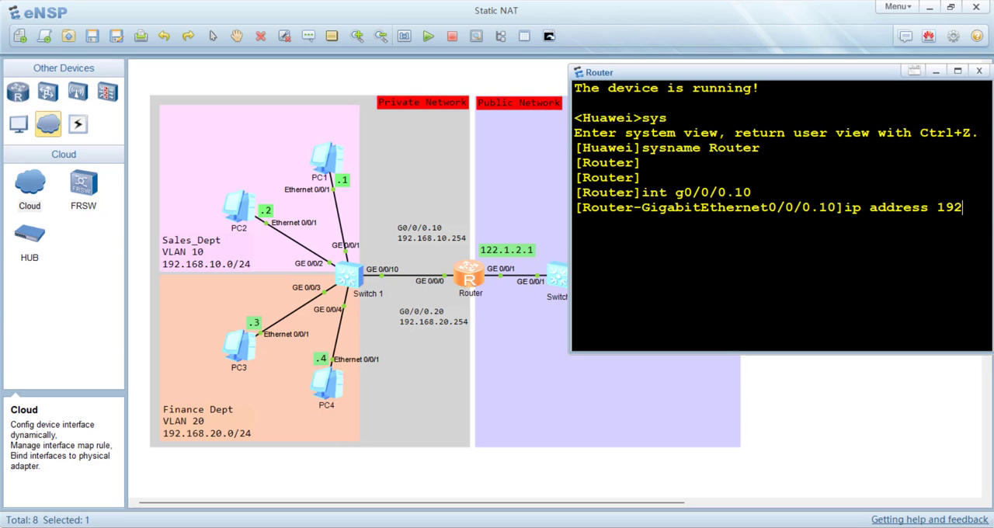
key("enter")
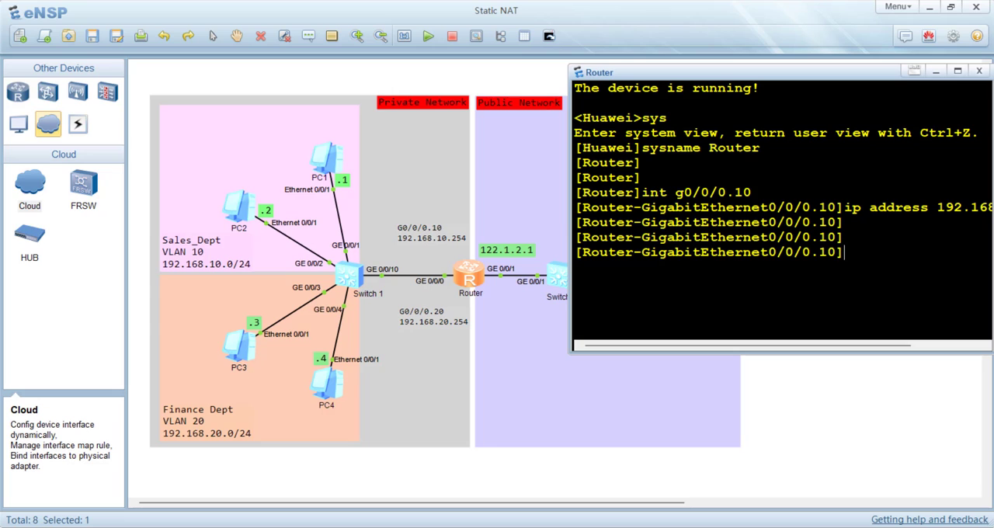
Step: Enable dot1q termination vid 10 and ARP broadcast on subinterface g0/0/0.10
type("dot1q terminatio")
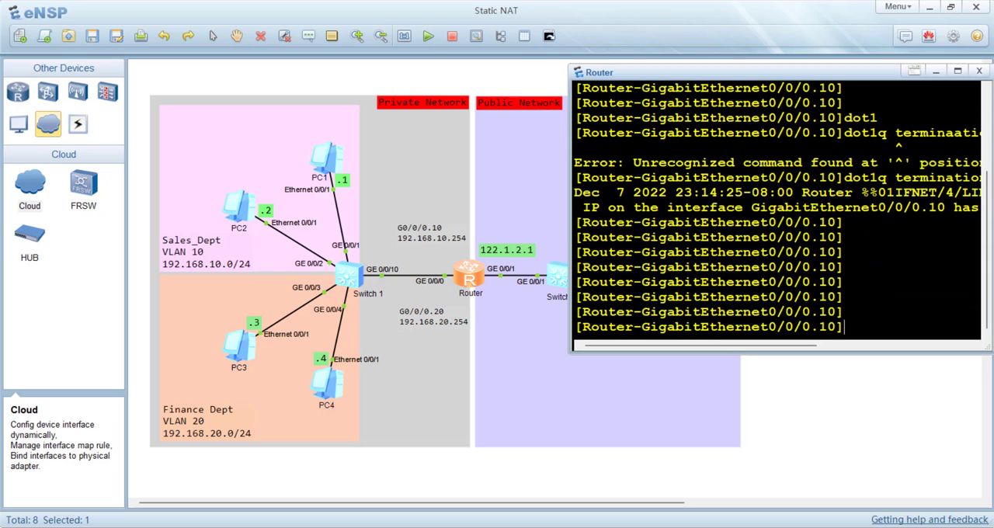
type("arp broadcast en")
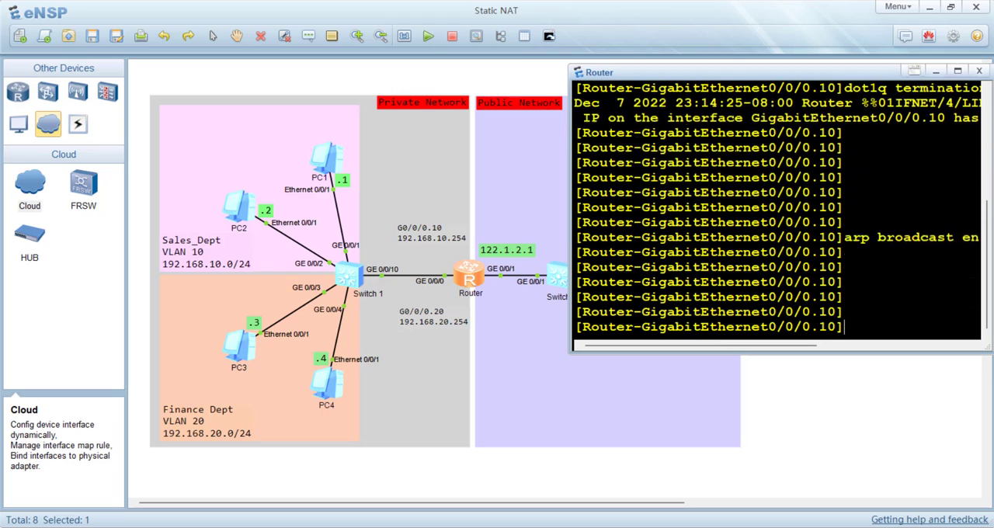
type("int g0/0/0")
type("ip address 192.168.20.254 24")
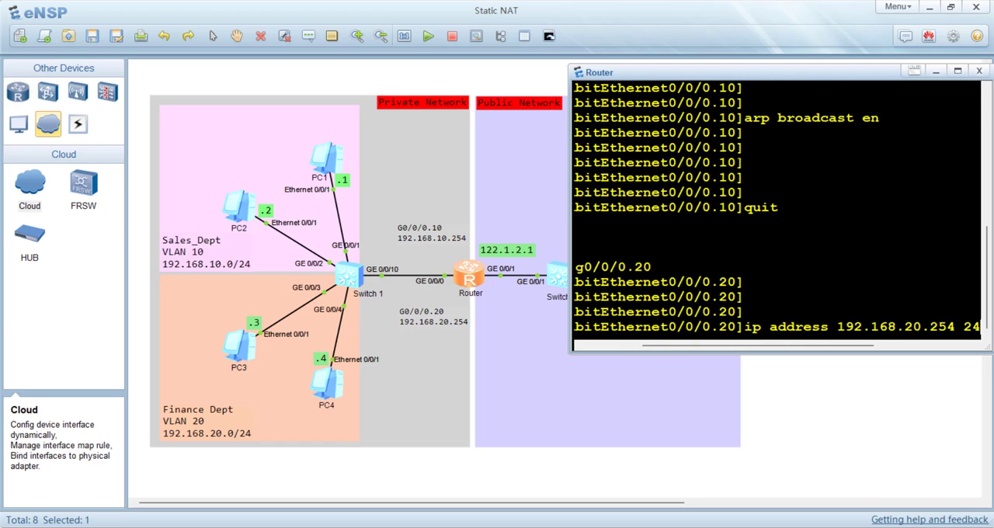
Step: Give subinterface g0/0/0.20 IP 192.168.20.254/24, dot1q termination vid 20 and ARP broadcast
type("dot1q terminatio")
type("arp broadc")
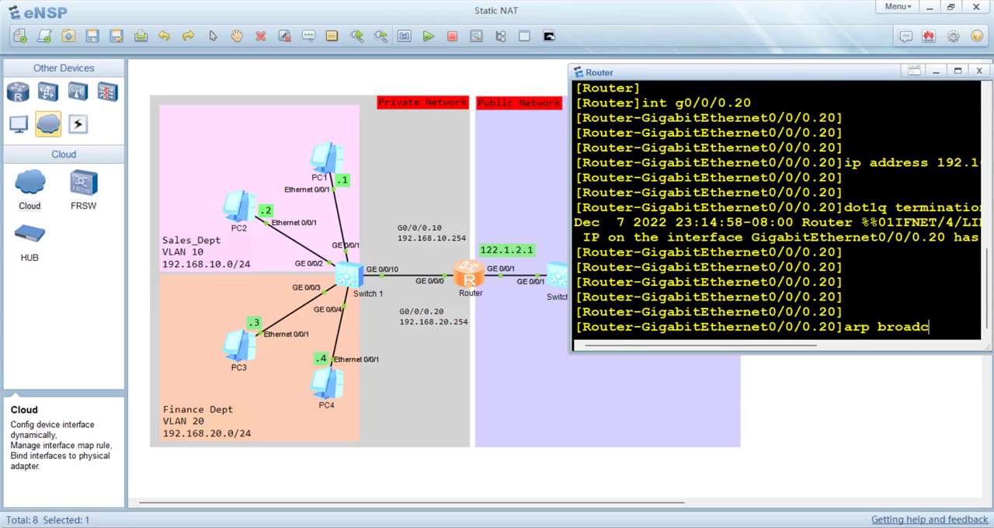
key("Enter")
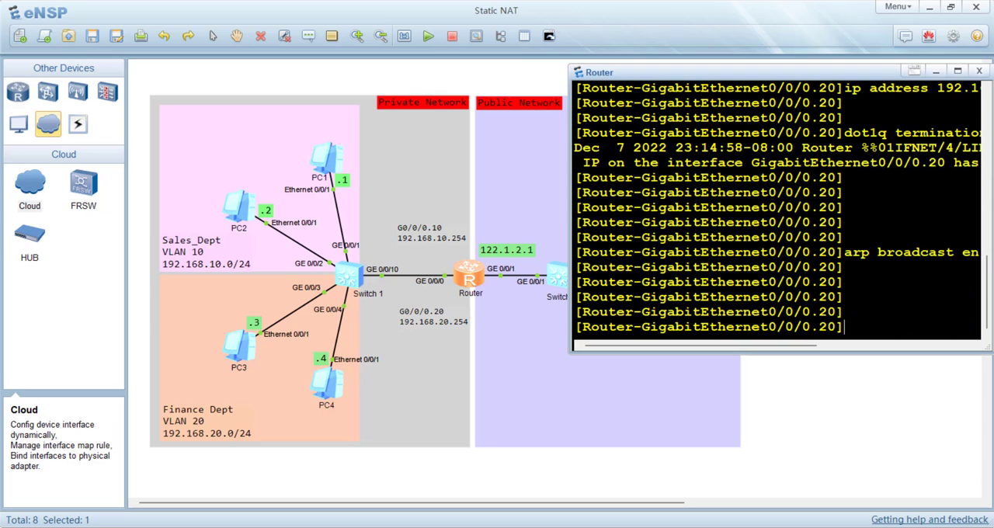
type("int gg0")
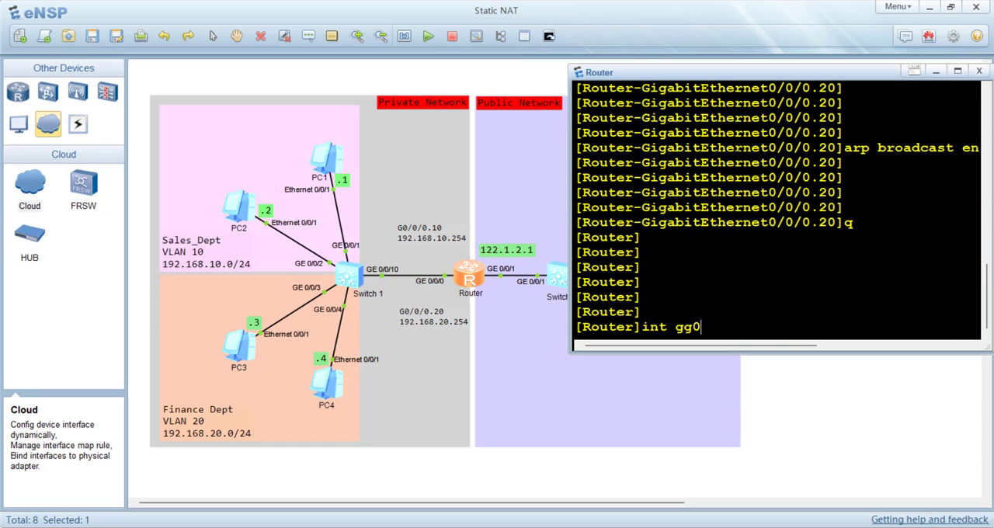
Step: Assign public address 122.1.2.1/24 to router interface g0/0/1 and close the console
type("0/0/1")
type("ip")
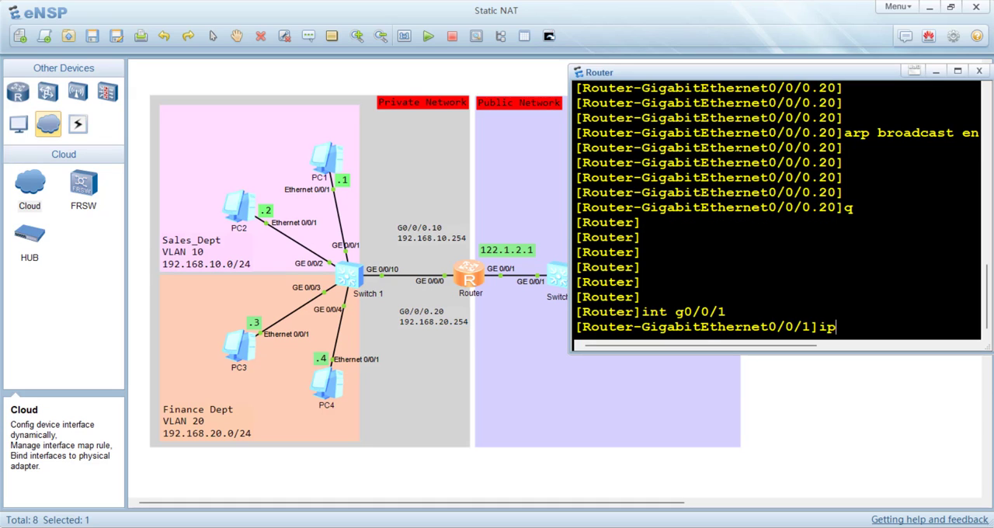
type("add")
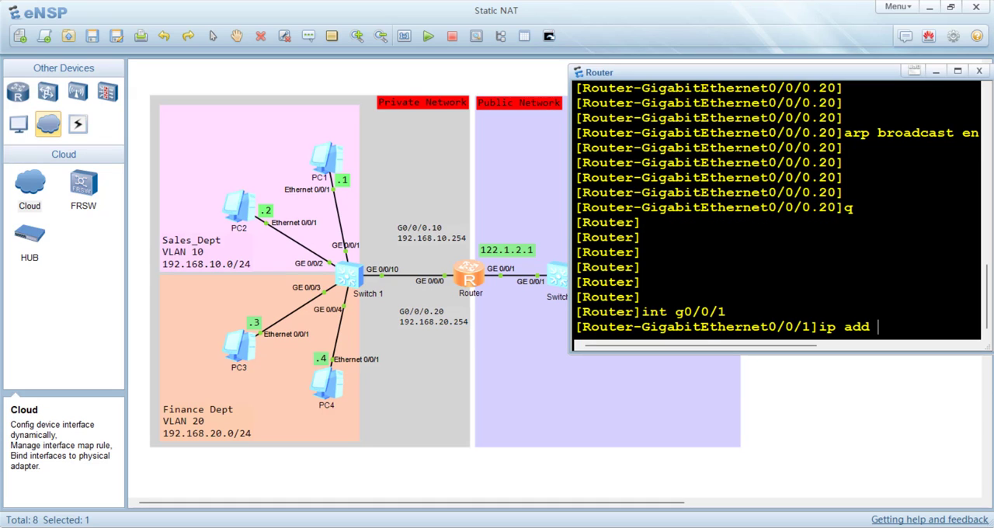
type("122.1.2.1 24")
type("q")
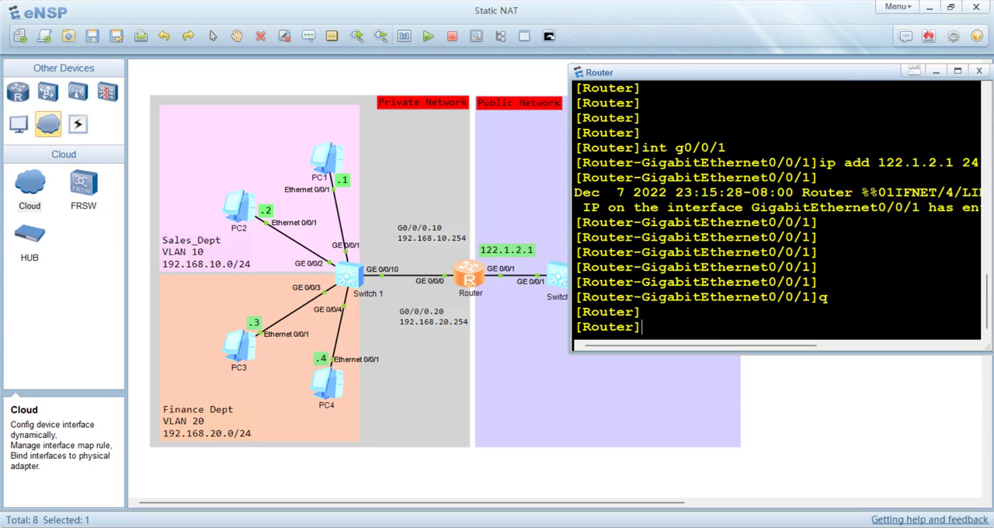
right_click(776, 178)
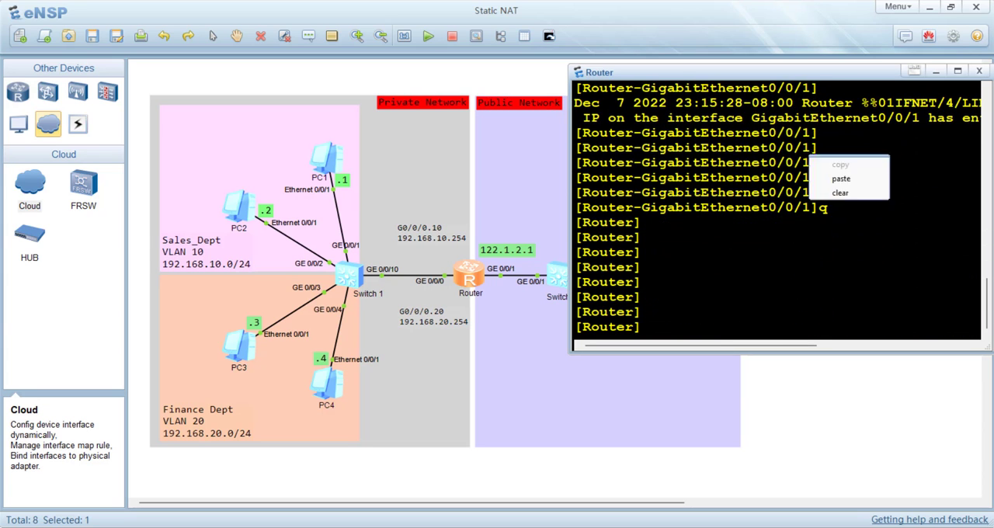
left_click(979, 71)
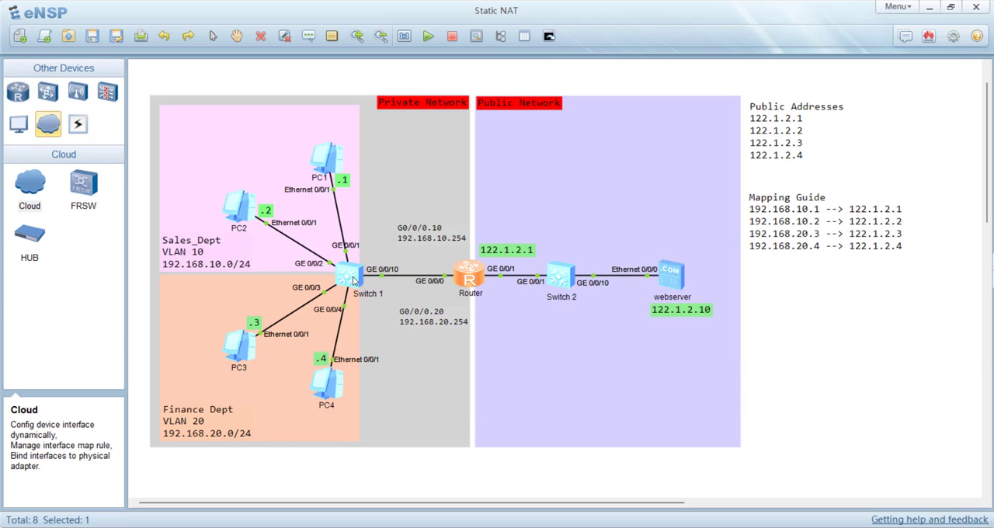
Step: Name the switch Switch 1 and create VLANs 10 and 20 with vlan batch
double_click(348, 276)
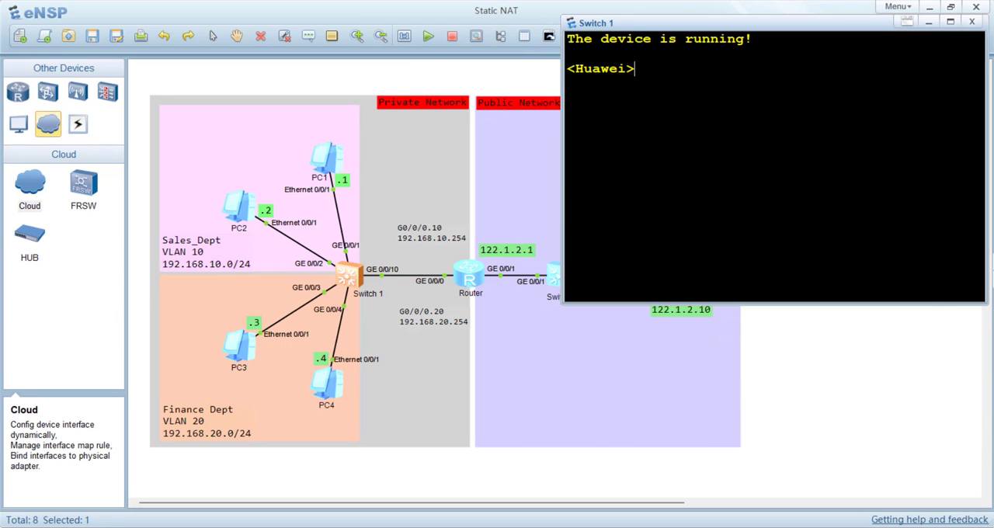
type("sy")
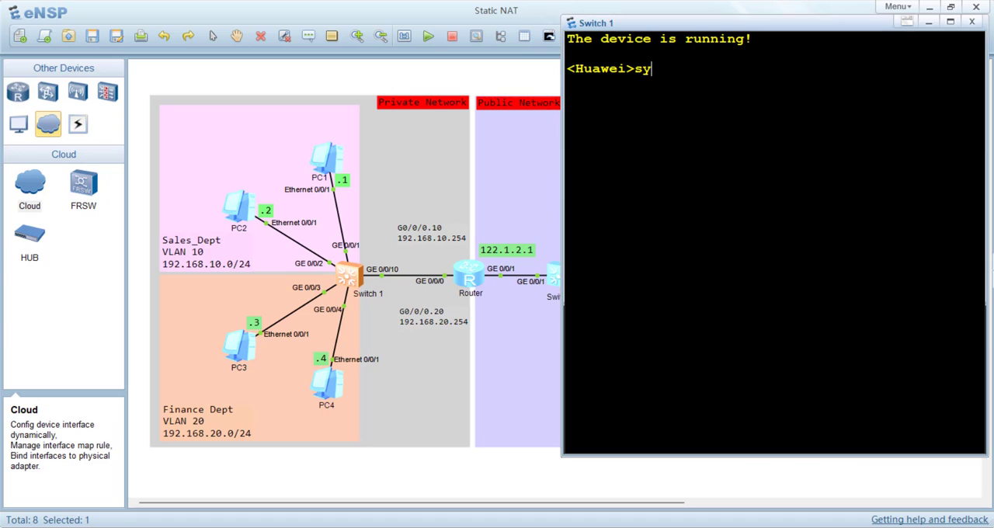
type("sysname Switch 1")
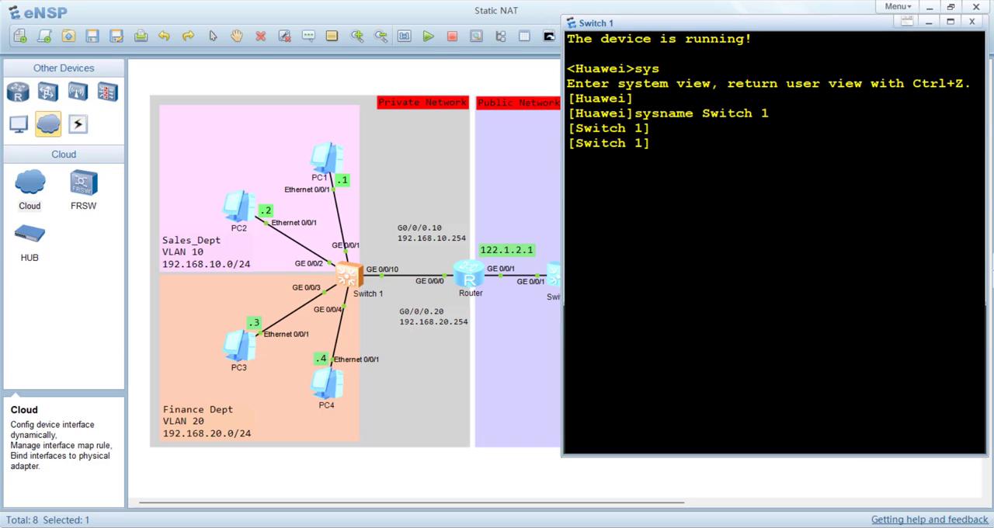
type("vlan batch 10 20")
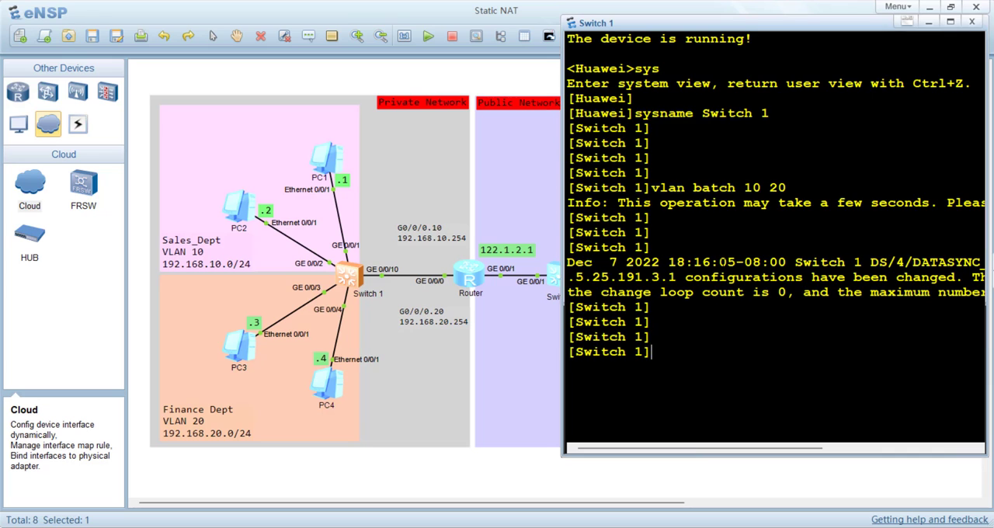
Step: Describe VLAN 10 as Sales_dept and VLAN 20 as Finance_Dept
type("vlan 10")
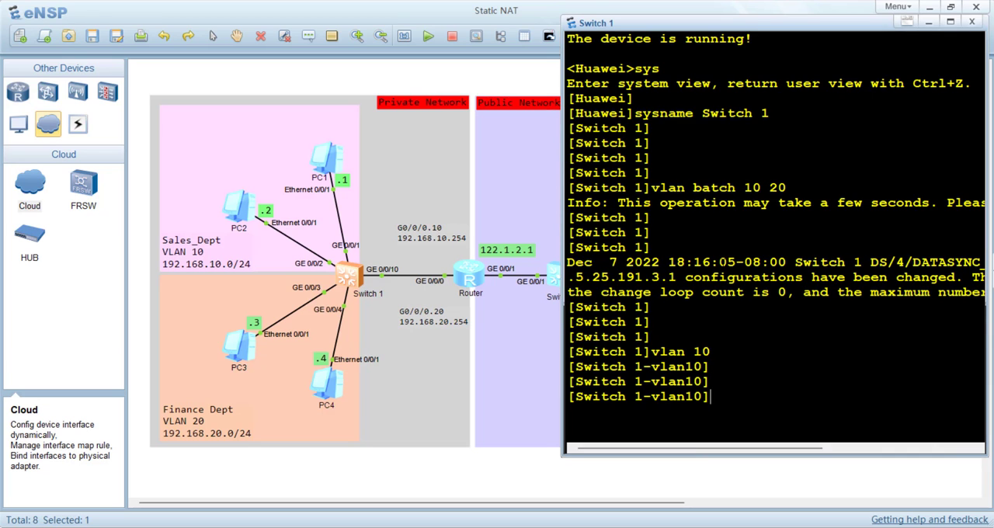
type("description S")
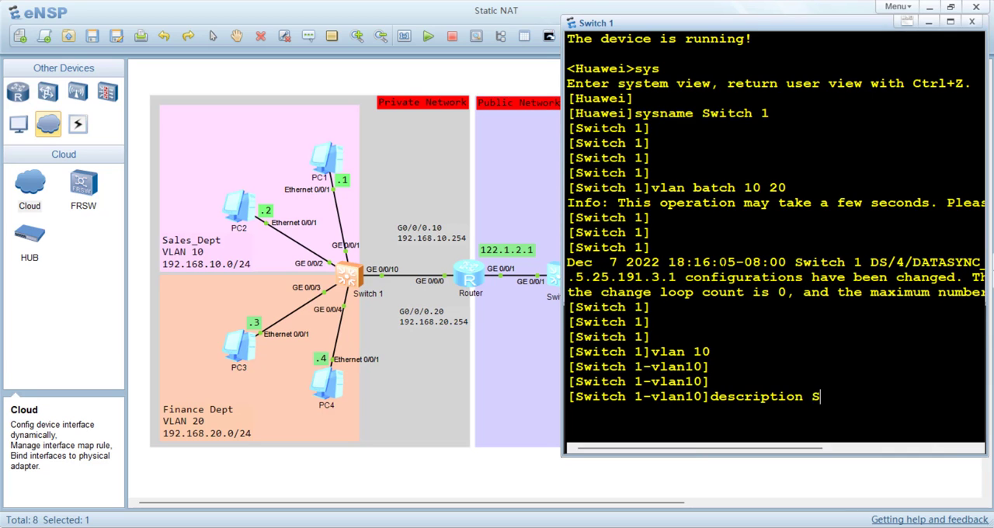
type("ales_dept")
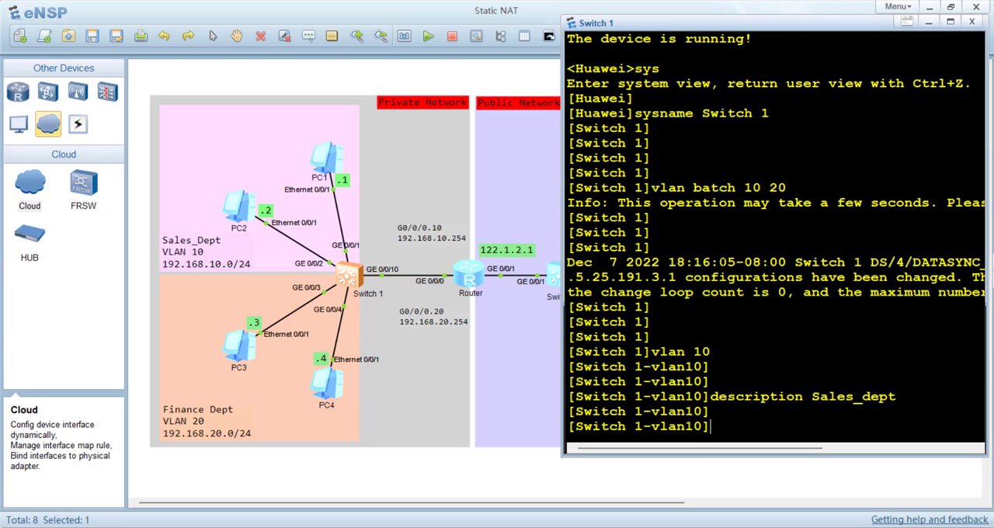
type("vlan 20")
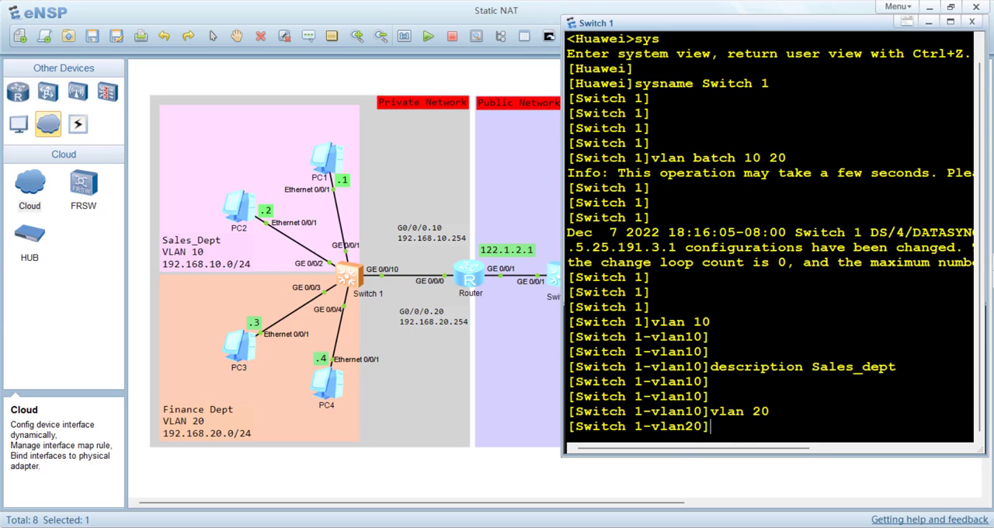
type("description Fin")
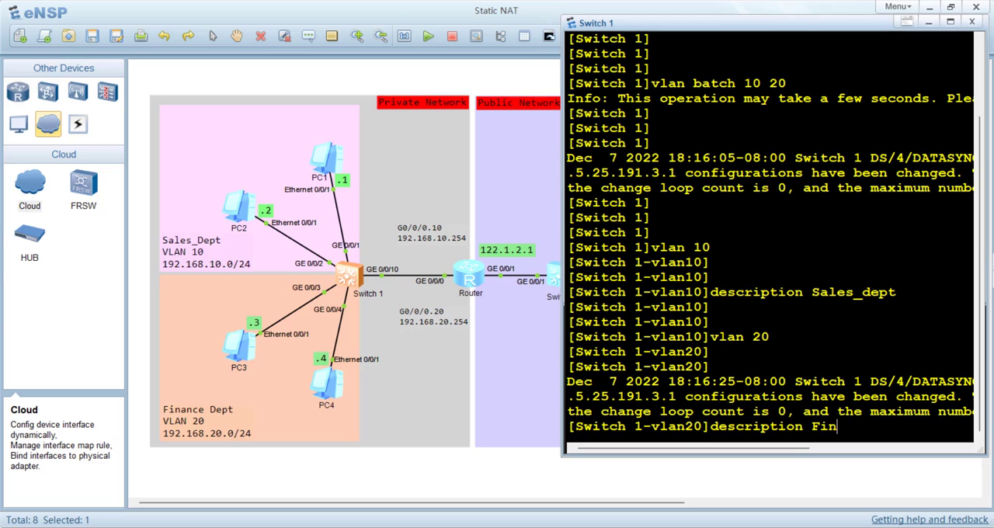
type("ance_Dept")
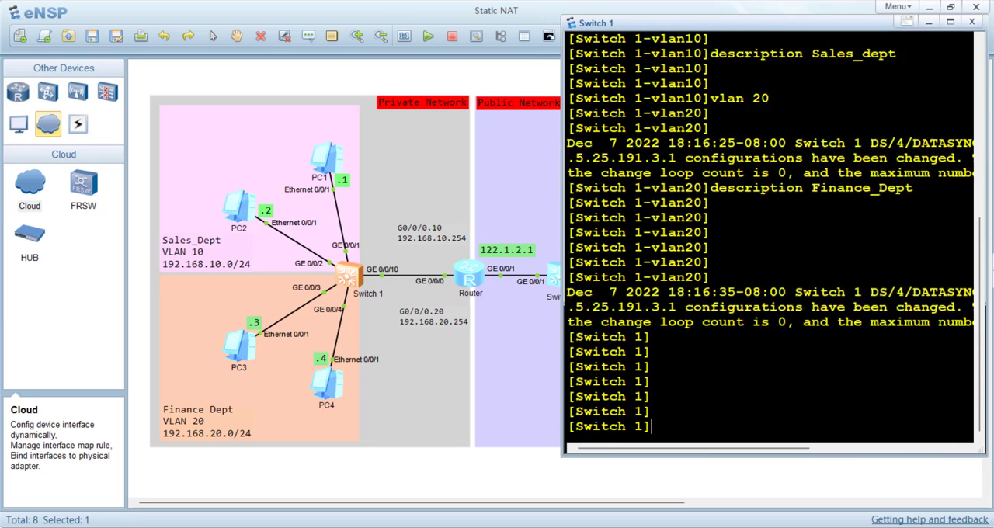
type("int g0/0/1")
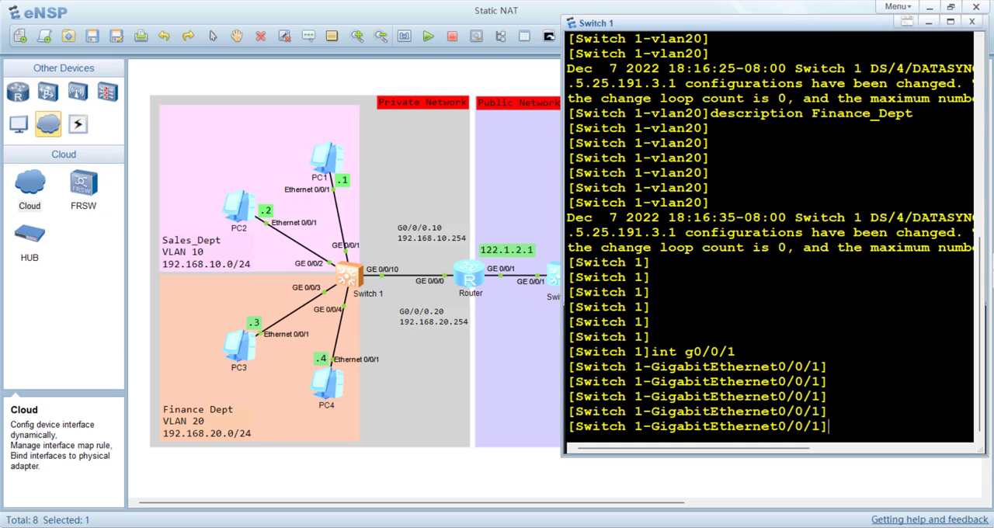
Step: Make ports g0/0/1 and g0/0/2 access ports with default VLAN 10
type("port link-type ac")
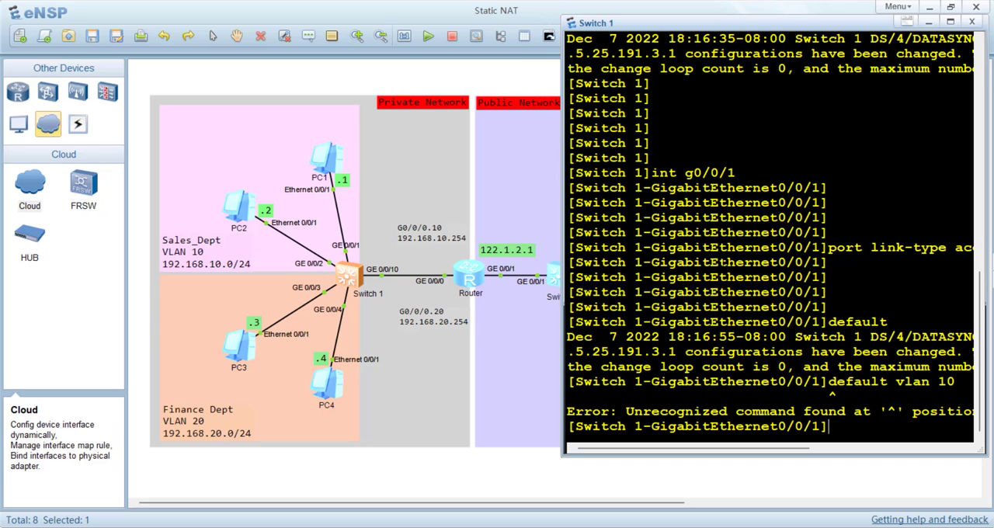
type("port de")
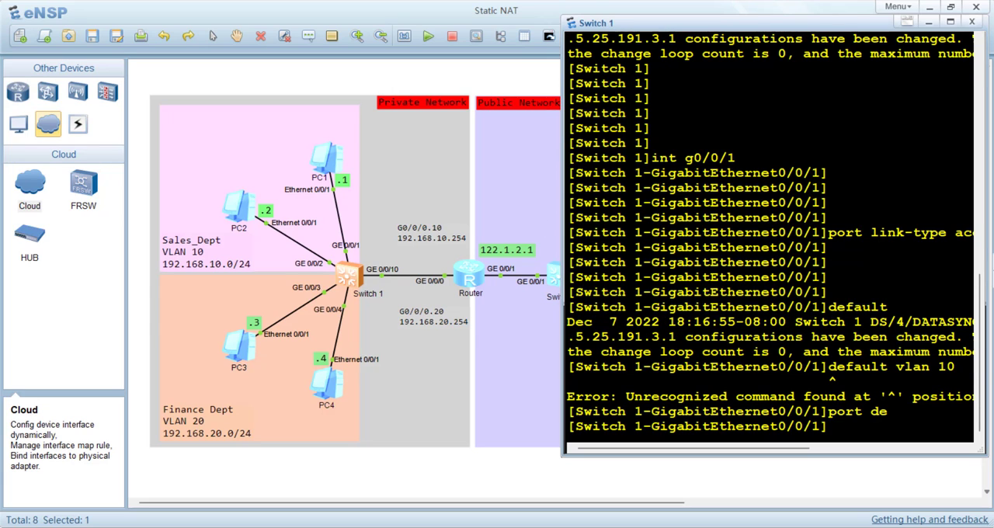
type("port default vlan")
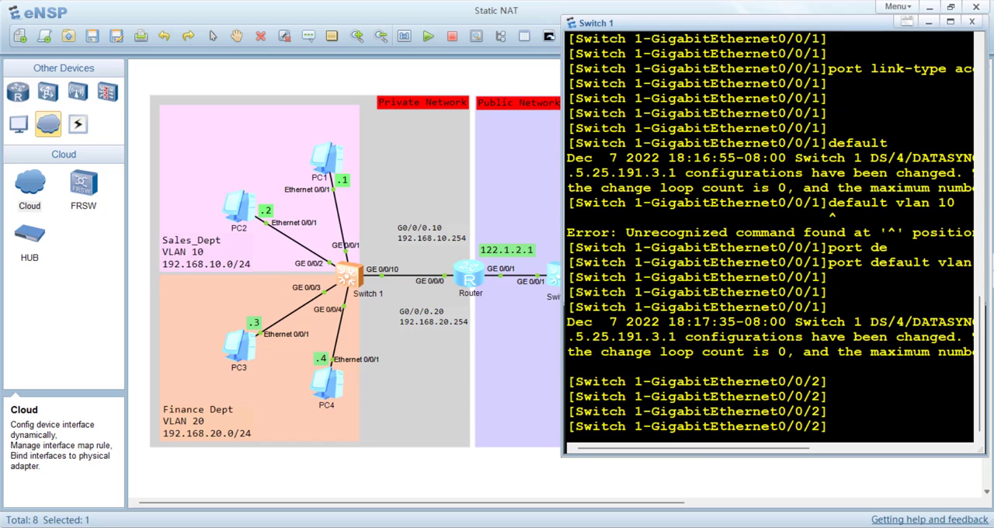
type("port link-type acc")
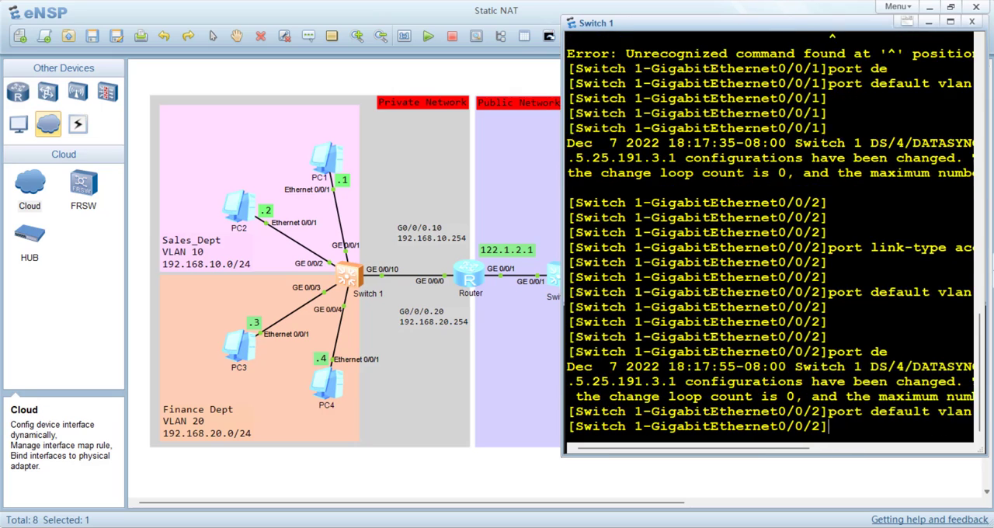
Step: Make ports g0/0/3 and g0/0/4 access ports in VLAN 20 and display the port listing
type("int g0/0/3")
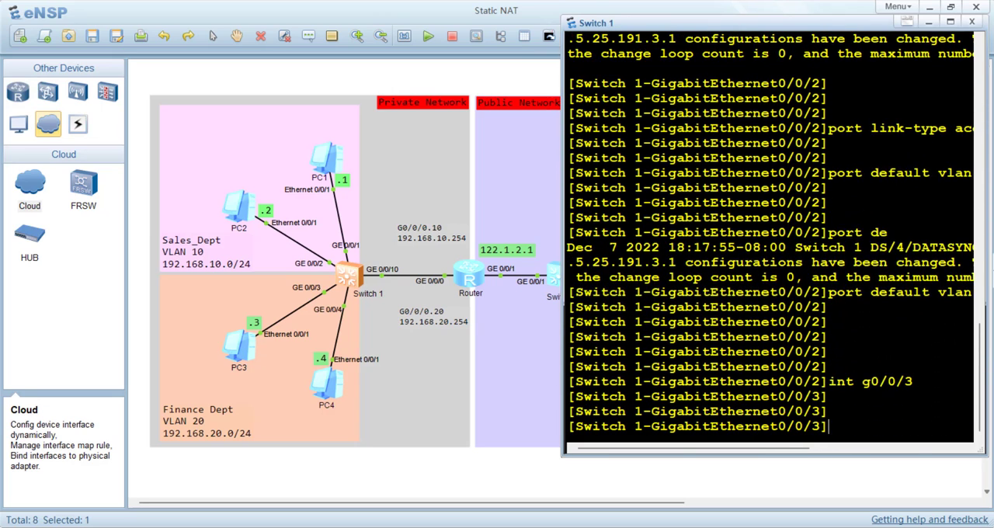
type("port-auto-sleep")
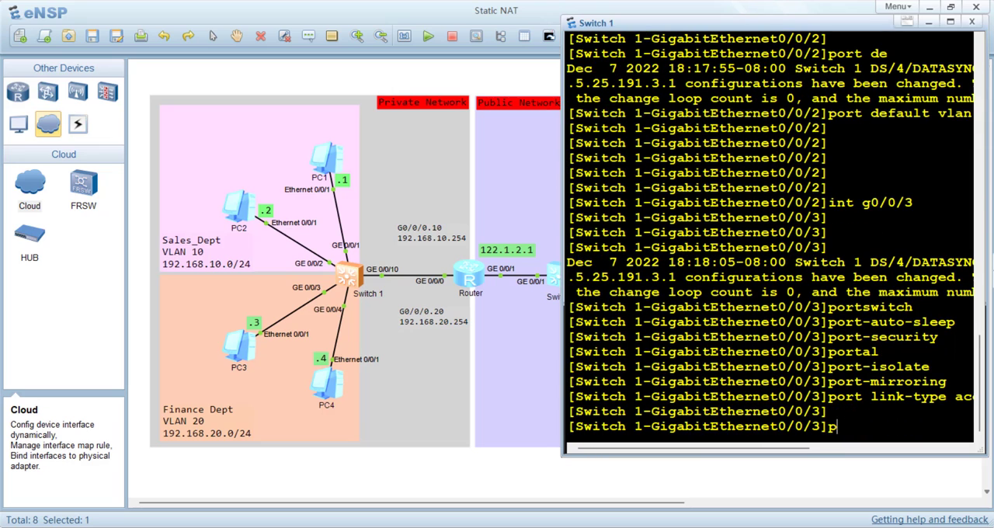
type("ort default vlan 20")
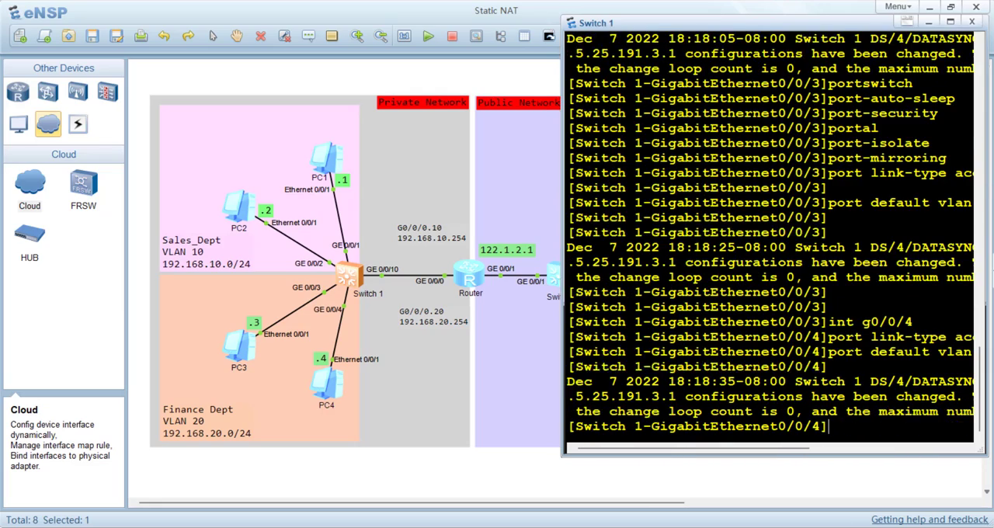
type("display t")
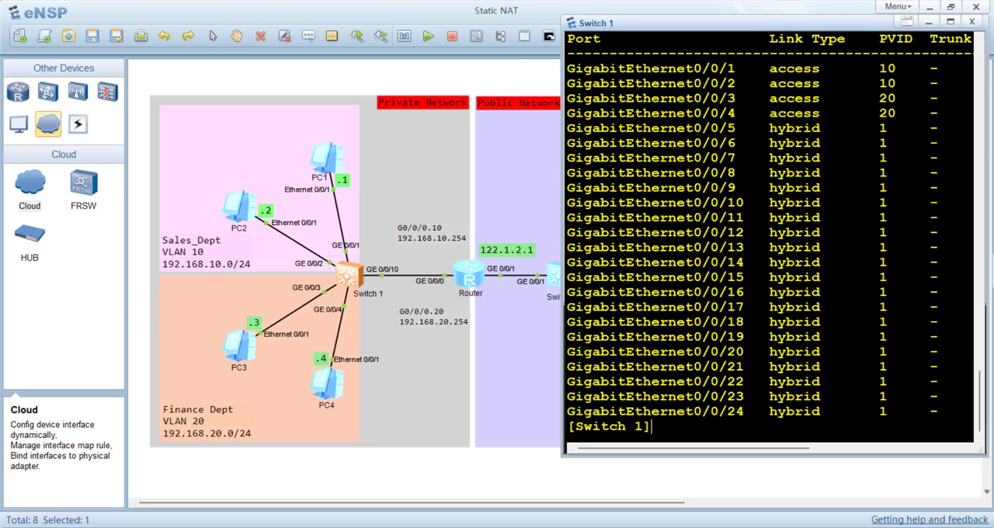
Step: Configure g0/0/10 as a trunk port allowing all VLANs toward the router
type("int g0/0/10")
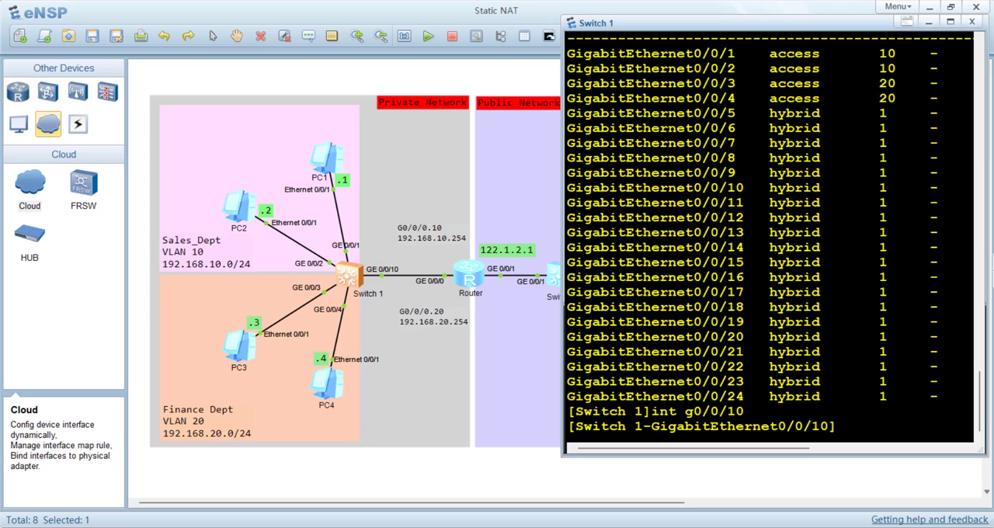
type("port link")
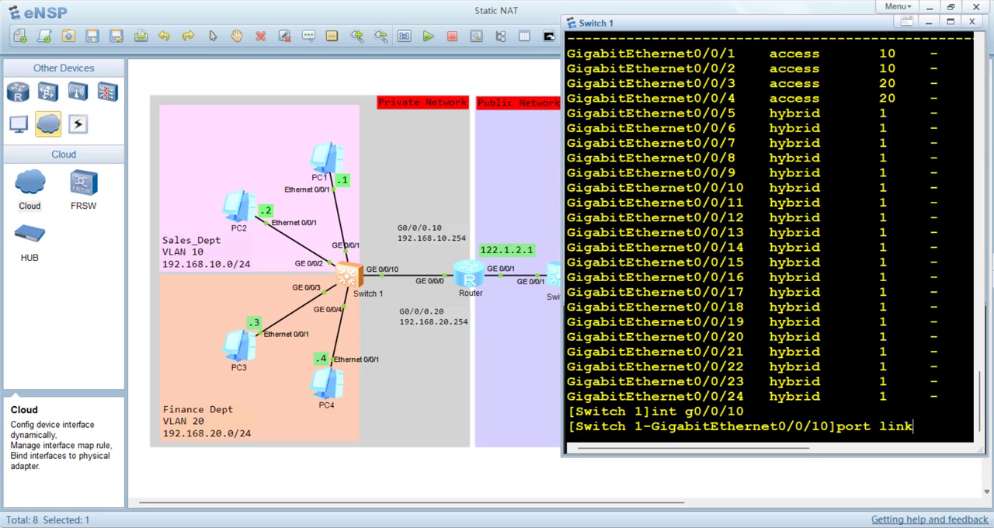
type("link-type tr")
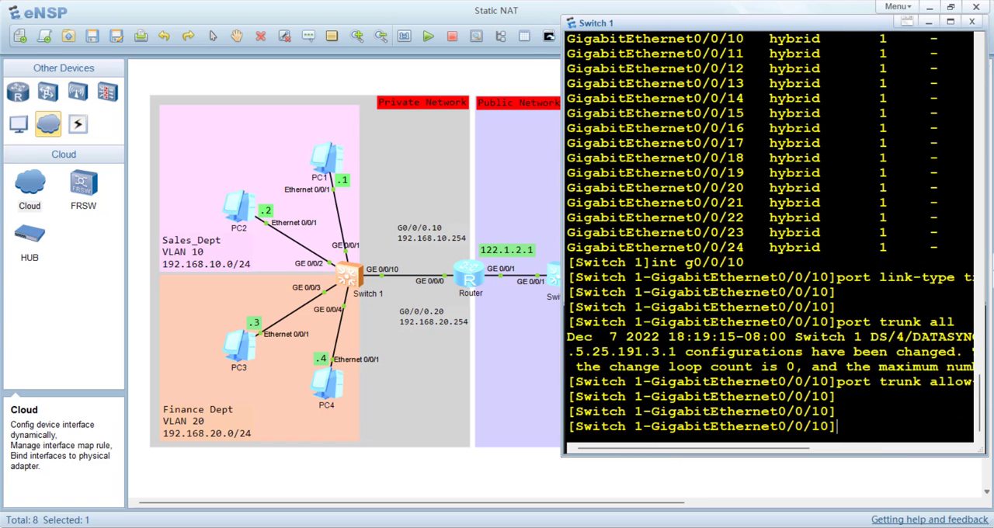
scroll("down", 3)
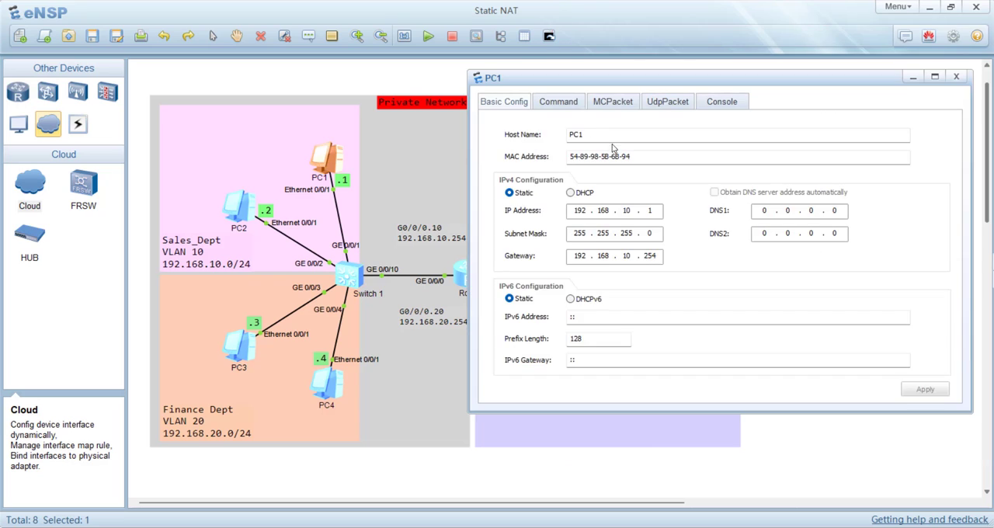
Step: Review PC1's addressing in its Basic Config window
left_click(557, 101)
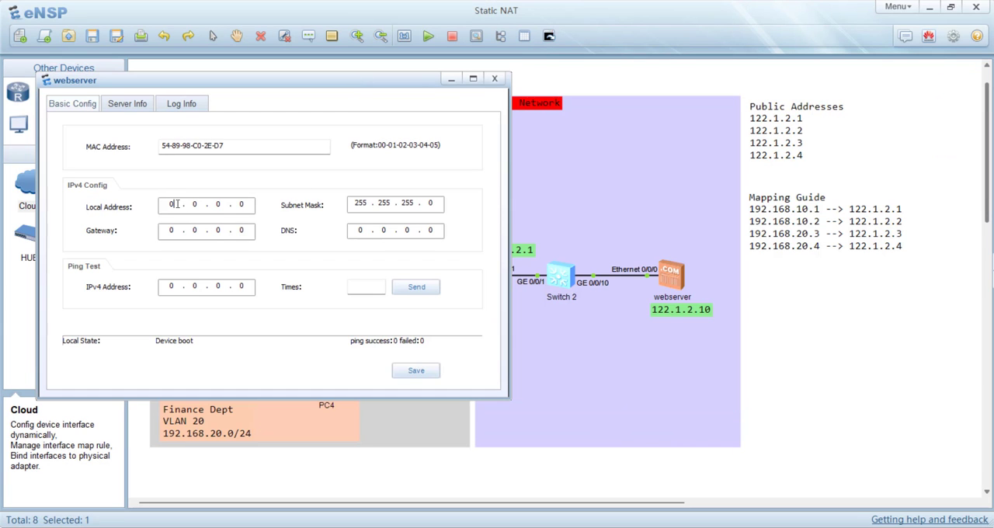
Step: Give the web server 122.1.2.10/24 with gateway 122.1.2.1 and ping 122.1.2.1 five times successfully
type("122.1.2.10")
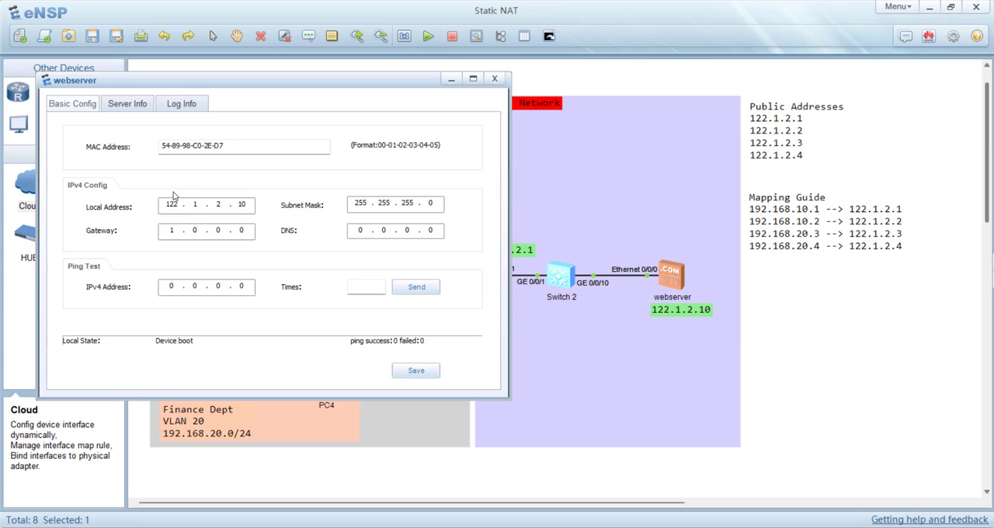
type("122.1.2.1")
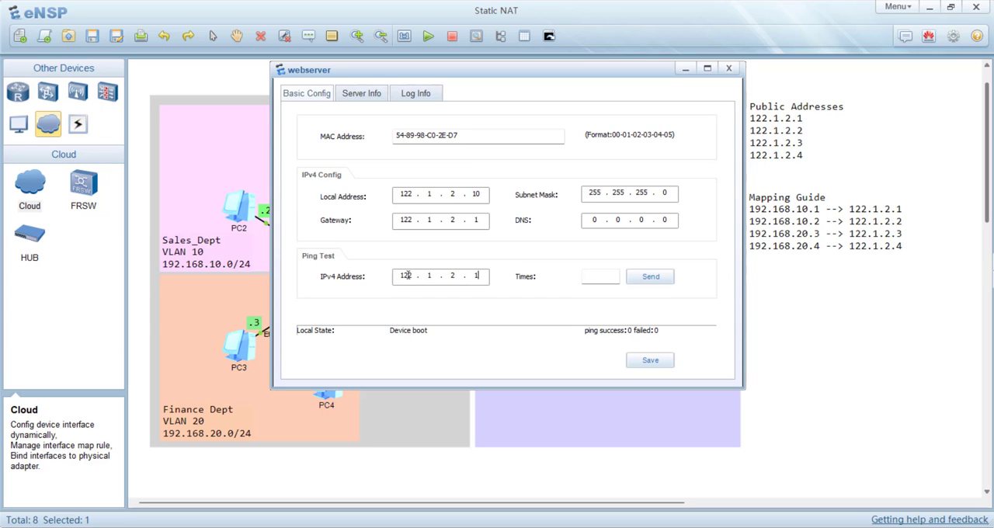
left_click(649, 276)
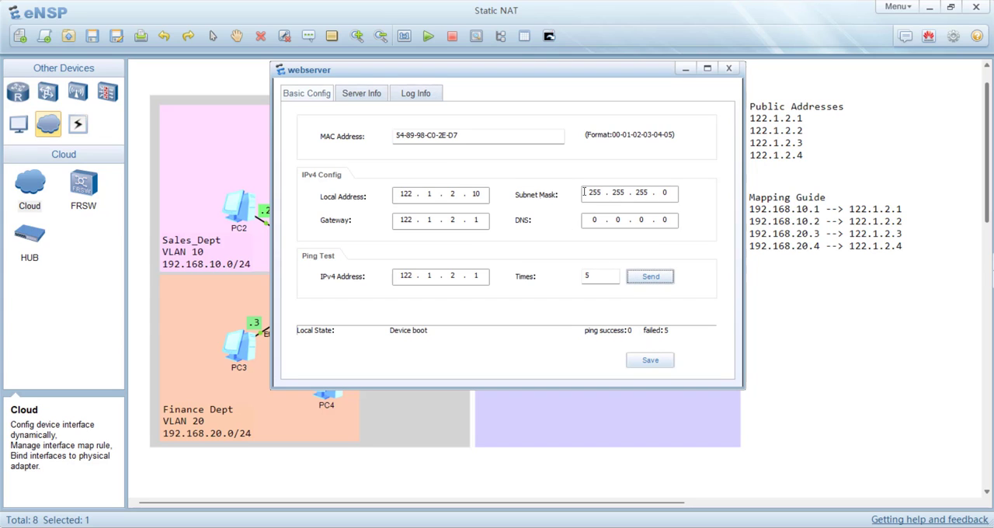
left_click(649, 276)
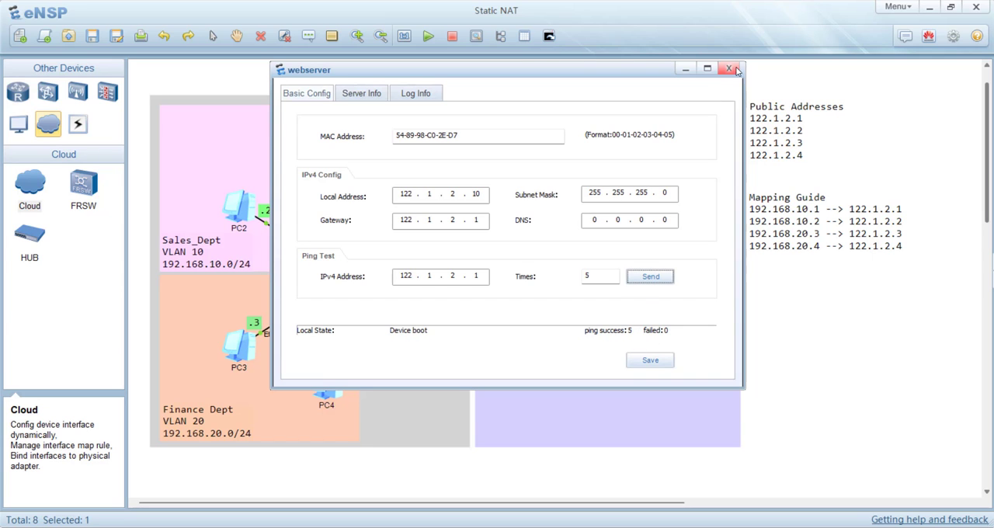
left_click(729, 69)
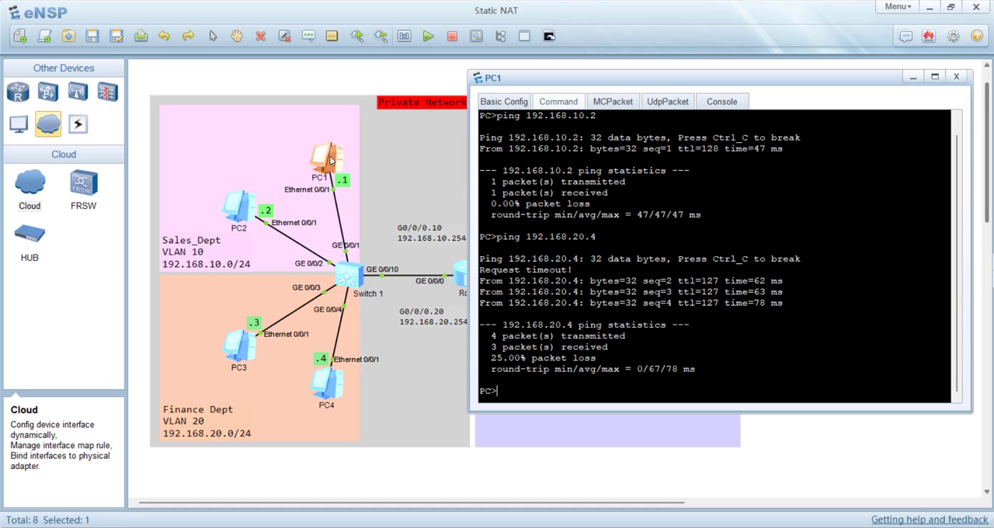
Step: Ping the web server 122.1.2.10 from PC1 and close PC1's window
type("ping 122.1.2.10")
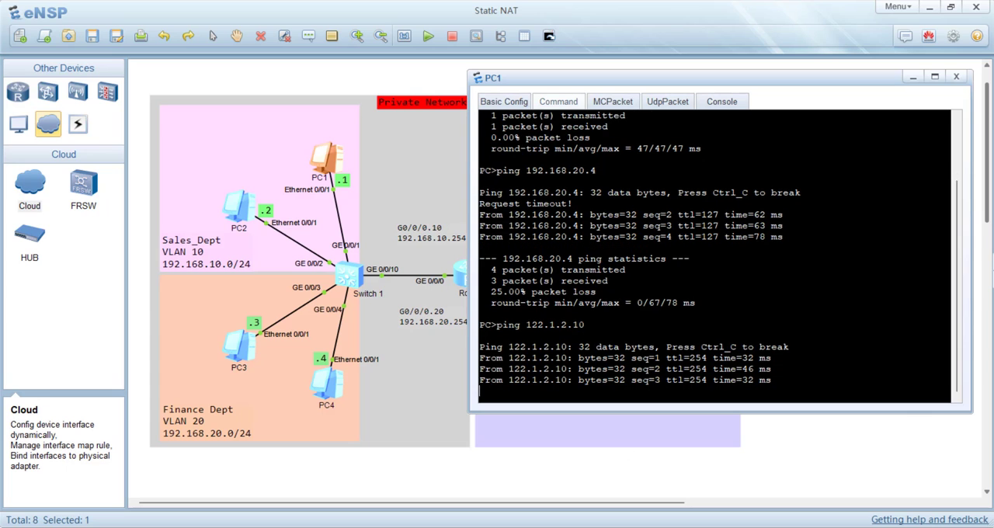
left_click(956, 76)
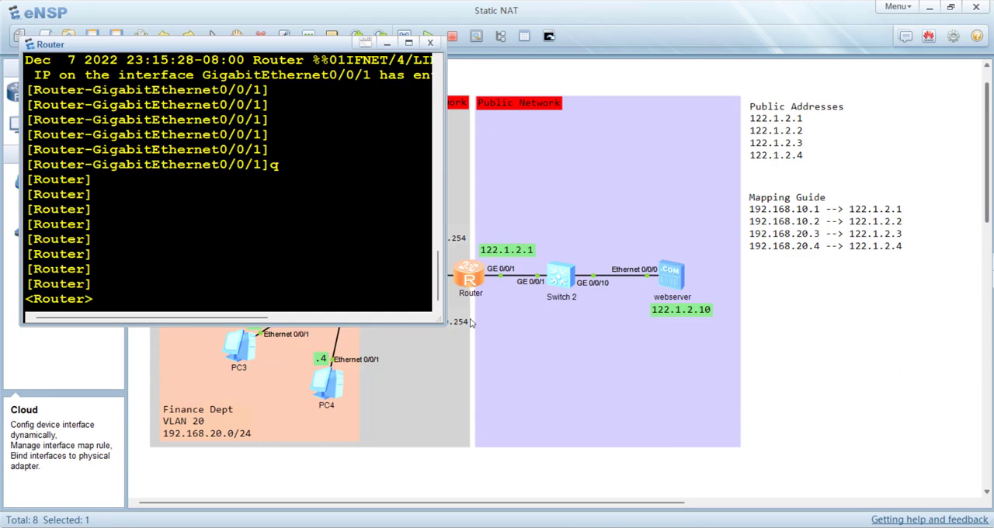
Step: List the router's IP routing table, then enter interface g0/0/1
left_click(408, 41)
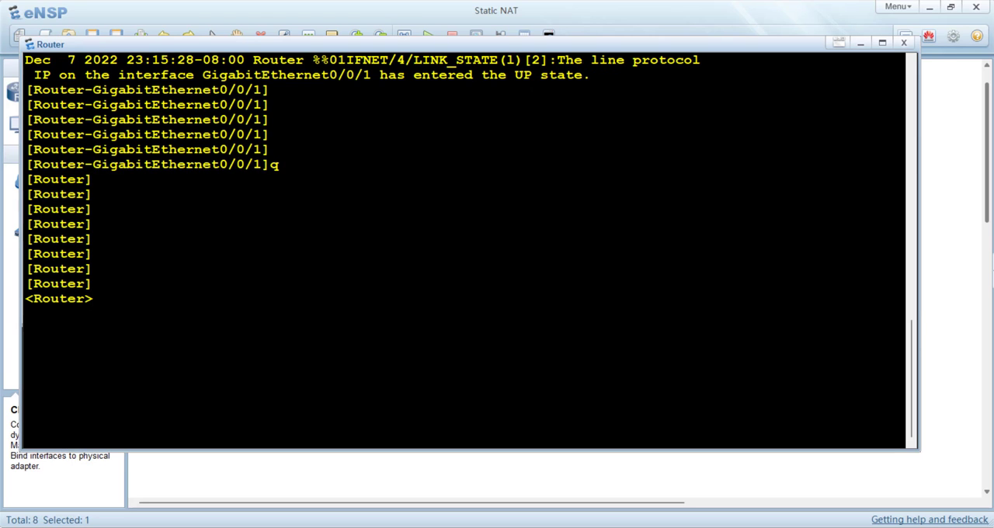
type("display ip")
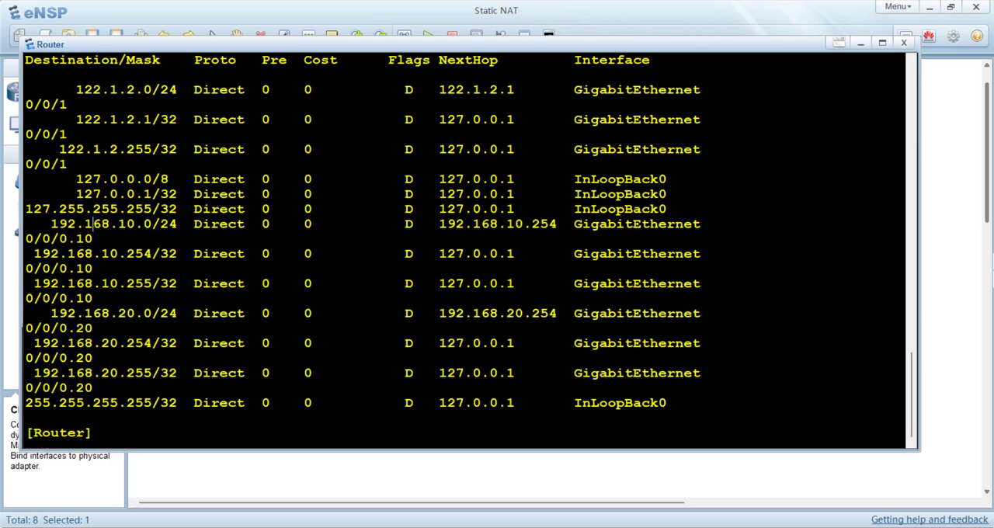
double_click(146, 314)
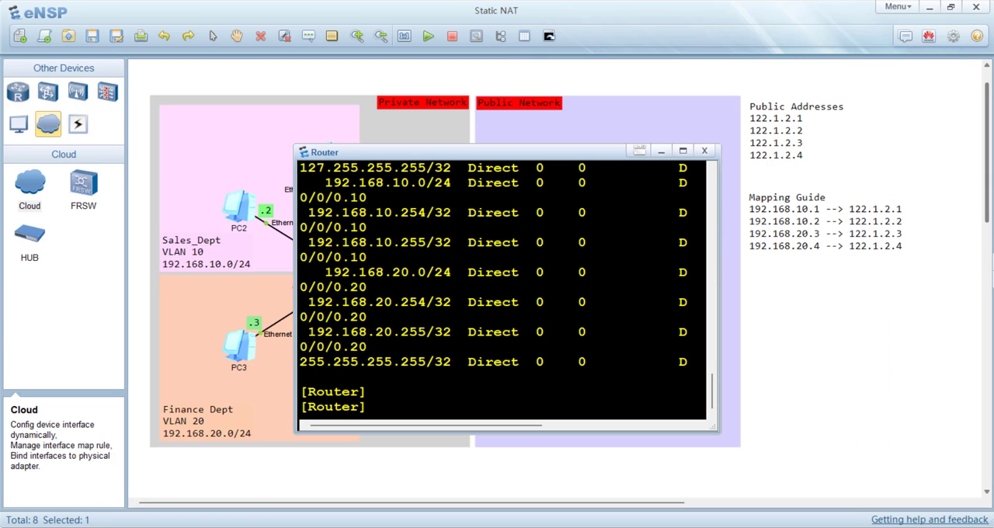
type("int g")
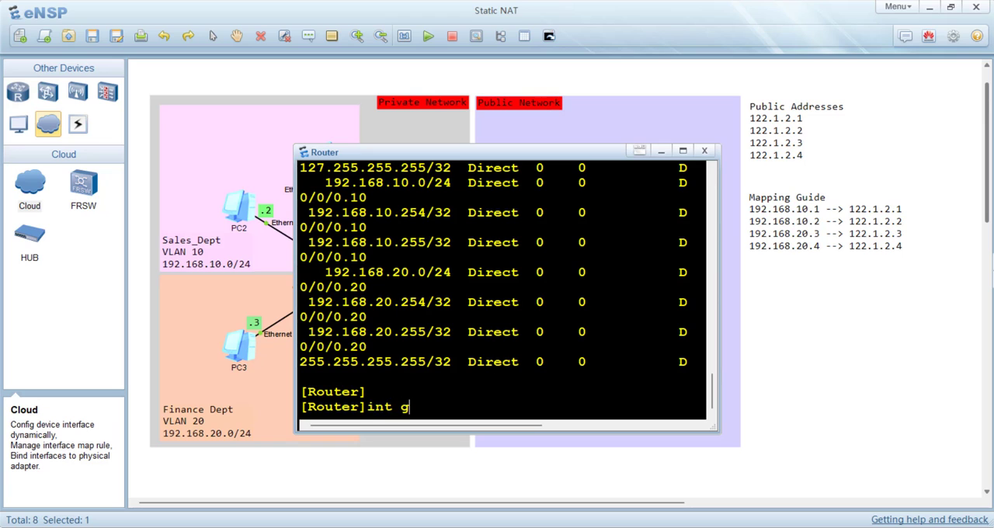
type("0/0/1")
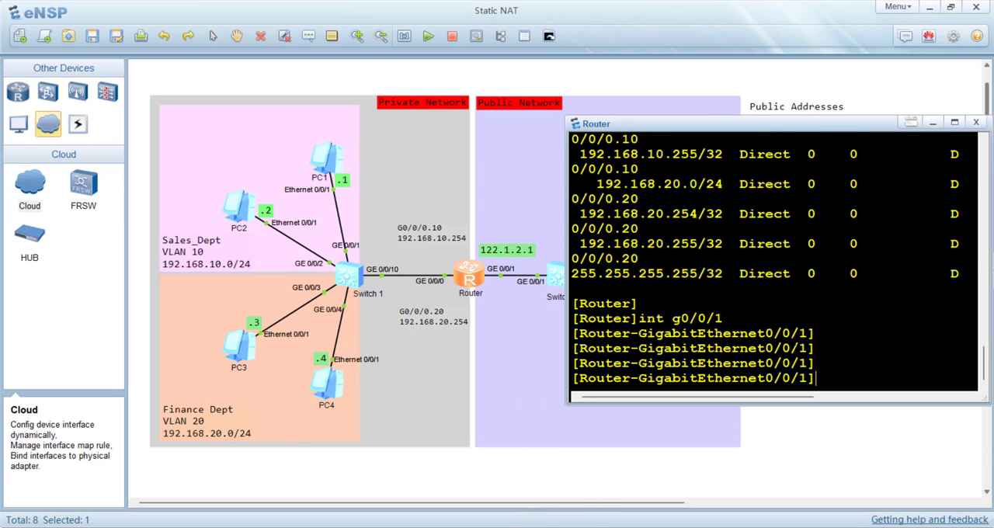
Step: Map 122.1.2.2 to 192.168.10.1 and 122.1.2.3 to 192.168.10.2 with nat static
type("nat static global 122")
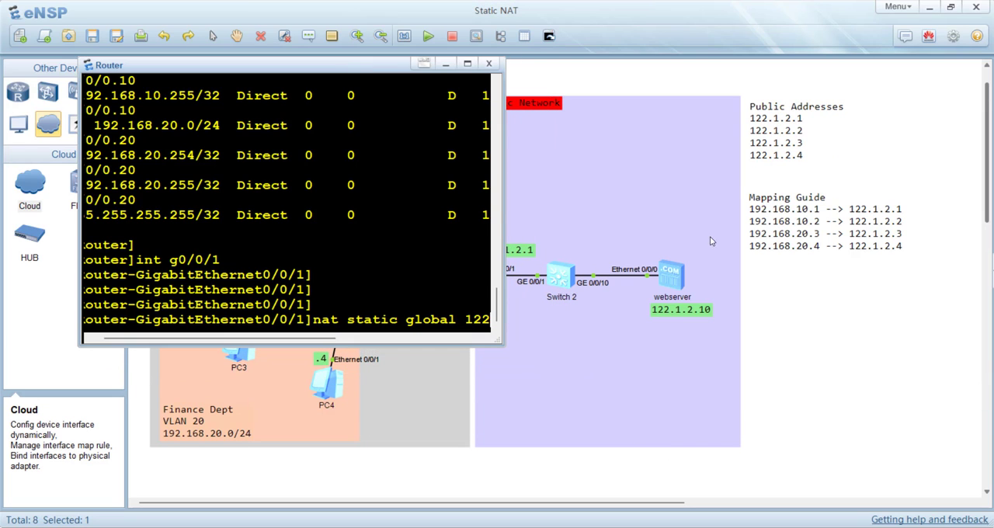
mouse_move(877, 220)
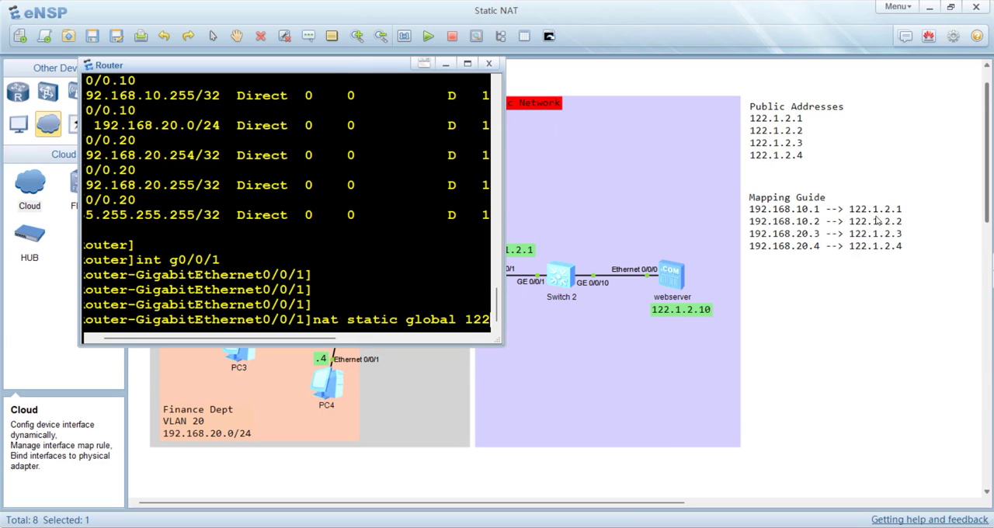
mouse_move(522, 347)
type(".1.2.1 ins")
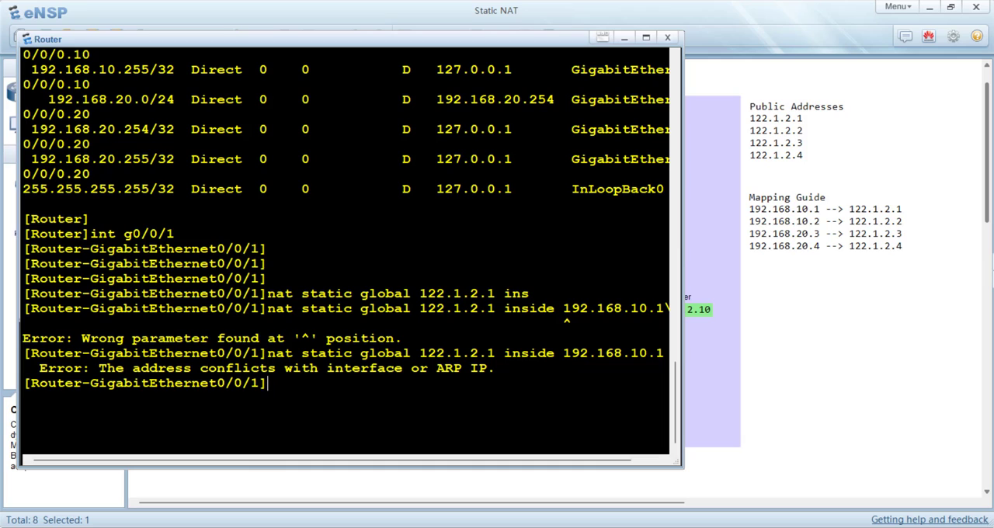
type("nat static global 122.1.2.1 inside 192.168.10.1")
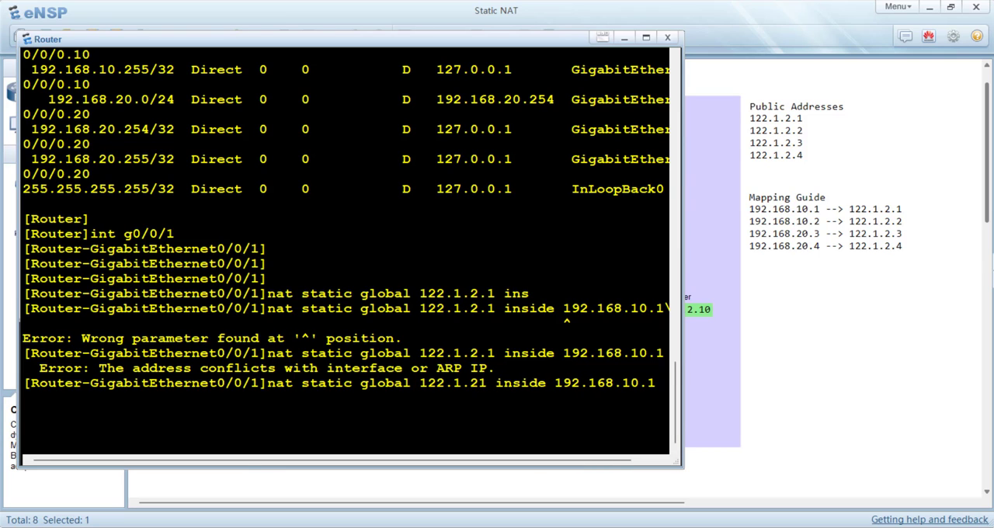
type(".2")
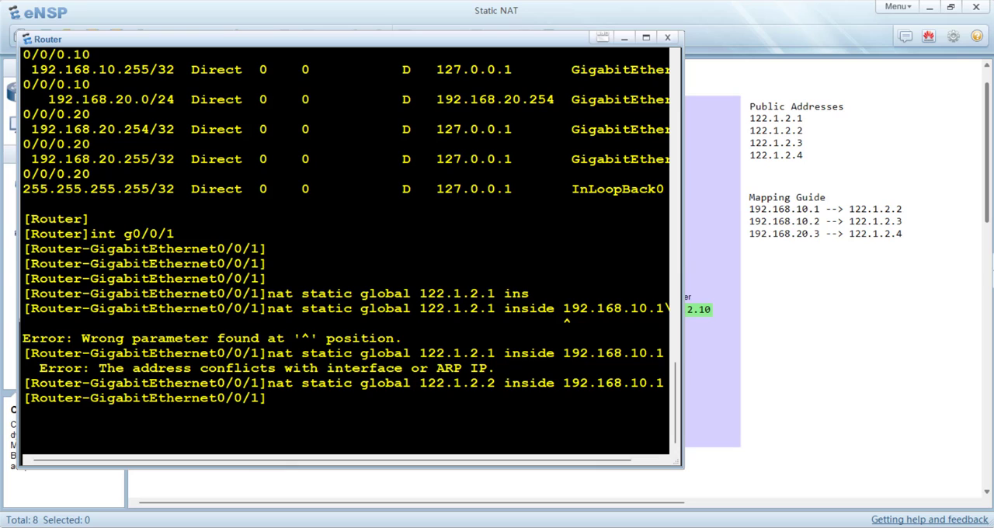
type("nat stati")
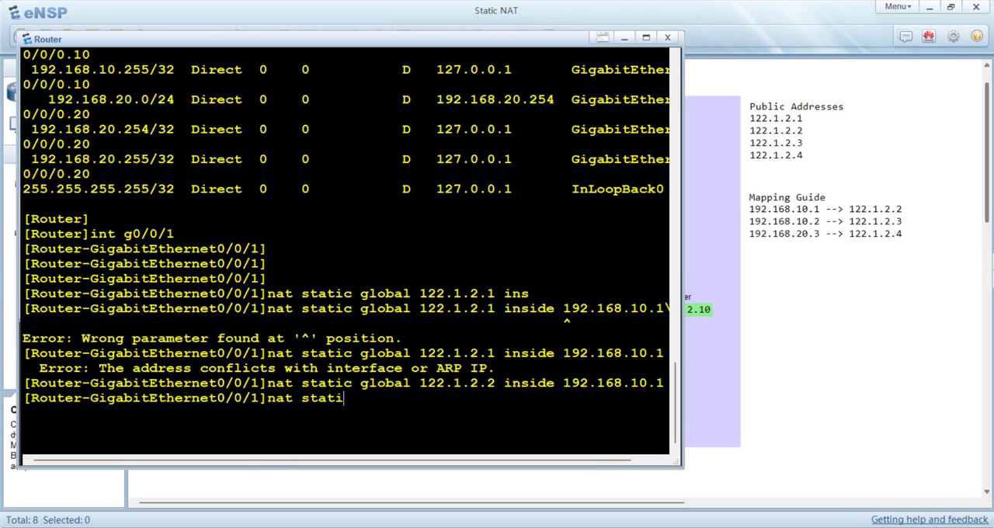
type("c global 122.1.2.3 inside")
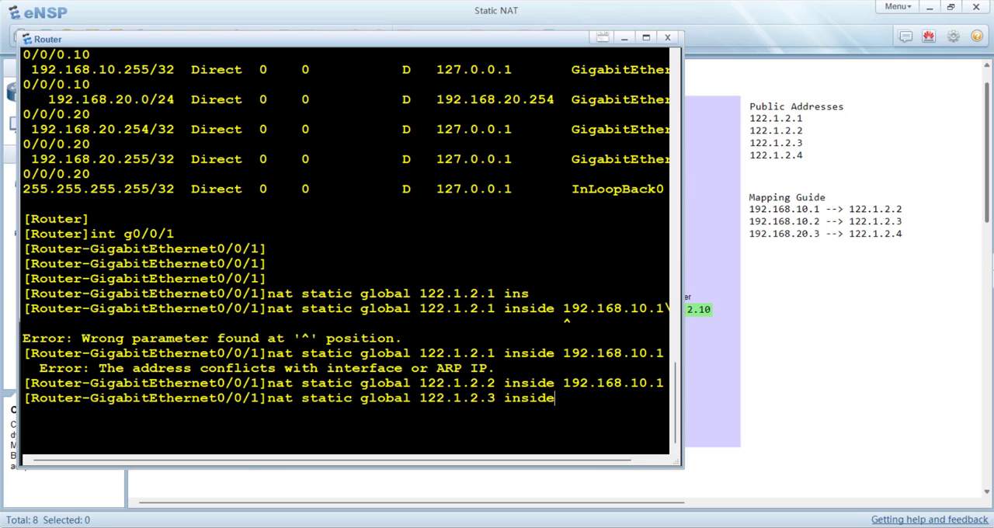
type("192.168.10.2")
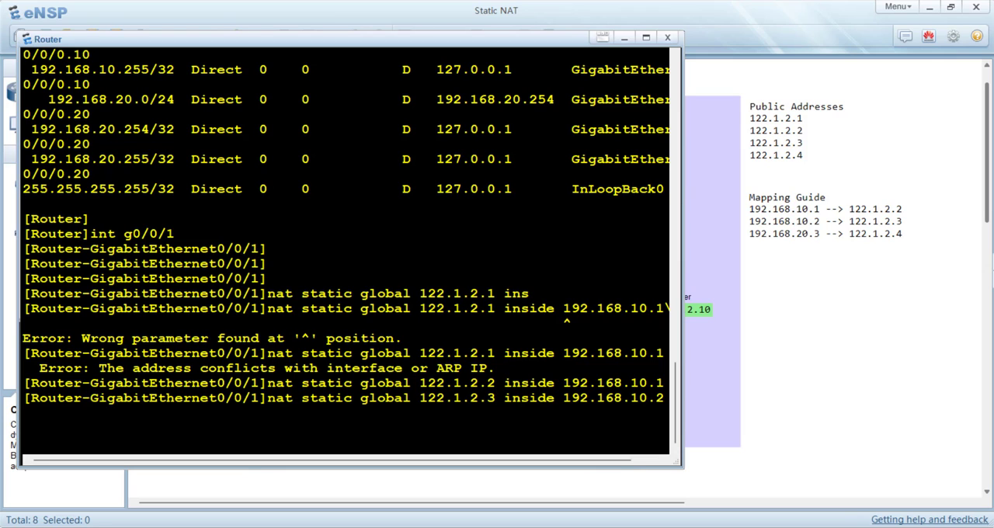
Step: Map 122.1.2.4 to 192.168.20.3 and verify the mappings with display this
type("nat static")
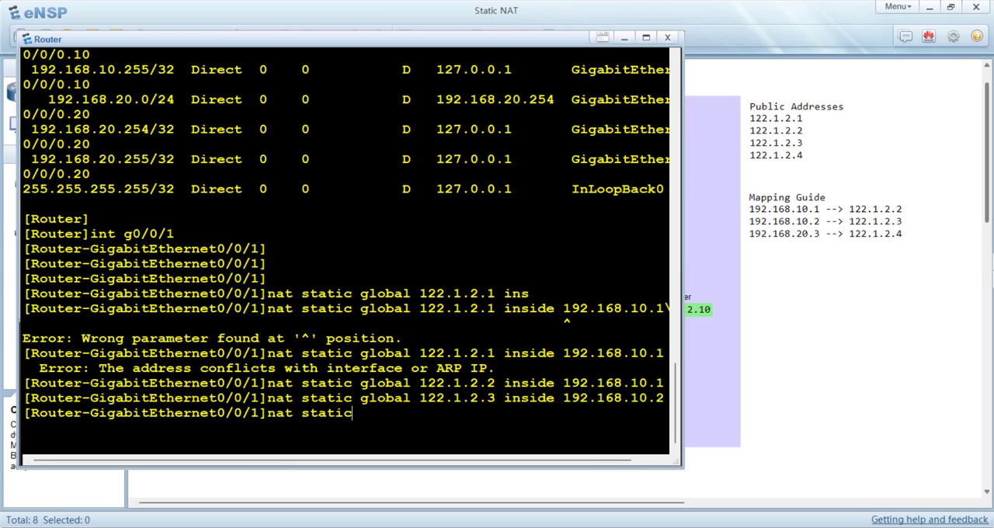
type("global 122.1.2.4 inside")
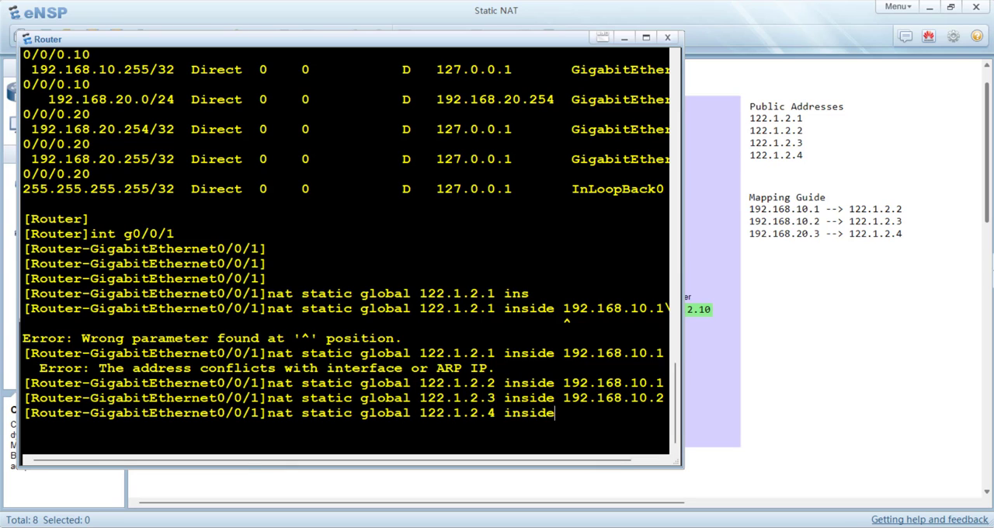
type("192.168.202")
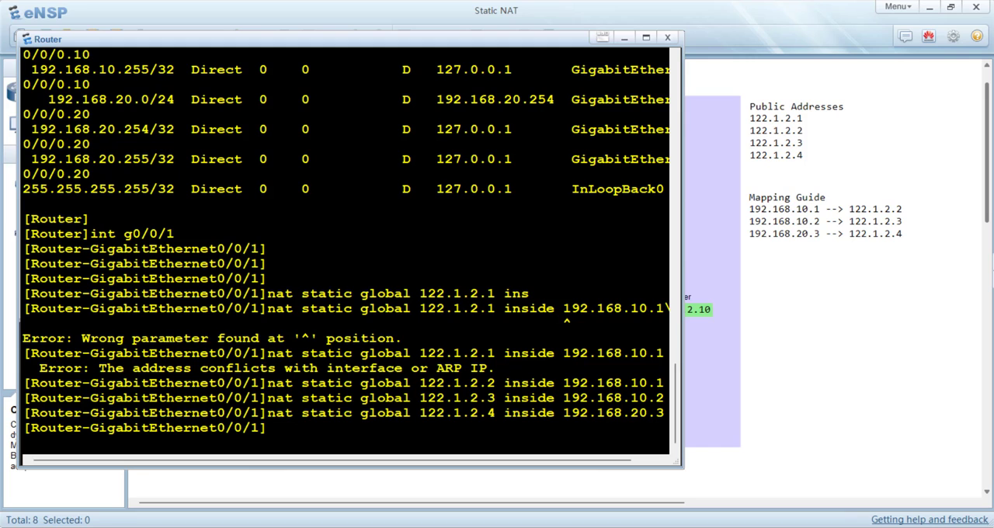
type("dis this")
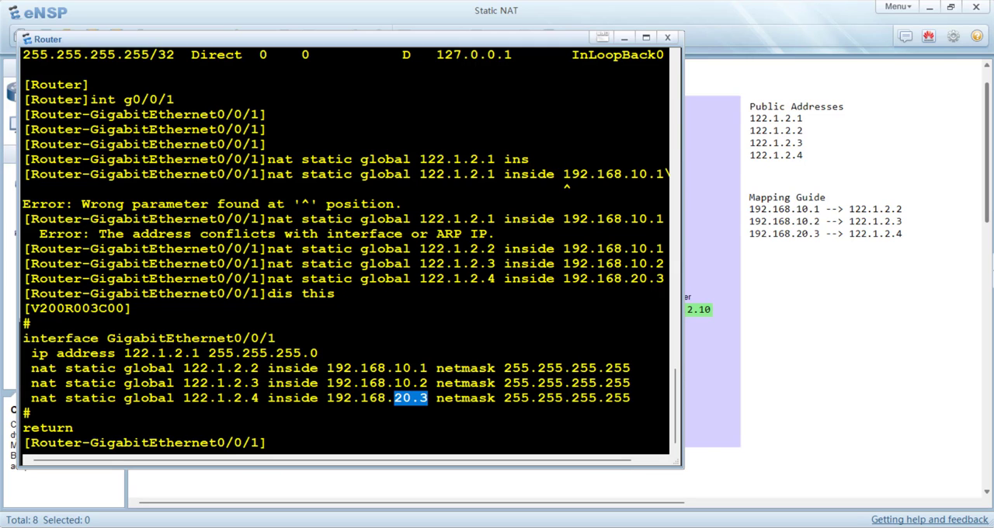
Step: From PC1 ping 122.1.2.10 again with 0% loss, then close the consoles
left_click(667, 38)
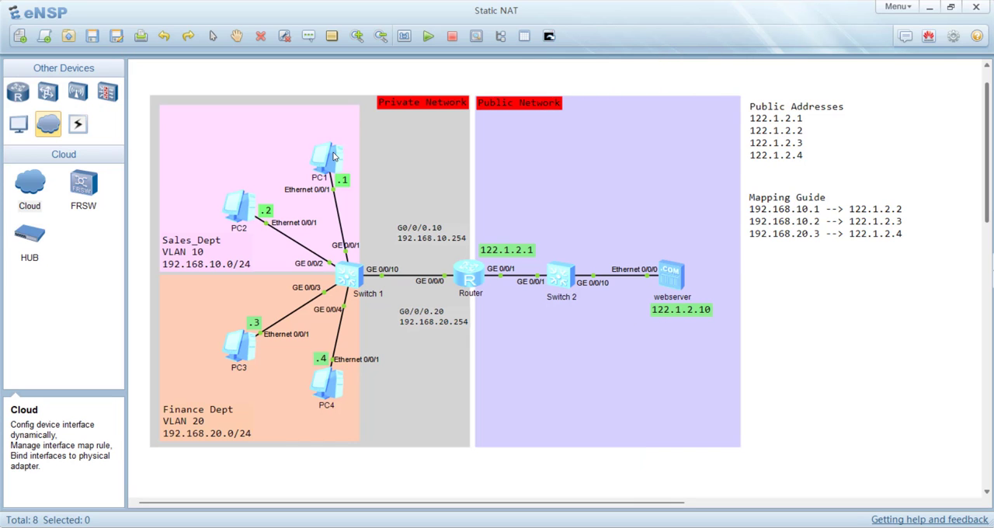
double_click(326, 155)
type("ping")
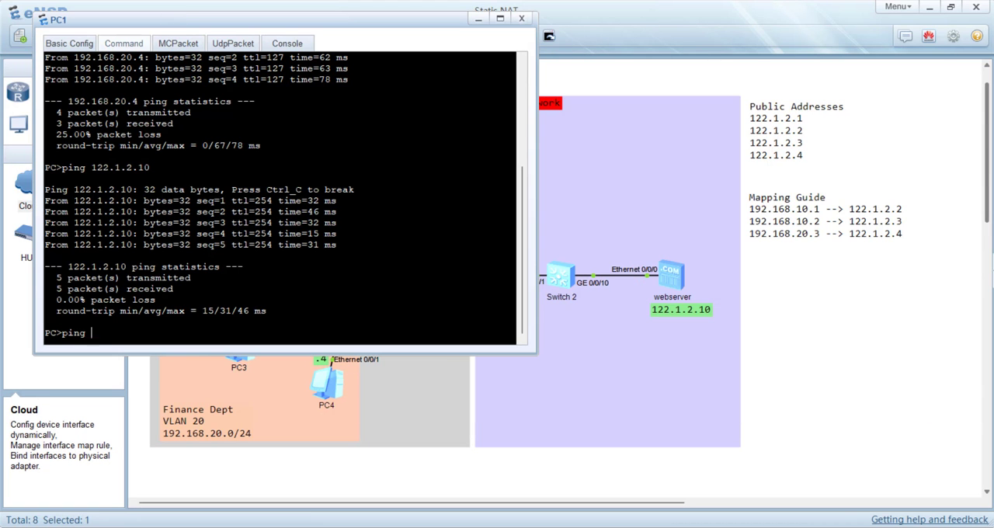
type("122.1.")
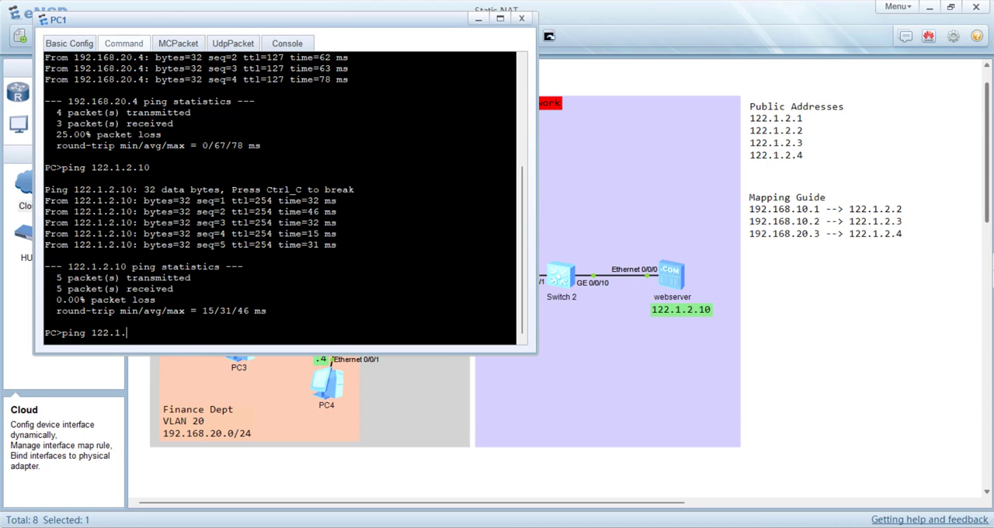
key("enter")
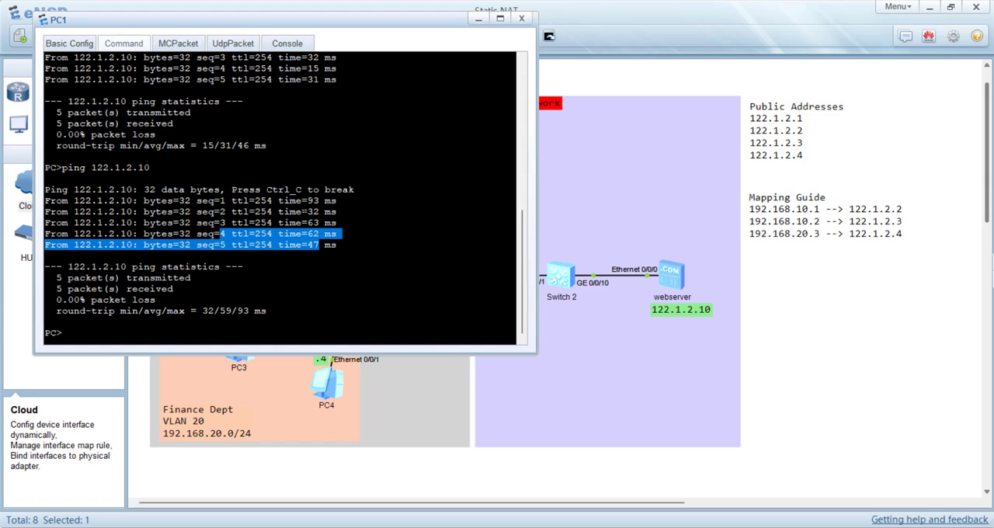
left_click(522, 19)
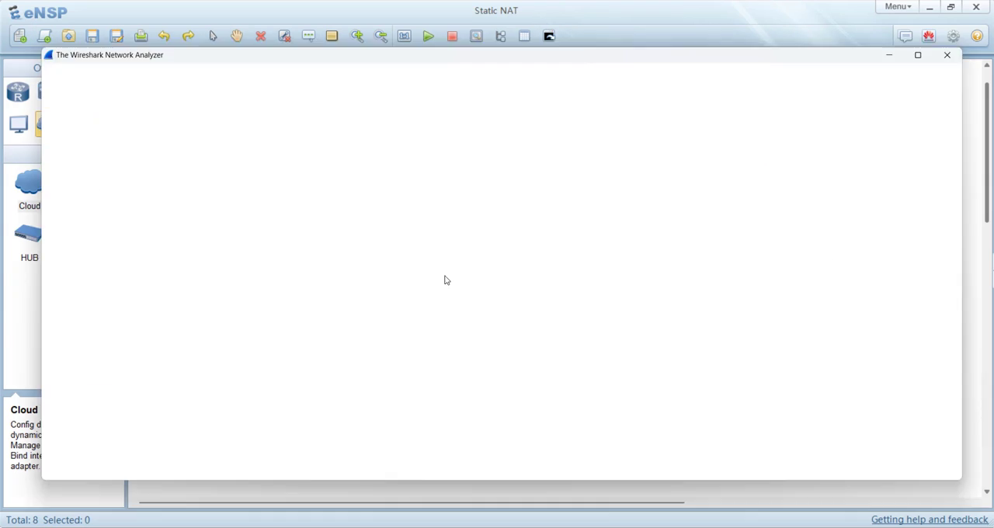
Step: Close the blank Wireshark analyzer window over the Static NAT topology
left_click(947, 54)
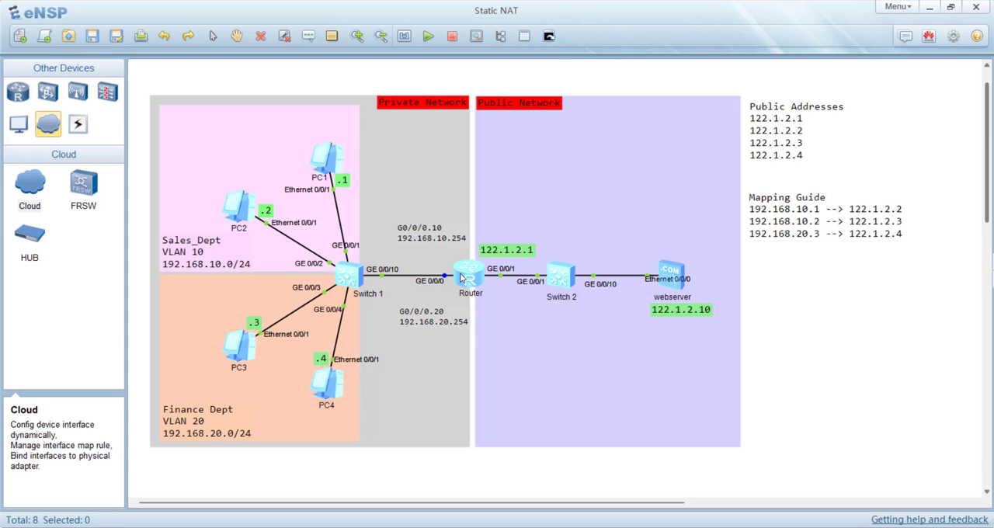
mouse_move(494, 280)
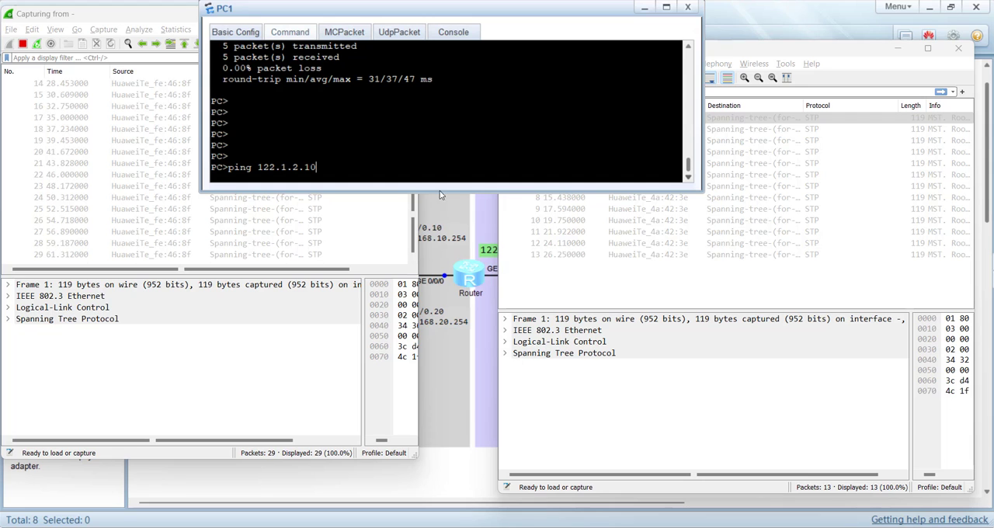
Step: Send the ping and compare ICMP frames: 192.168.10.1 inside, 122.1.2.2 outside
key("enter")
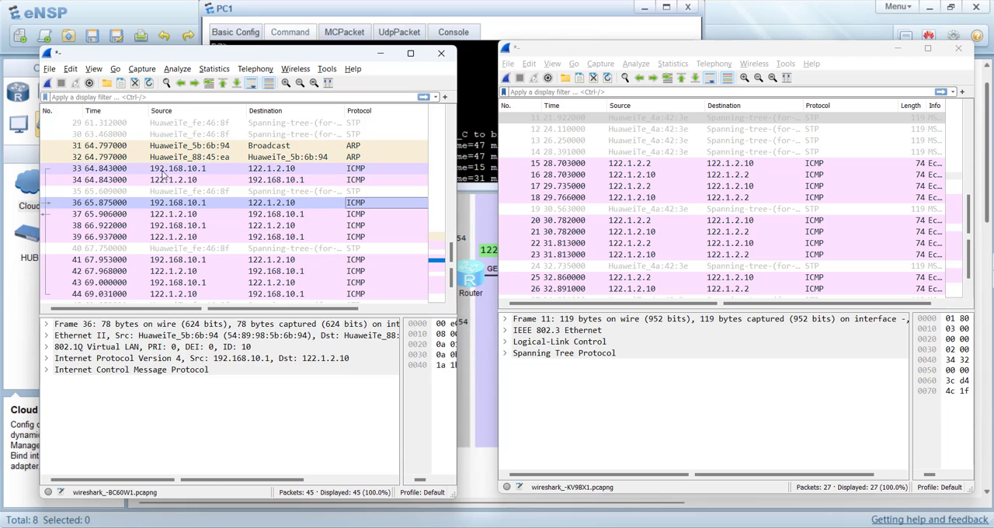
left_click(179, 168)
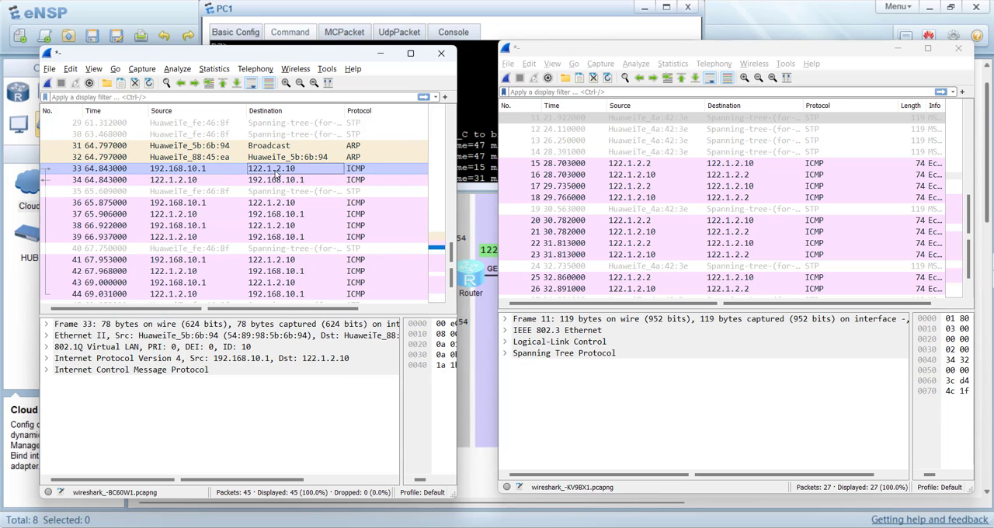
mouse_move(295, 178)
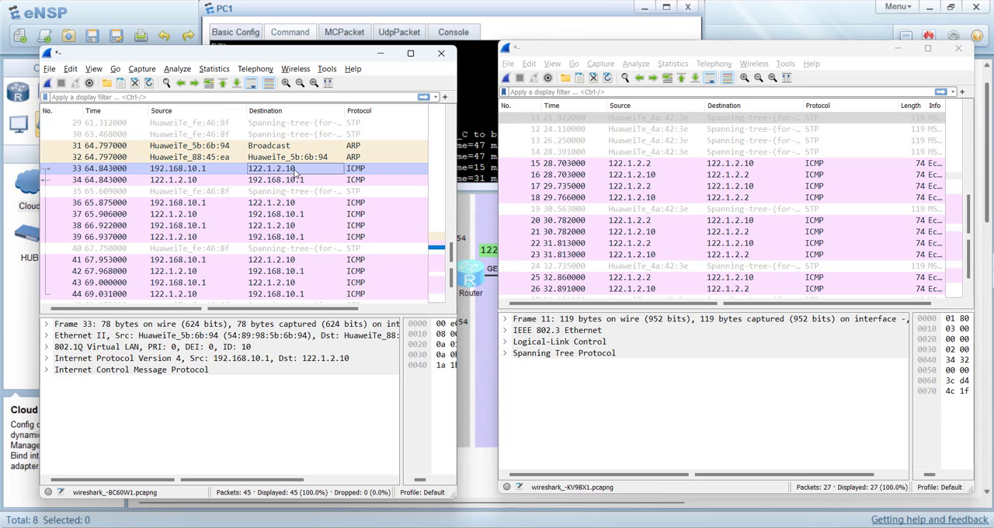
mouse_move(264, 176)
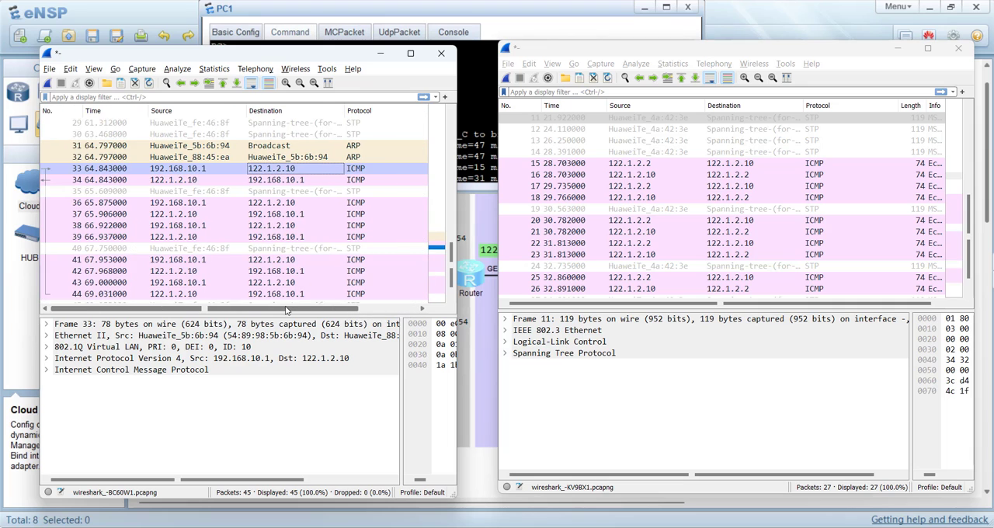
left_click(628, 163)
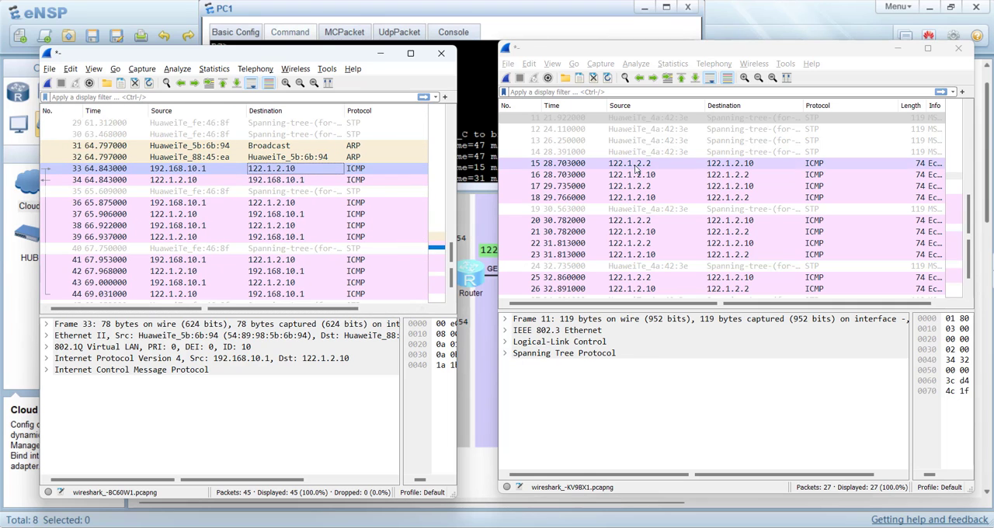
left_click(629, 163)
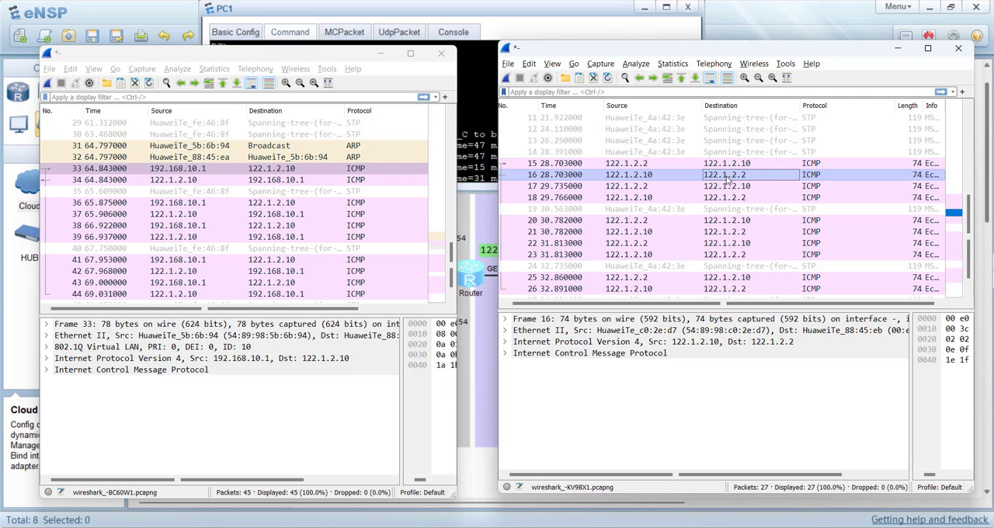
mouse_move(744, 178)
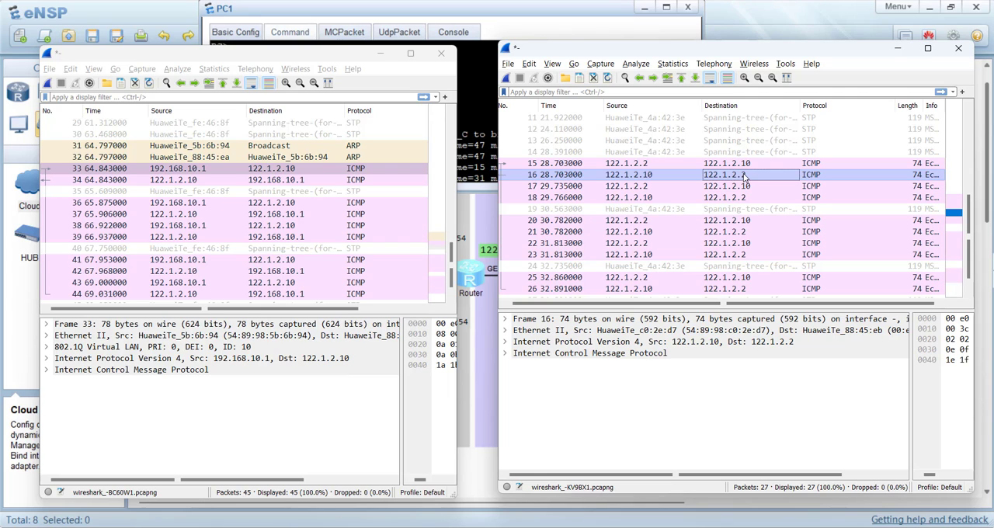
left_click(179, 180)
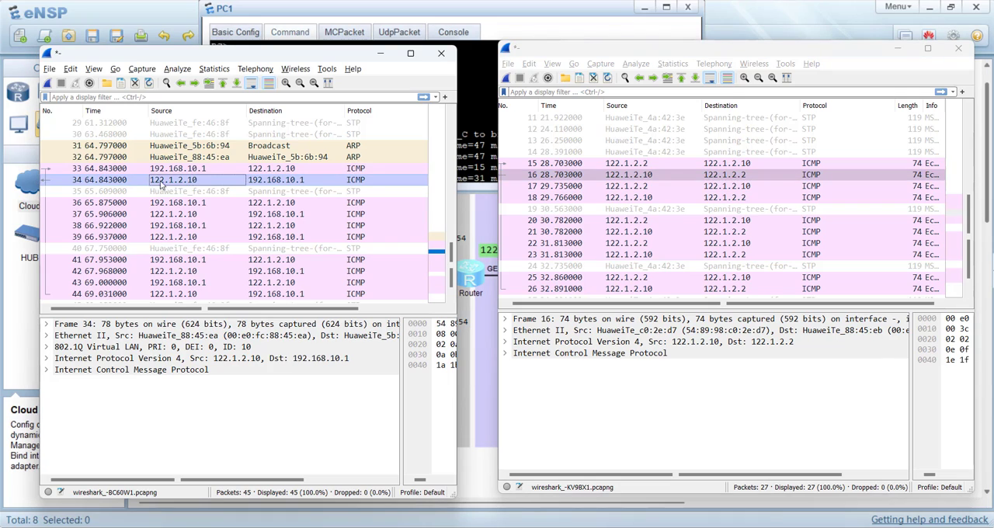
mouse_move(304, 180)
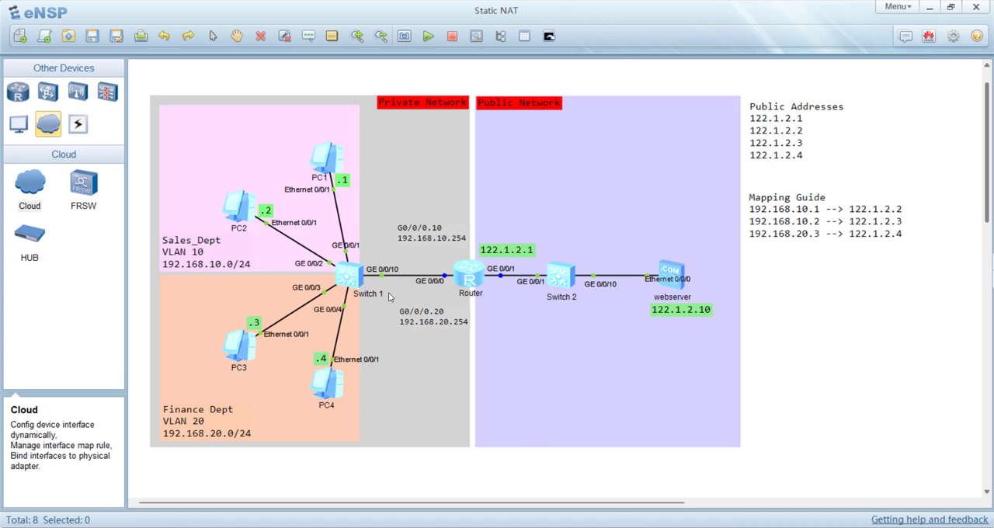
mouse_move(207, 450)
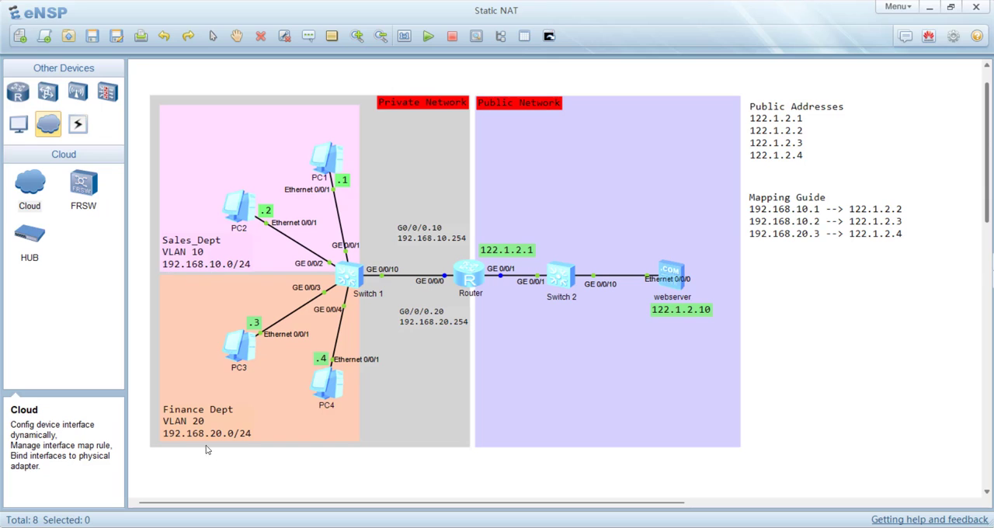
mouse_move(229, 302)
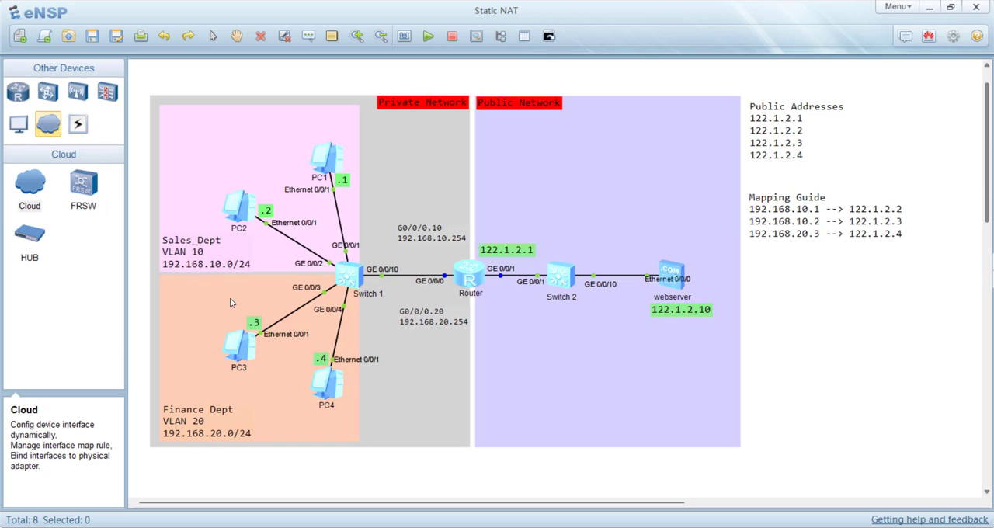
mouse_move(489, 262)
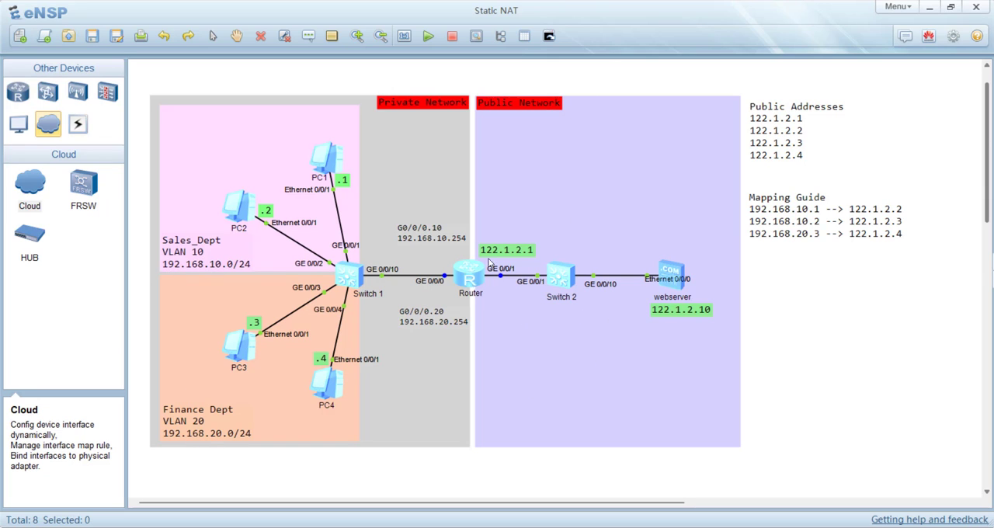
mouse_move(604, 337)
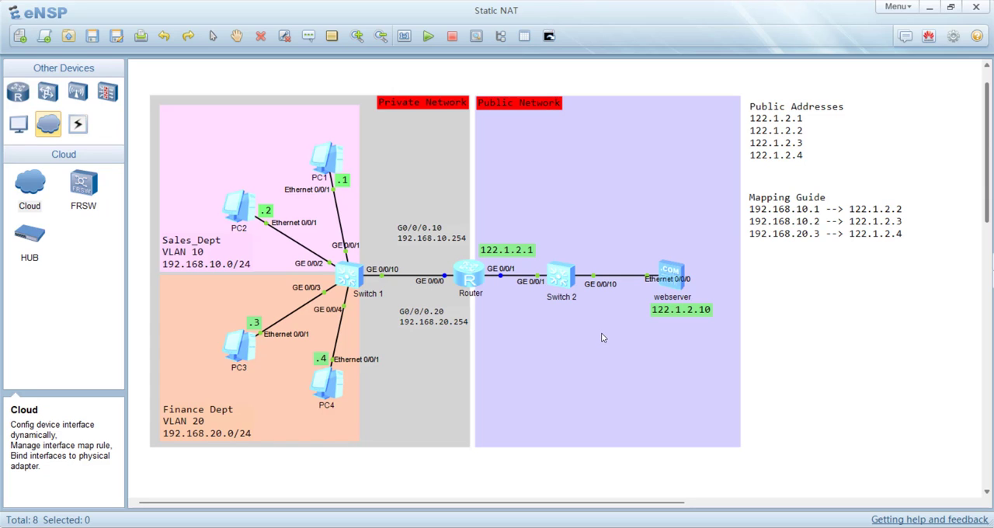
mouse_move(471, 356)
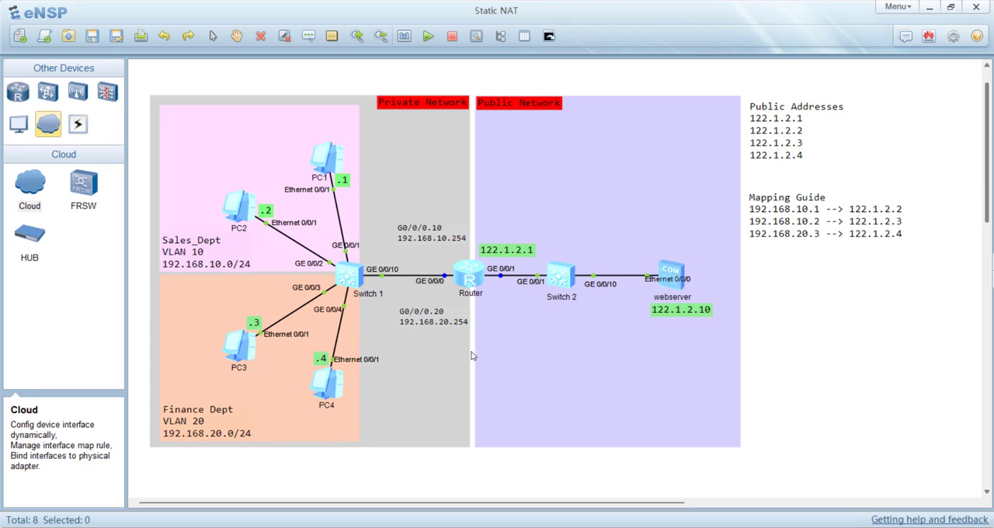
mouse_move(478, 264)
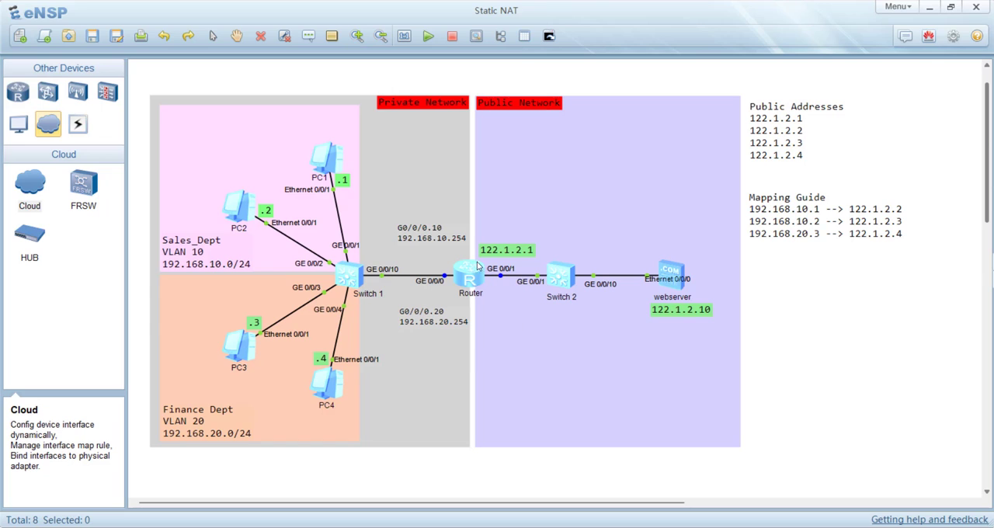
mouse_move(461, 276)
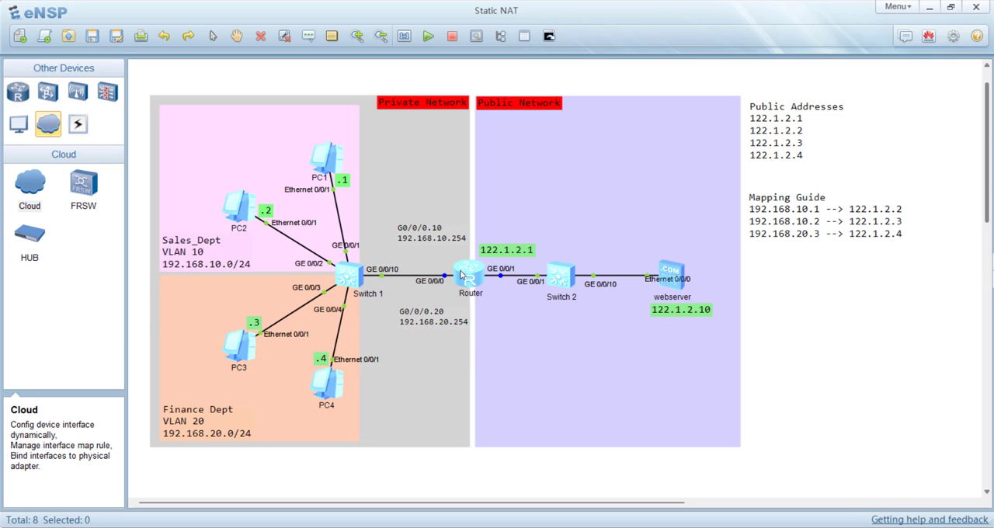
mouse_move(562, 252)
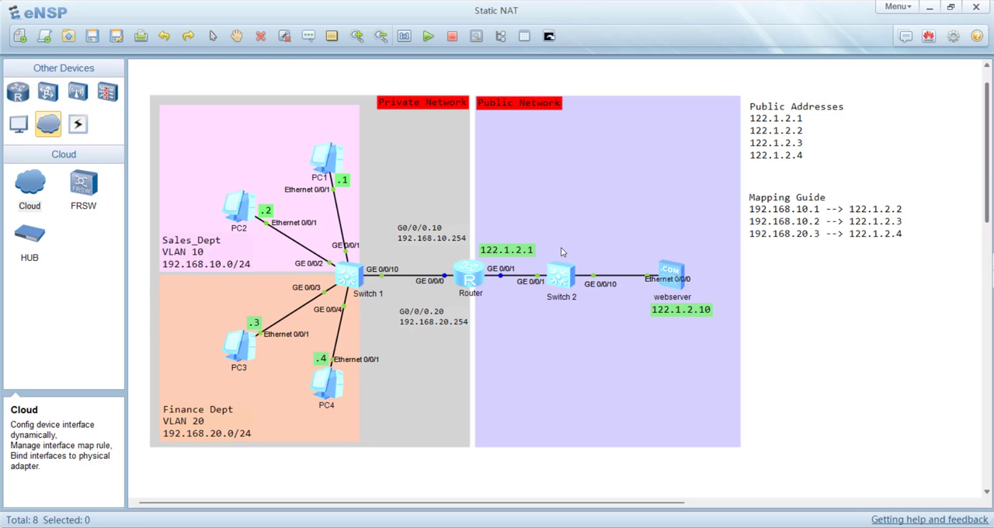
mouse_move(560, 292)
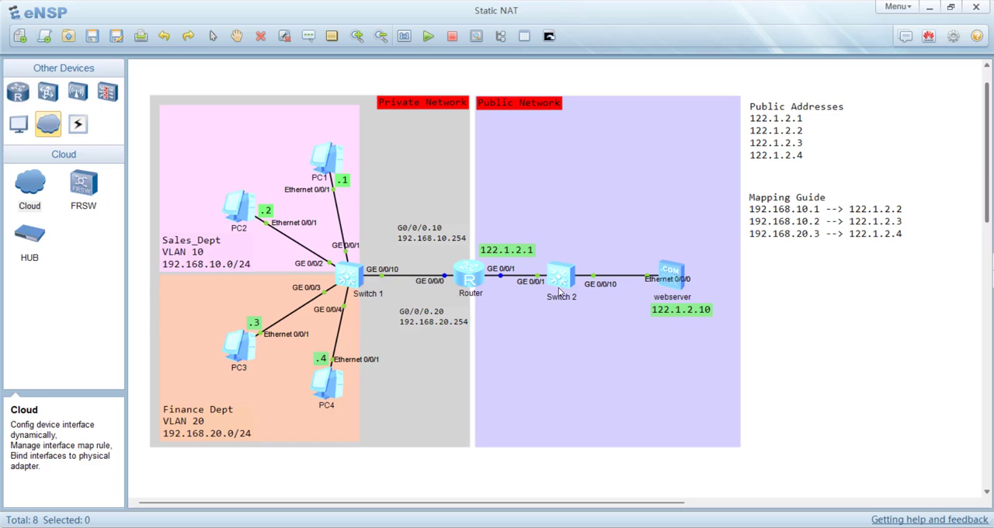
mouse_move(559, 295)
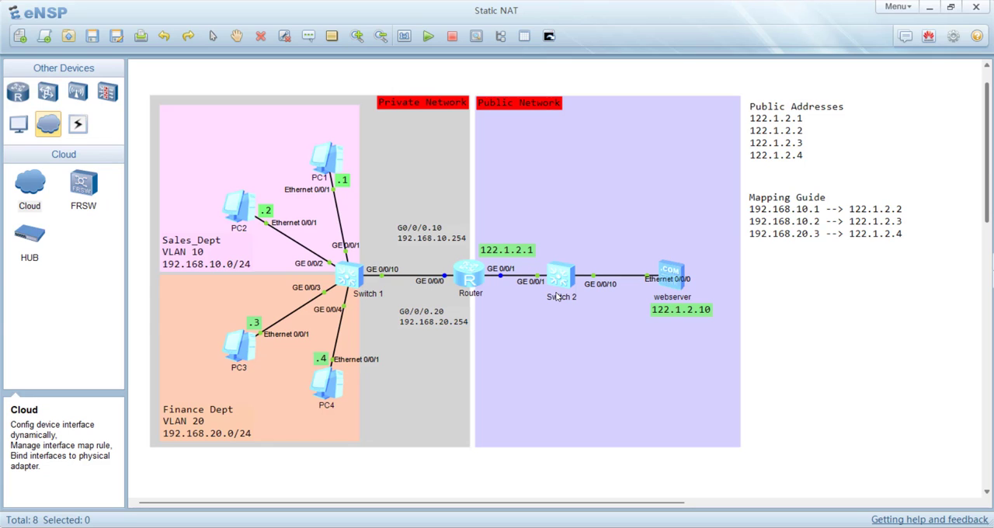
mouse_move(553, 309)
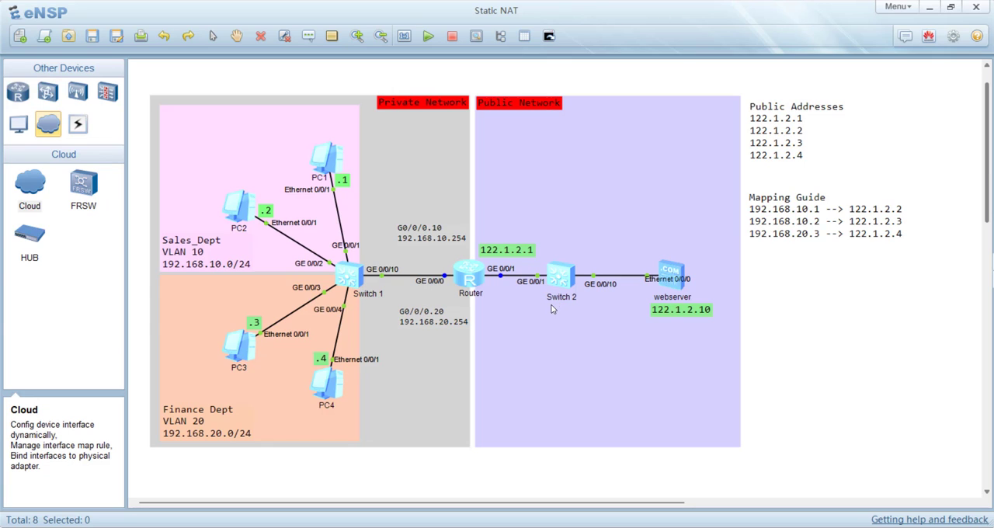
mouse_move(541, 350)
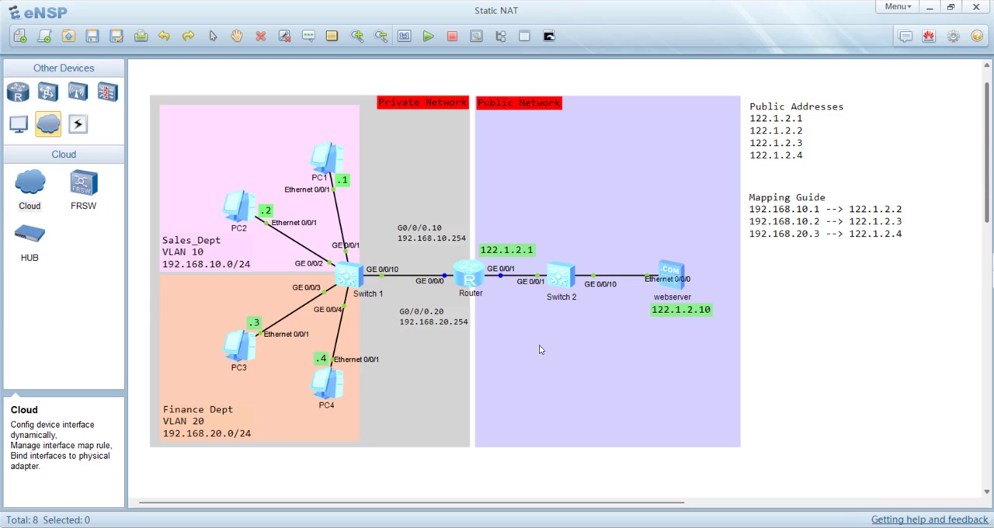
mouse_move(590, 370)
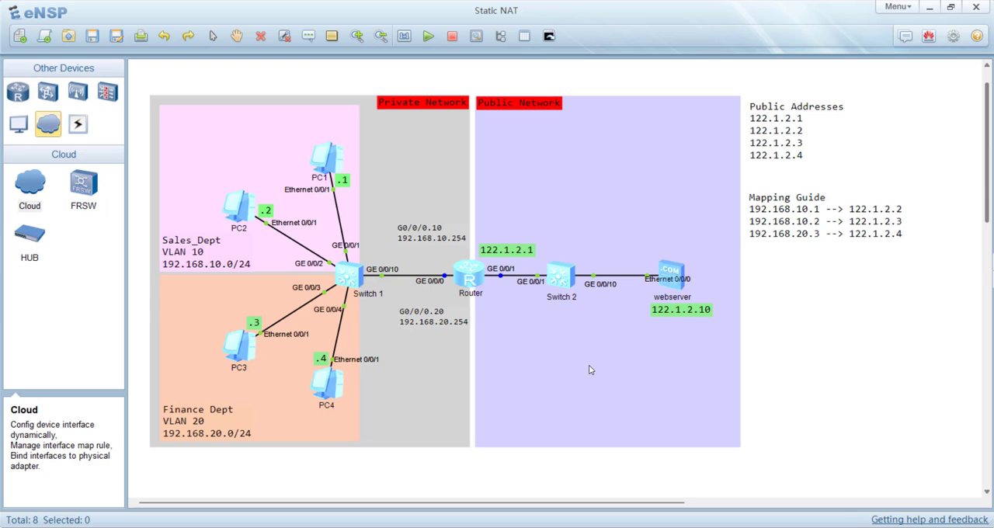
mouse_move(633, 376)
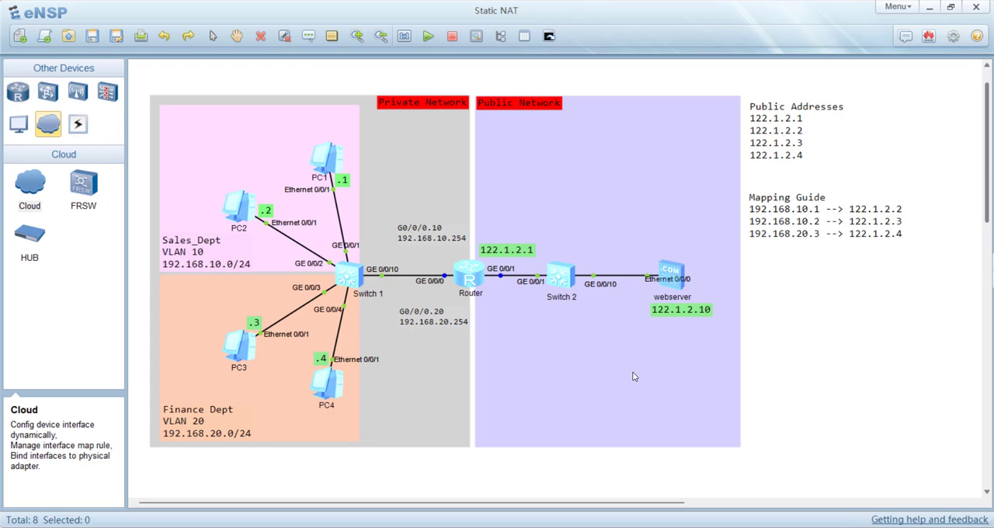
mouse_move(617, 376)
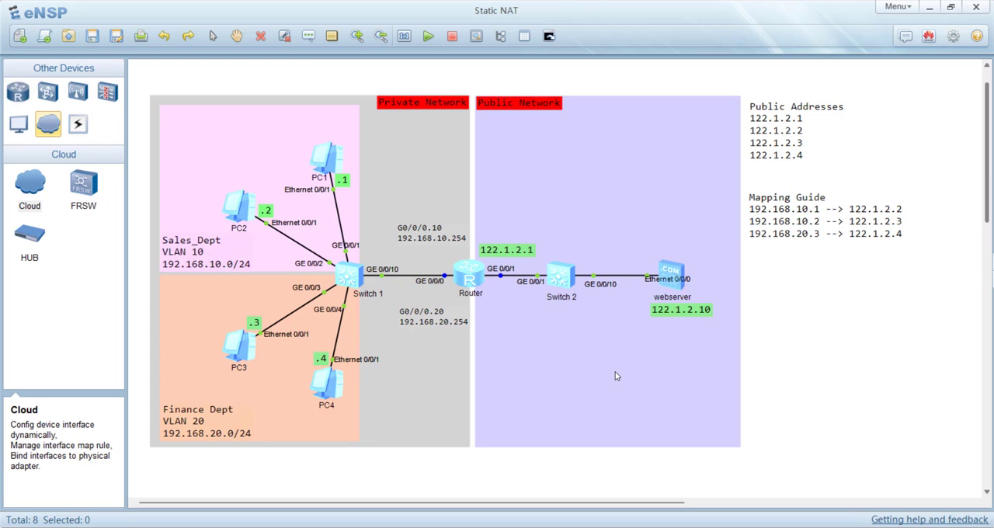
mouse_move(513, 376)
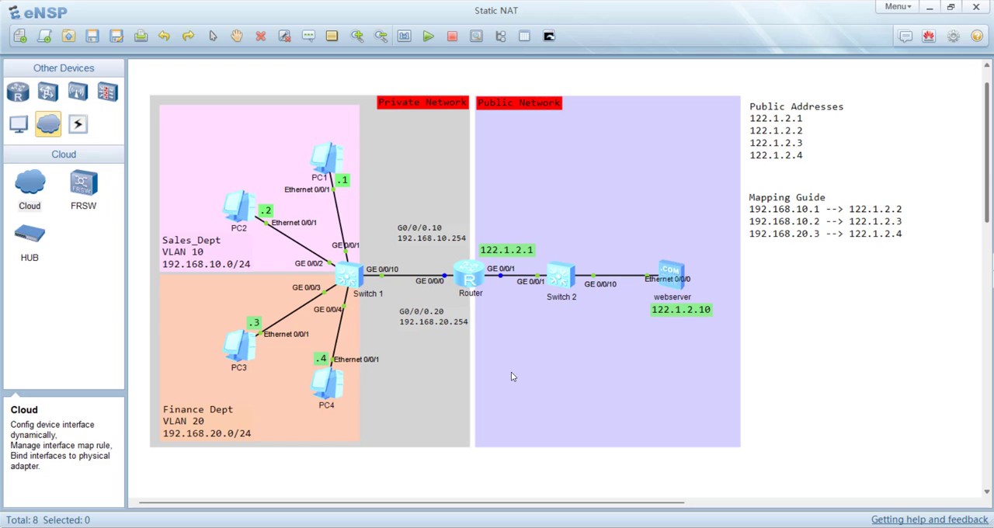